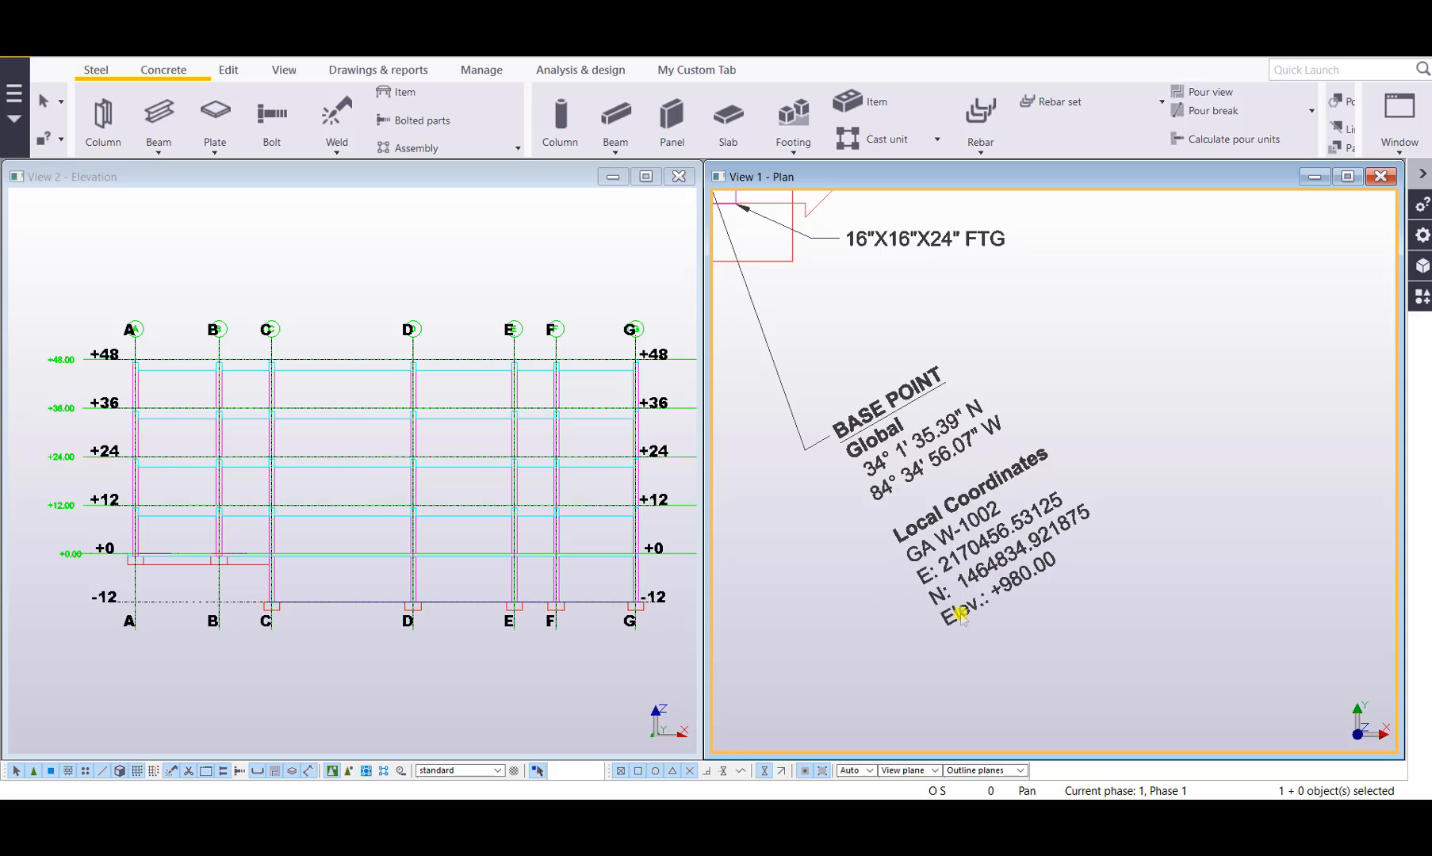
mouse_move(1121, 570)
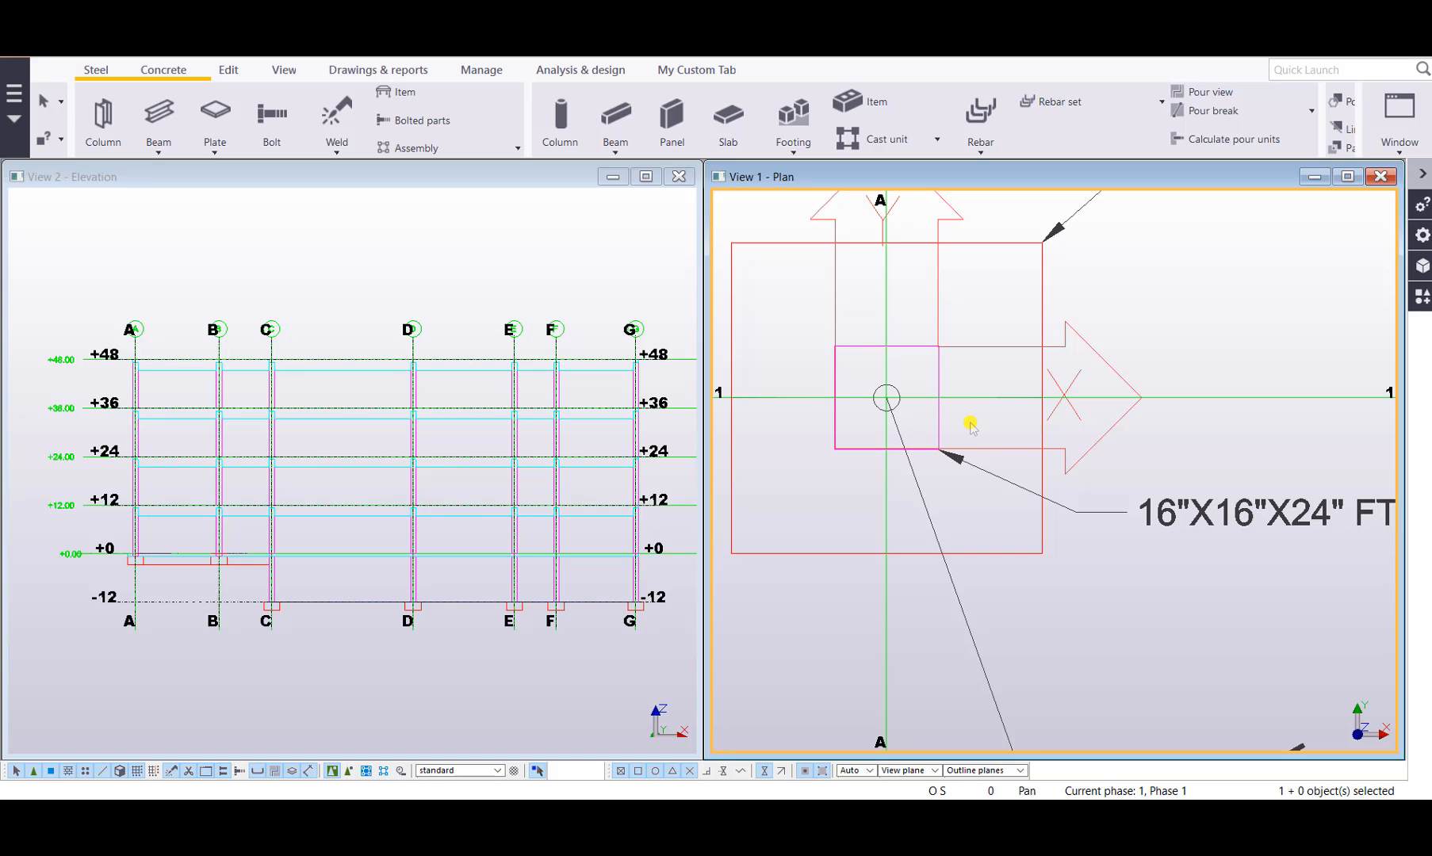
mouse_move(1111, 367)
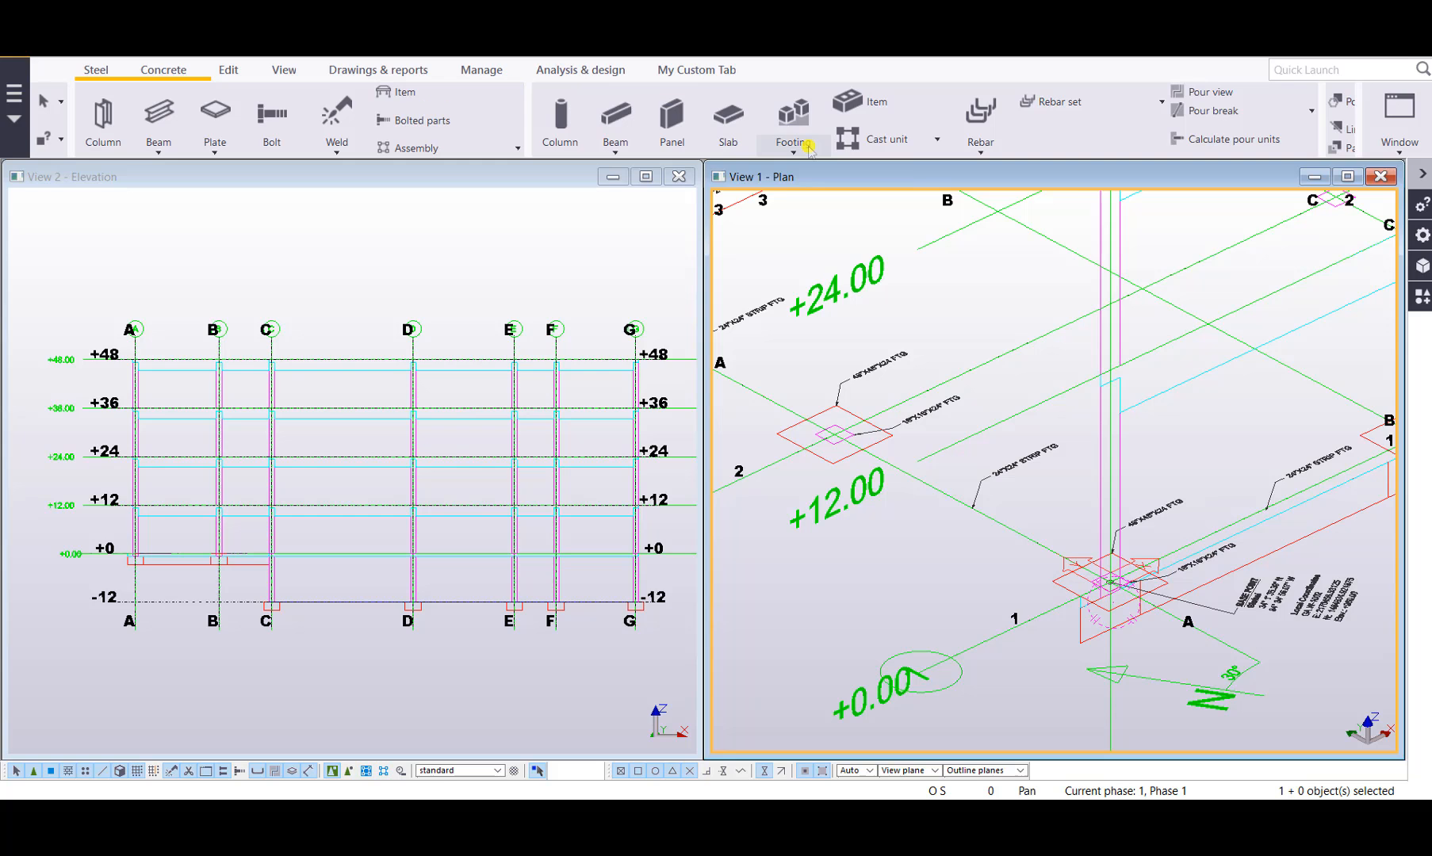
Configure the pad footing with top level -8" and profile 48"*48" and apply the settings.
click(793, 111)
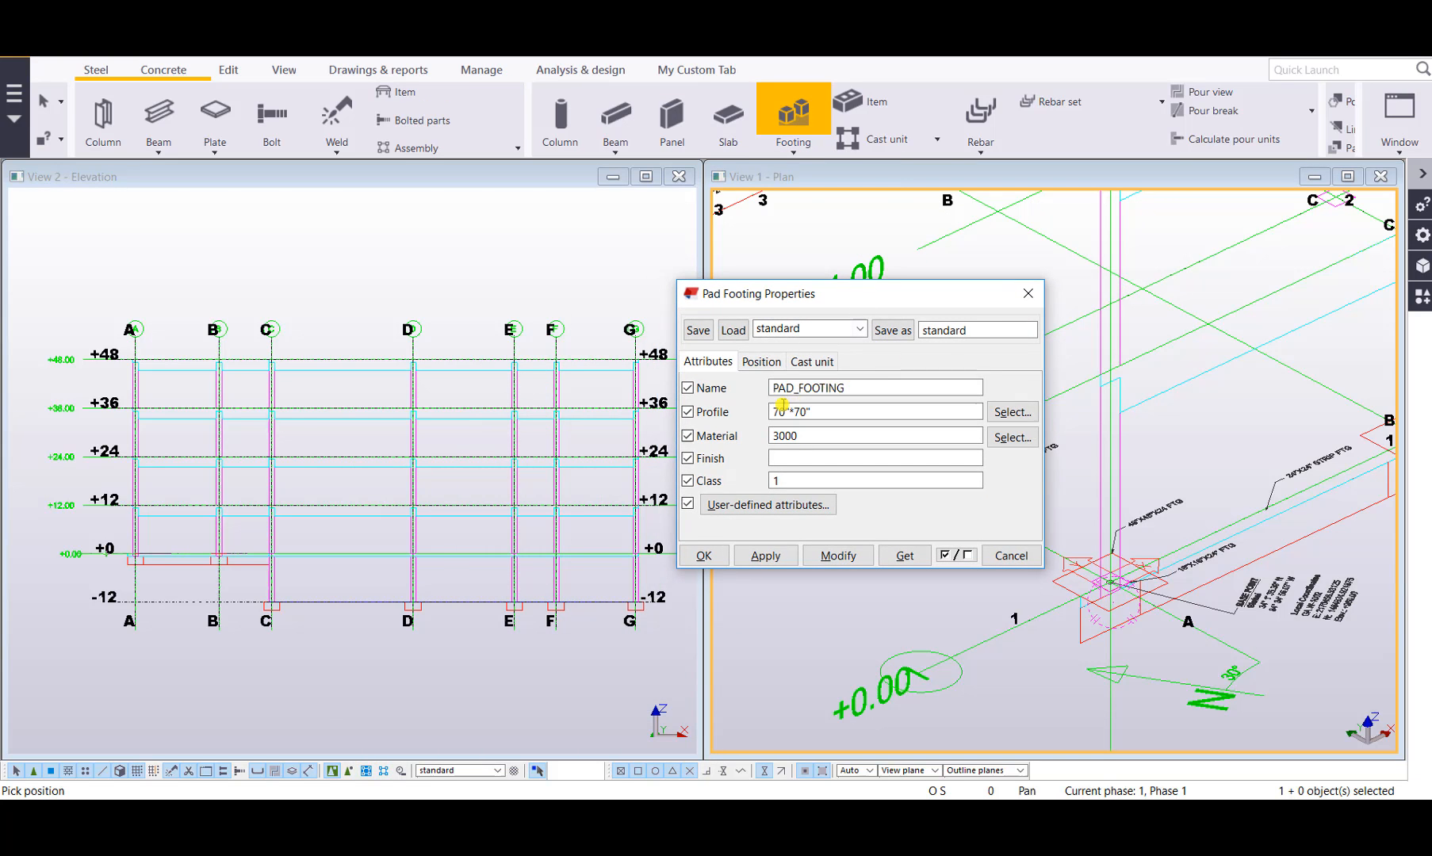
click(761, 361)
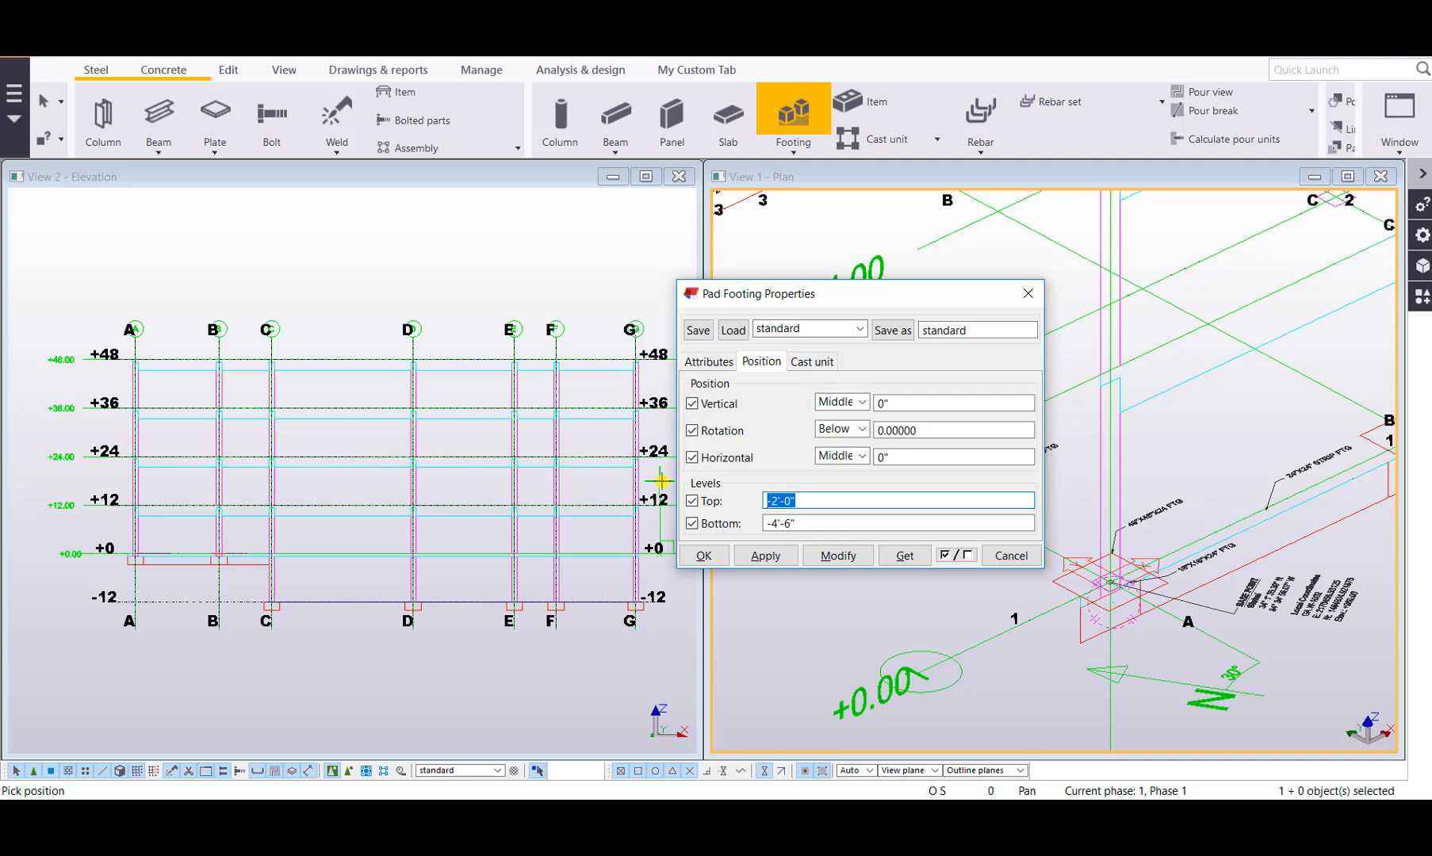
text(-8")
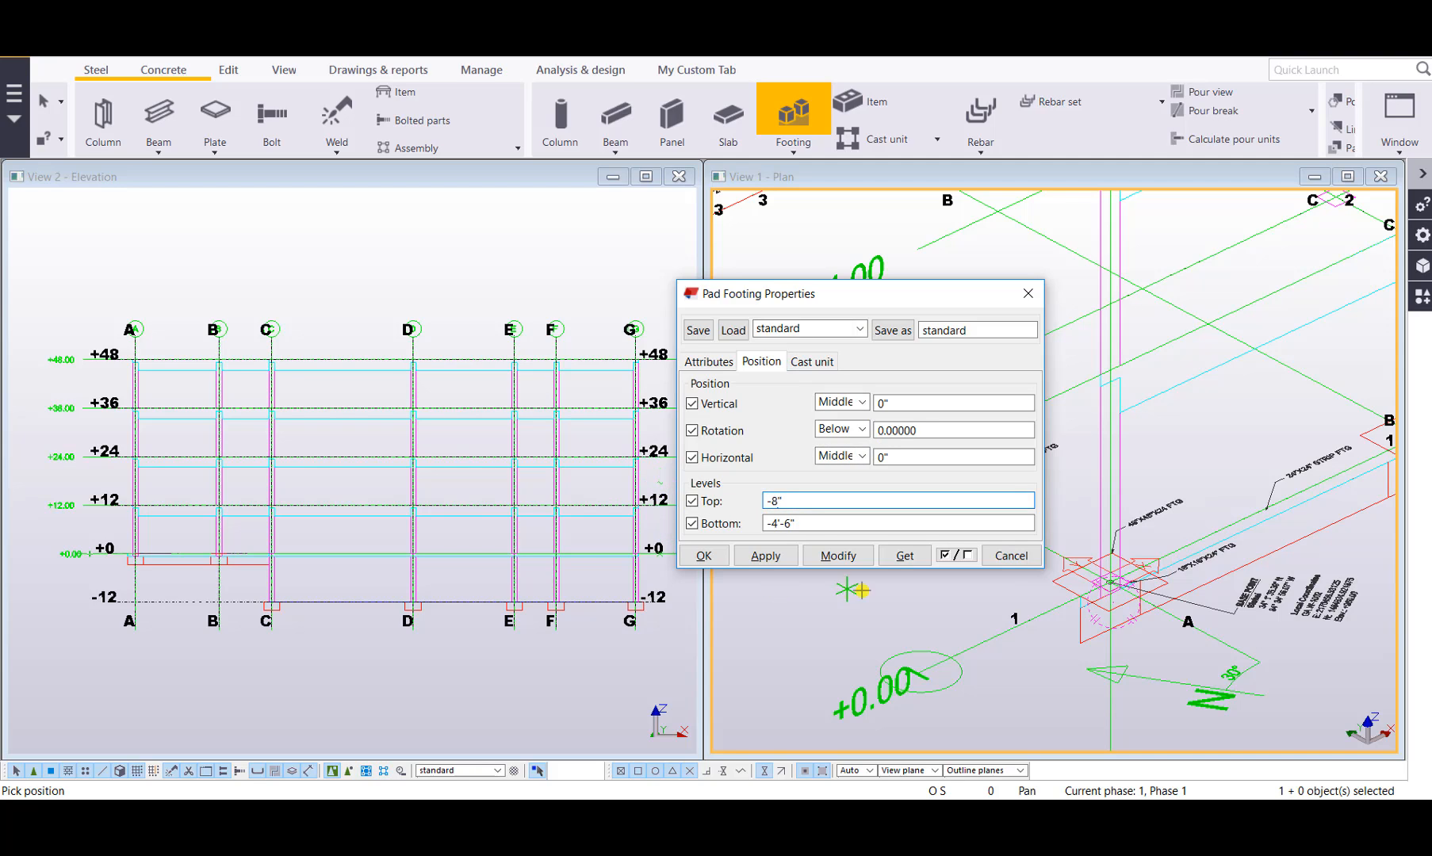
text(-2)
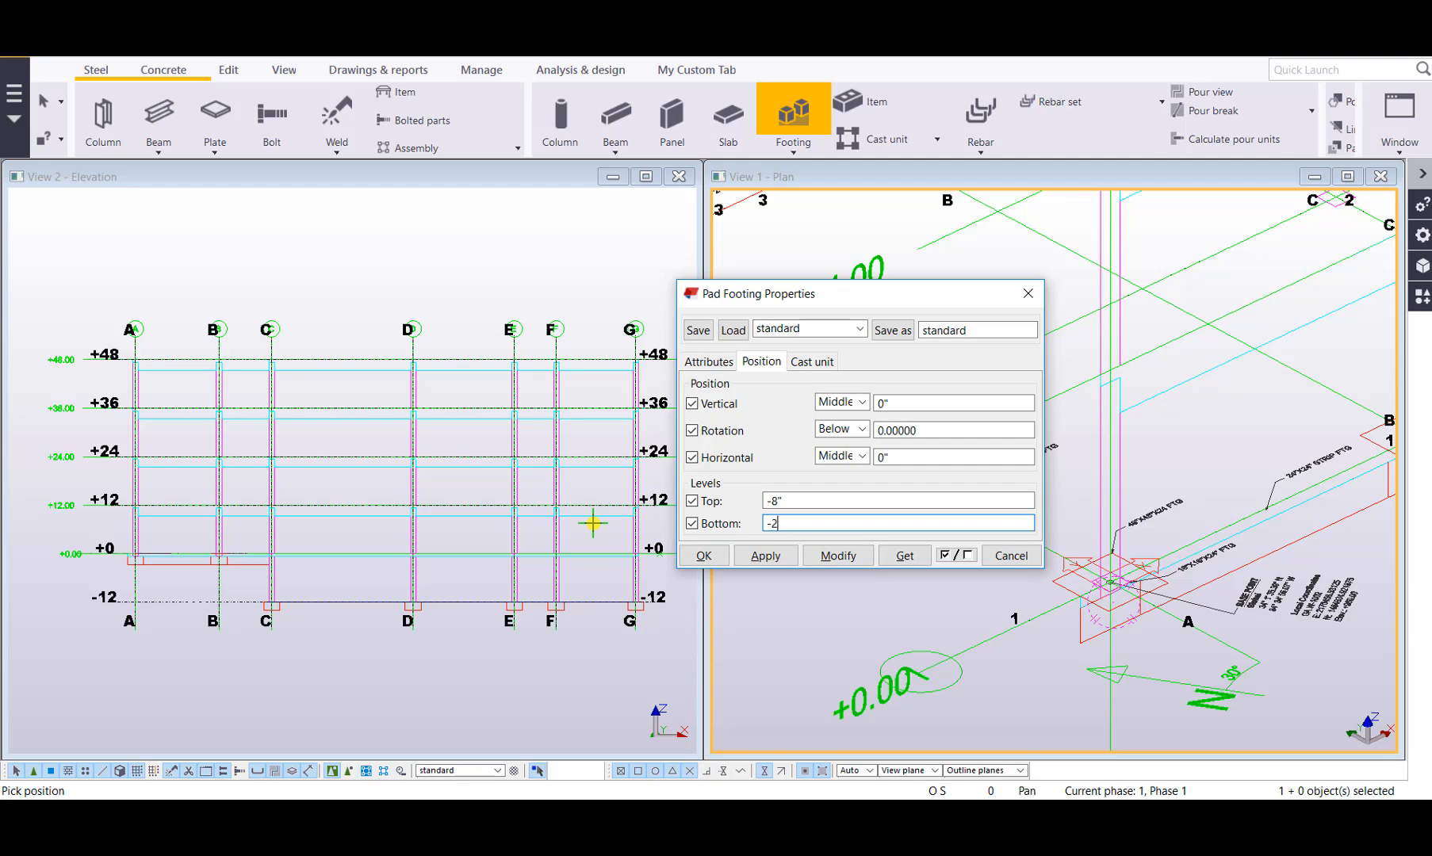
click(709, 362)
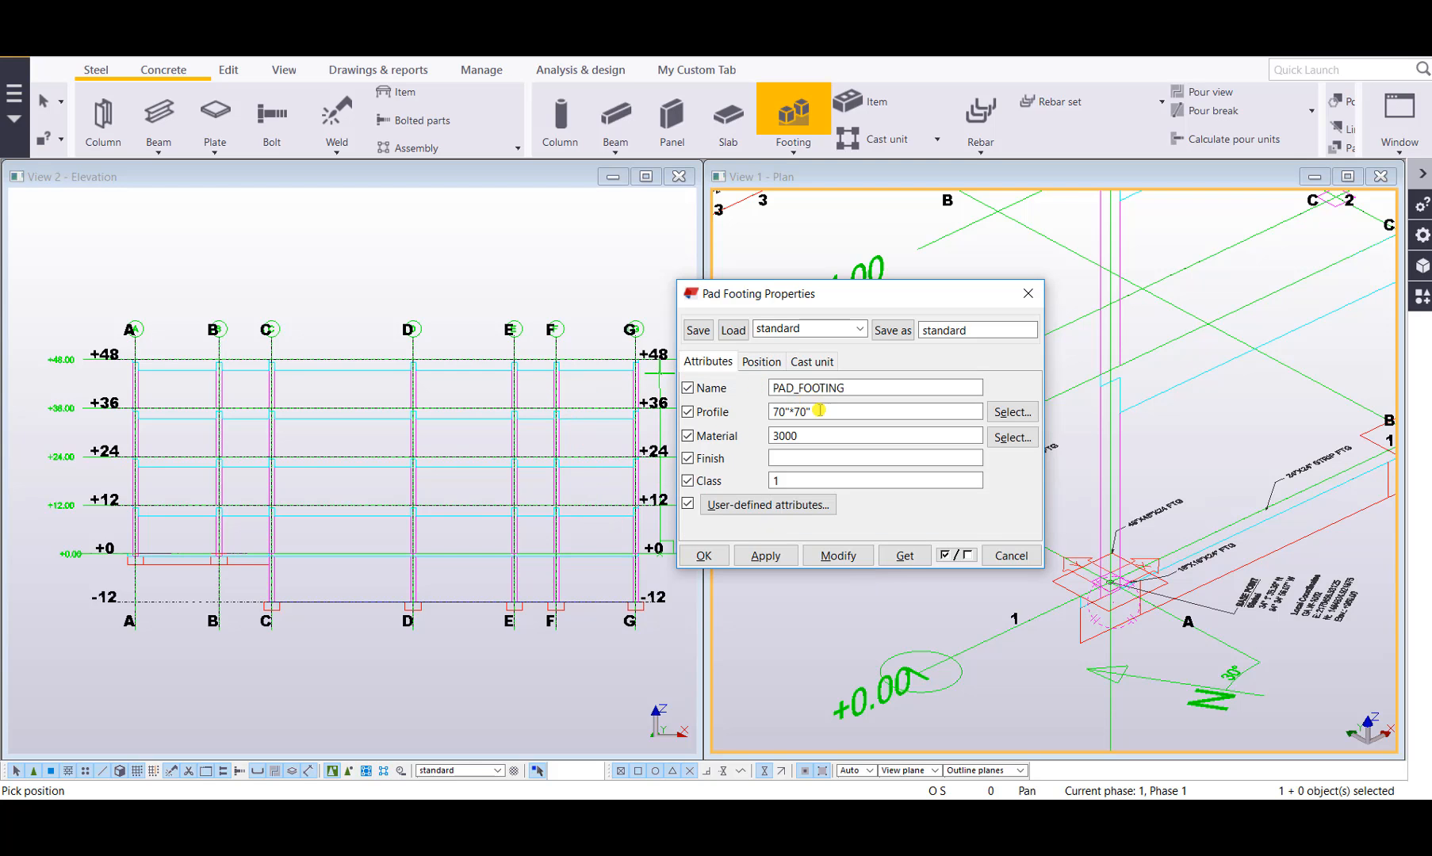
text(48"*48")
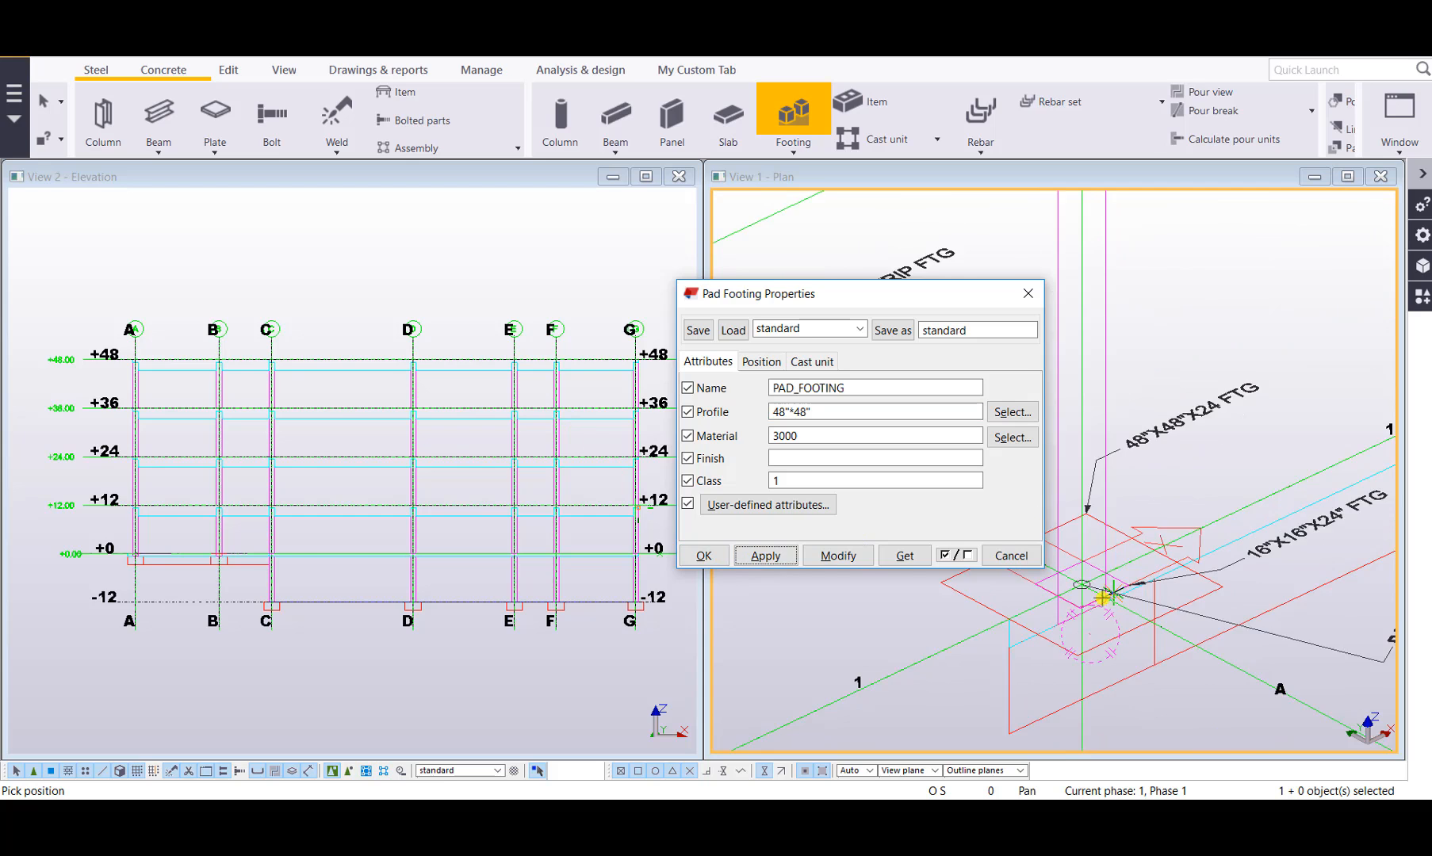
click(766, 555)
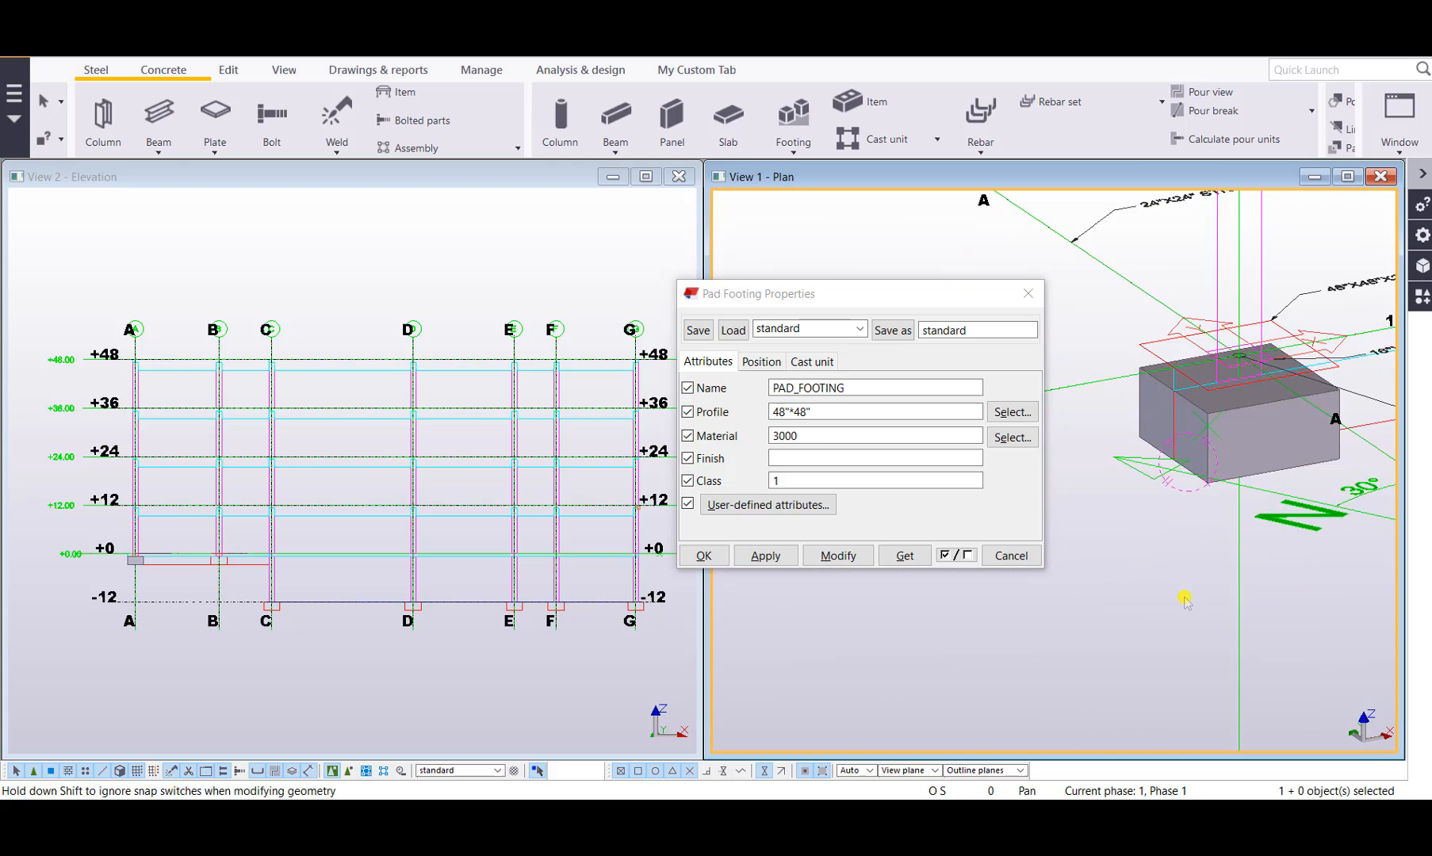
click(704, 555)
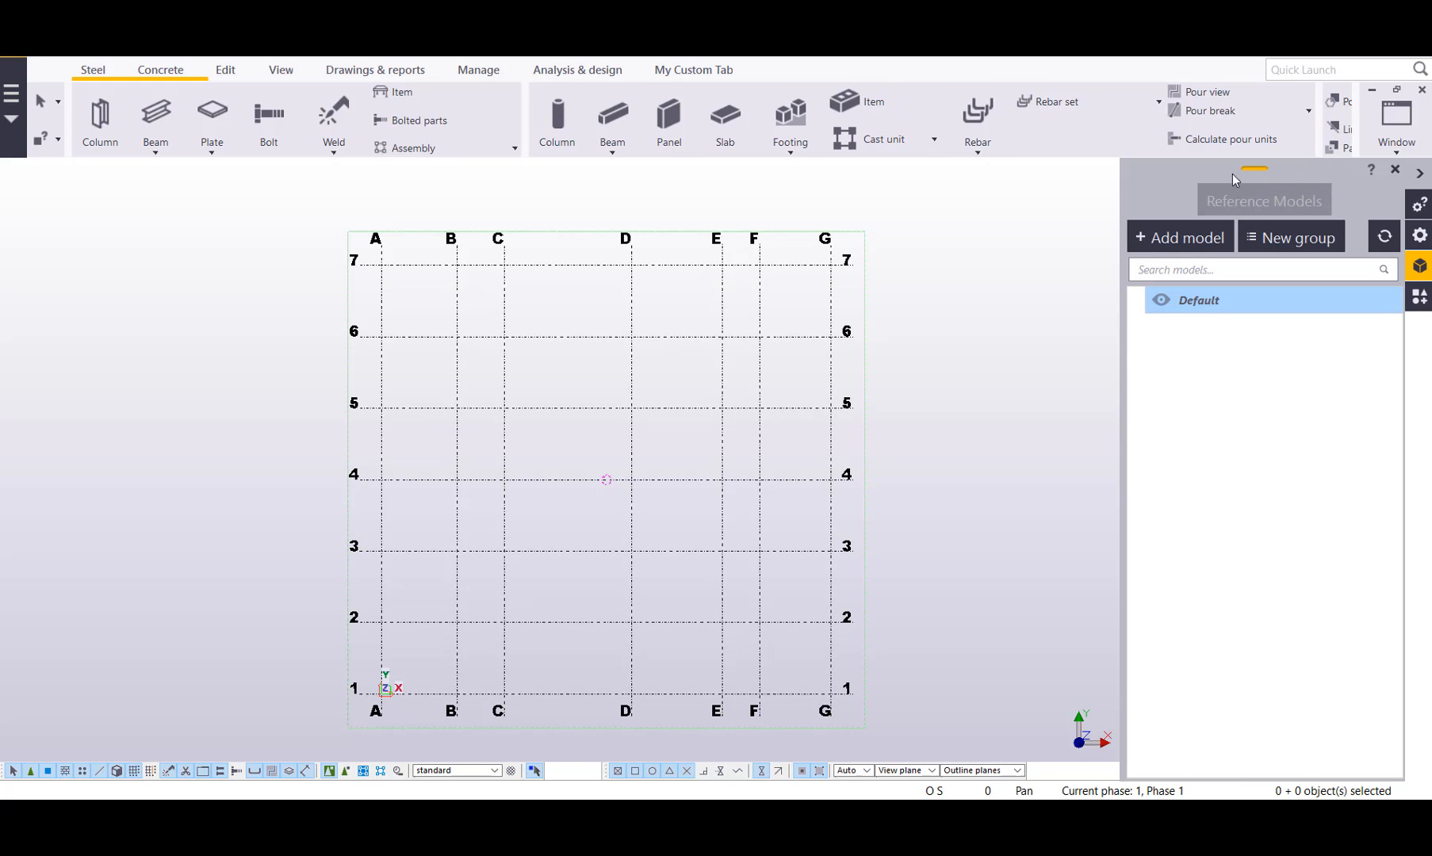
mouse_move(1181, 241)
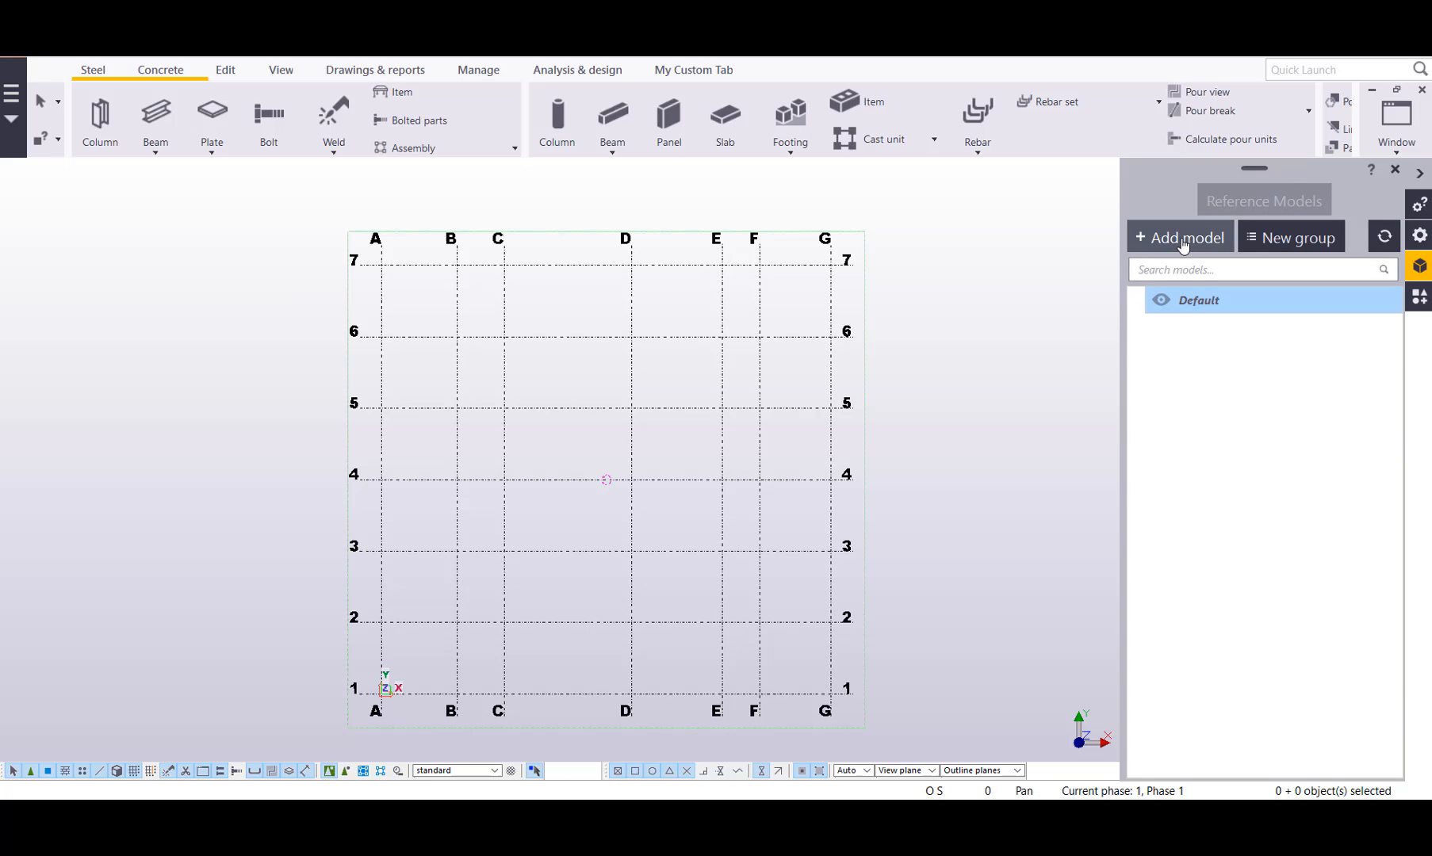
Start adding a new reference model from the Reference Models pane.
click(1180, 238)
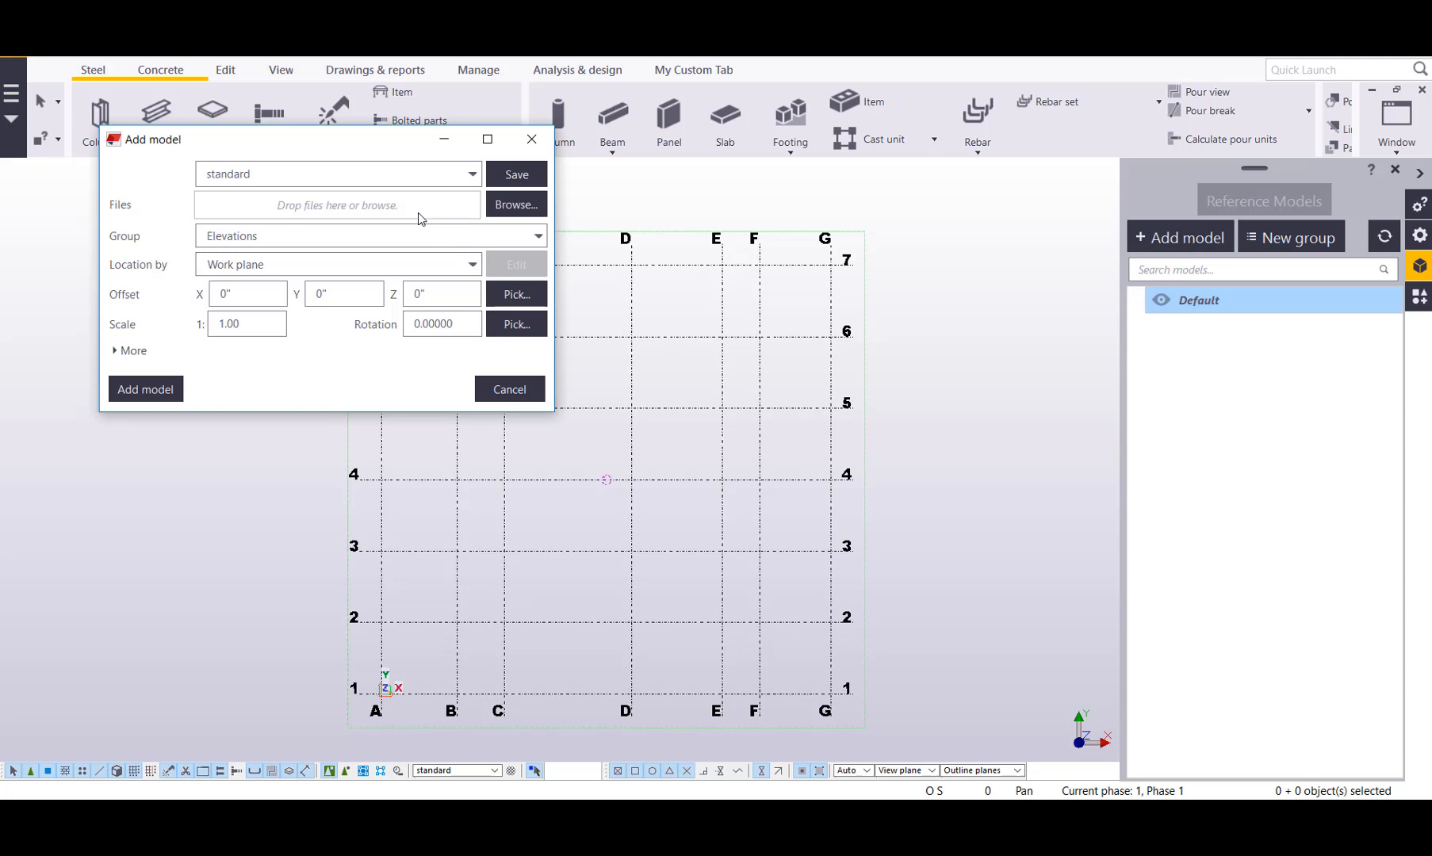
mouse_move(435, 216)
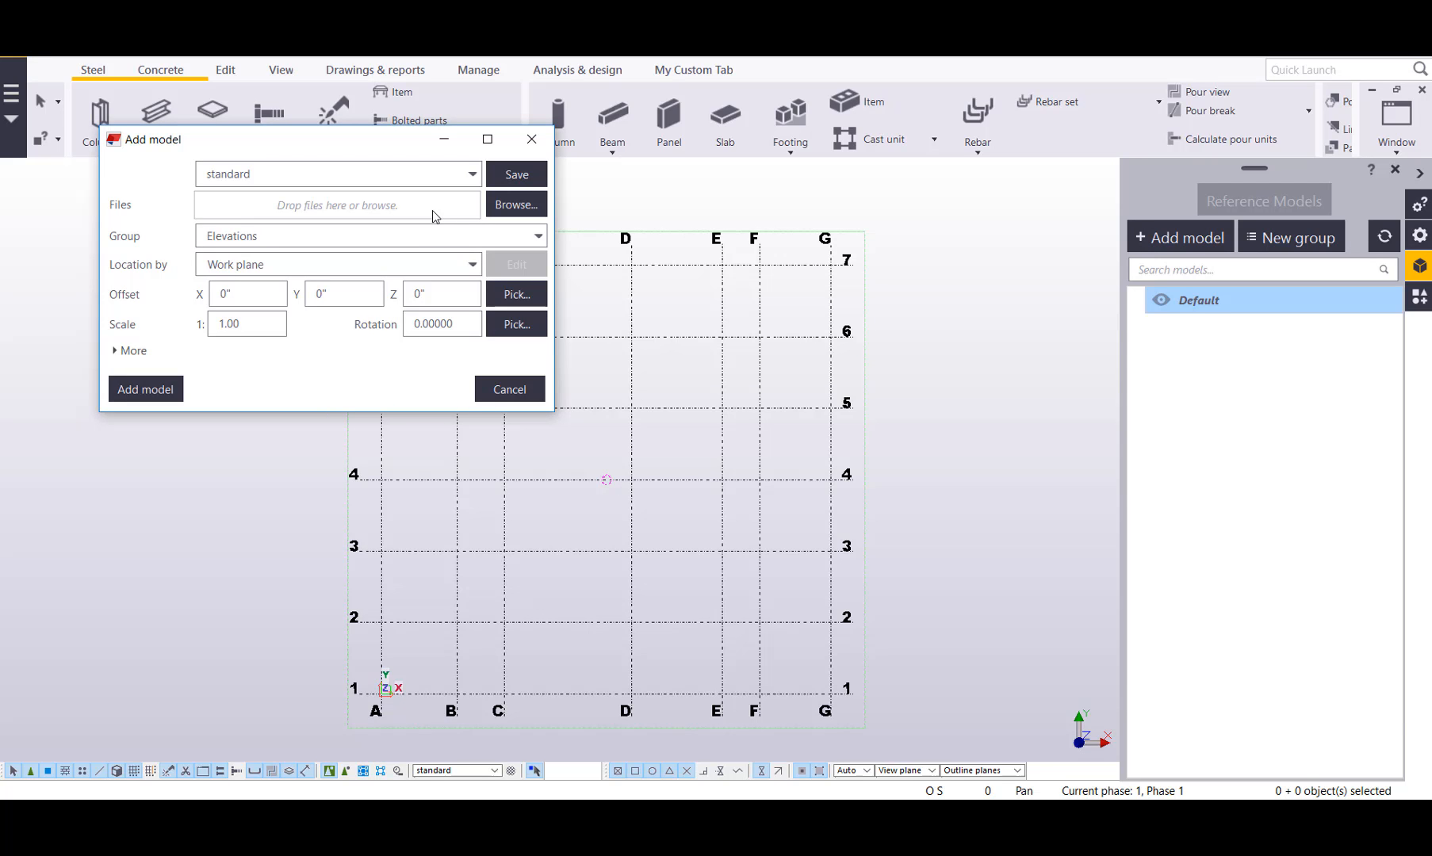
mouse_move(466, 213)
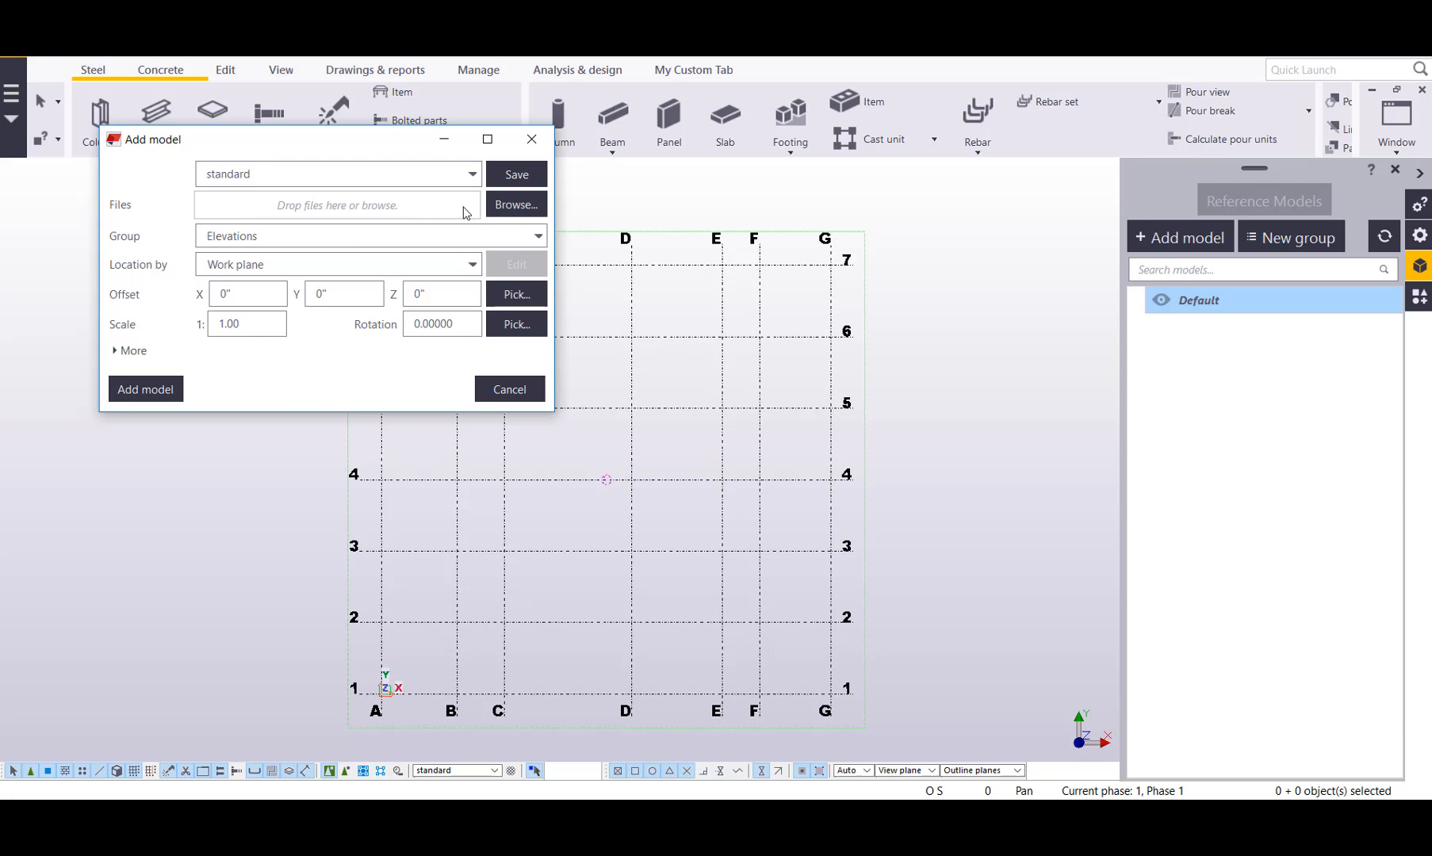
Choose Building Plan at Elev 980-00.dwg as the reference file and group it under Plans.
click(517, 204)
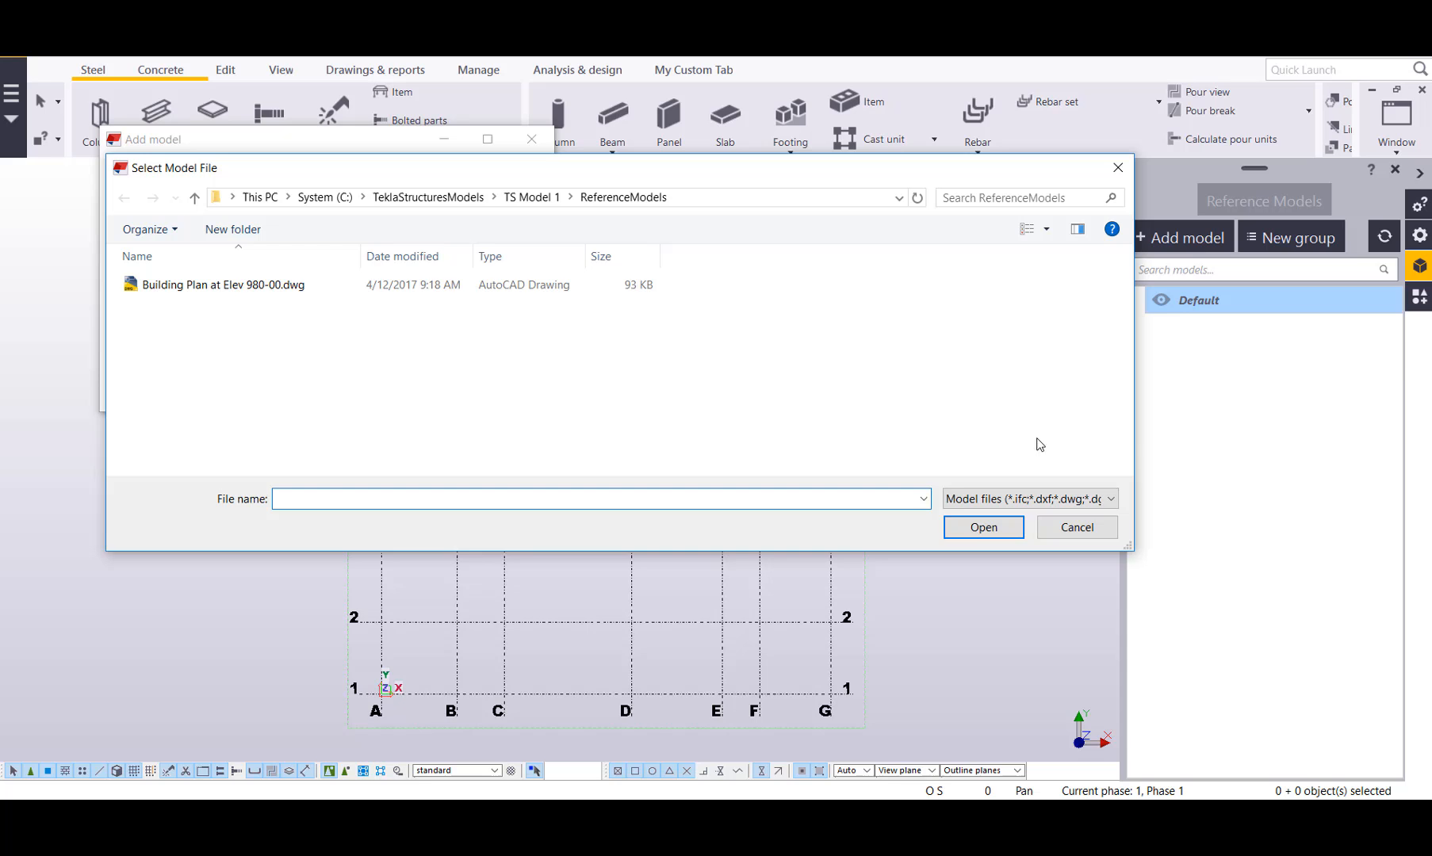
click(1107, 498)
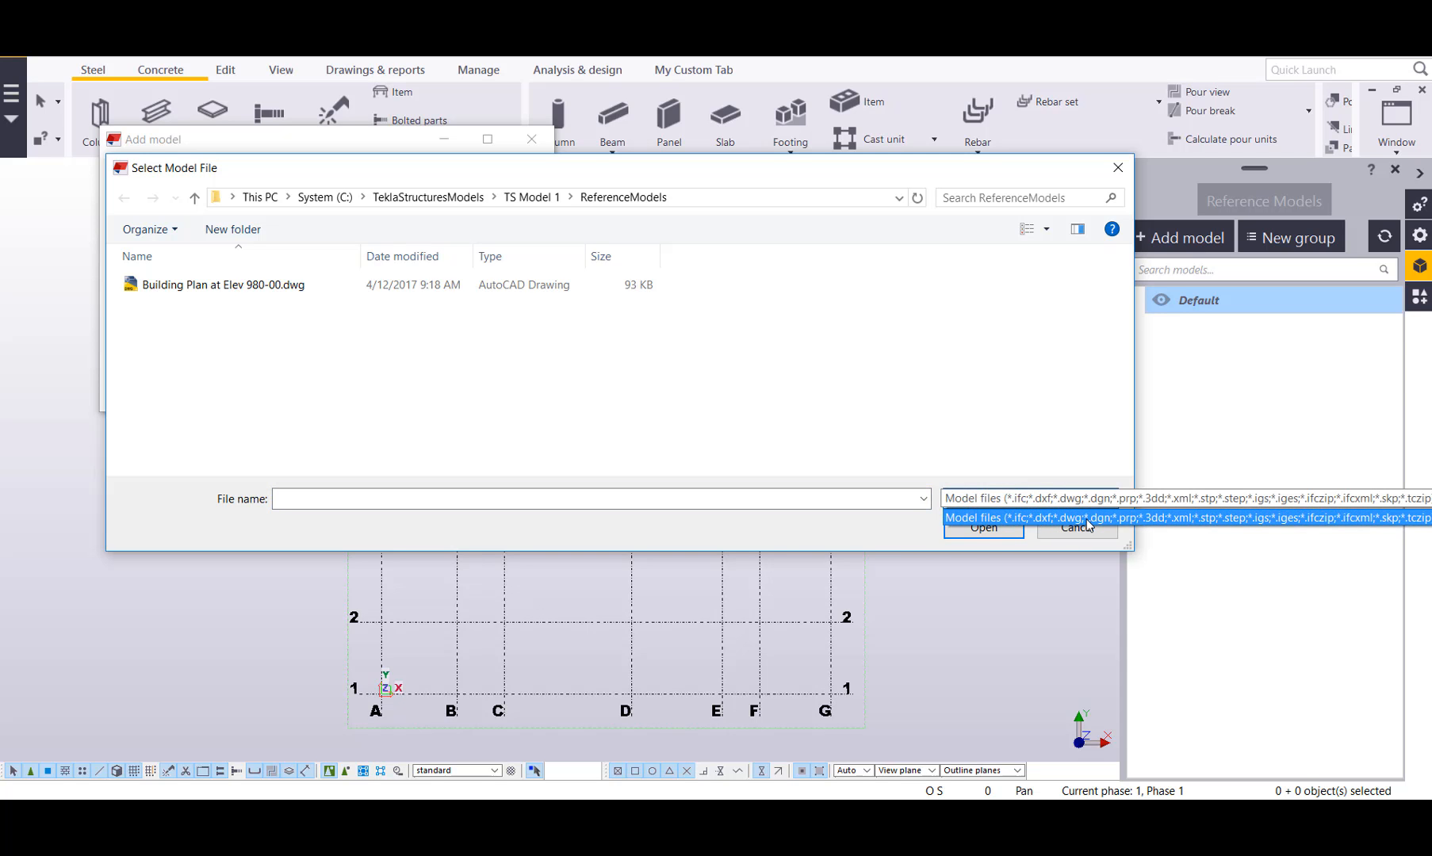
click(222, 283)
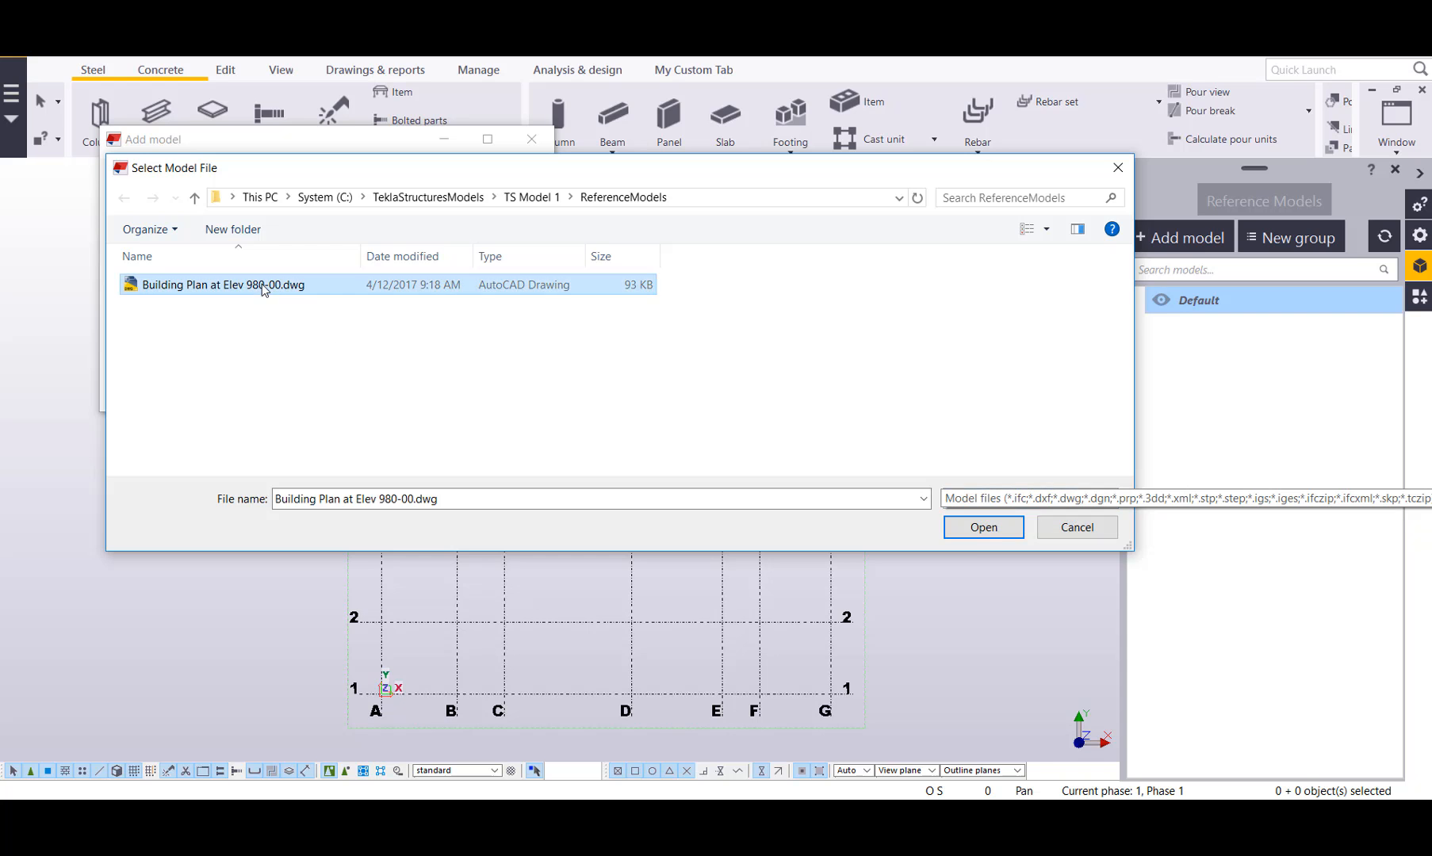
click(983, 527)
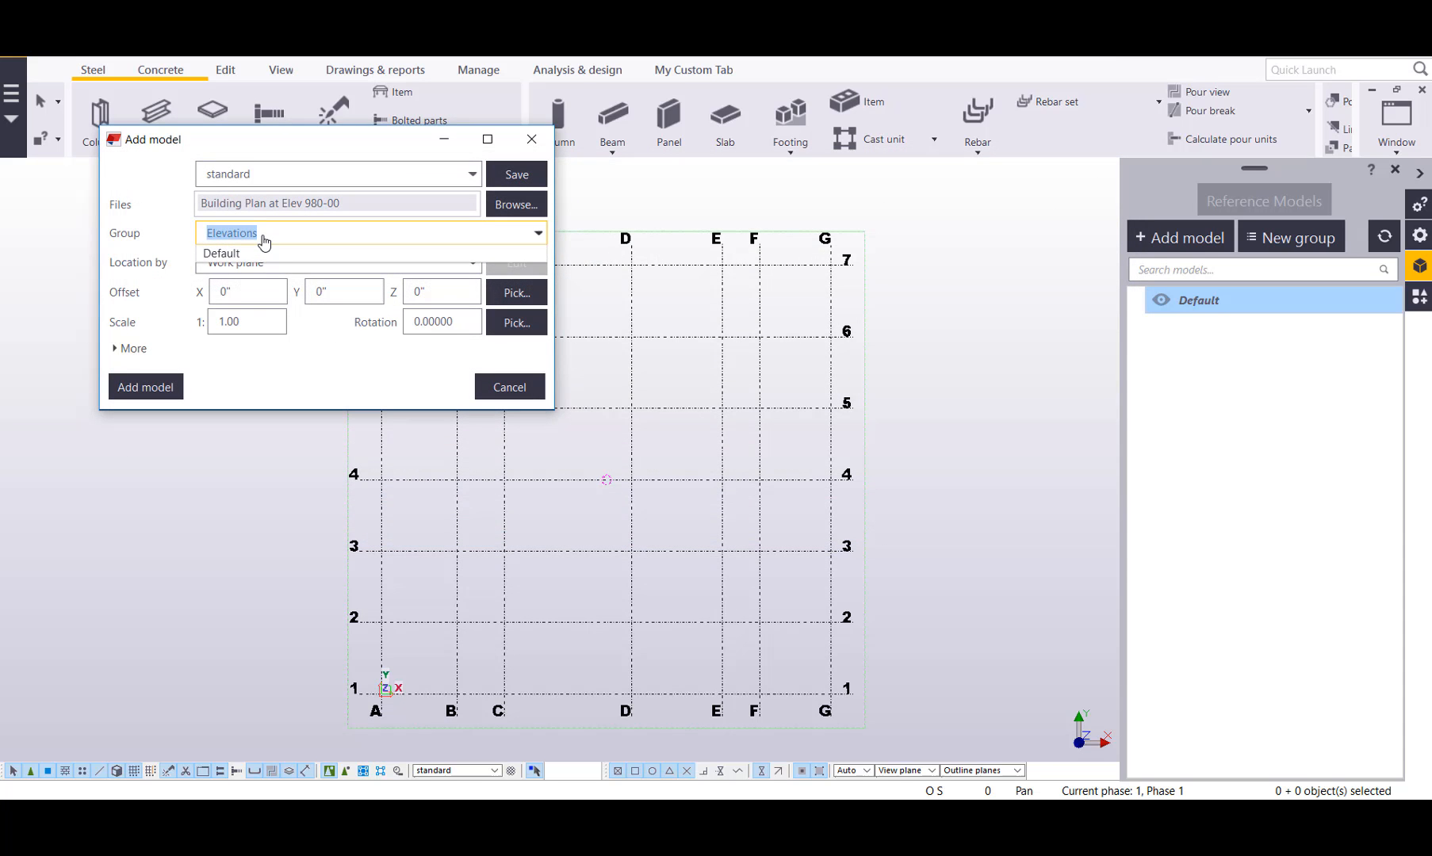
text(Plans)
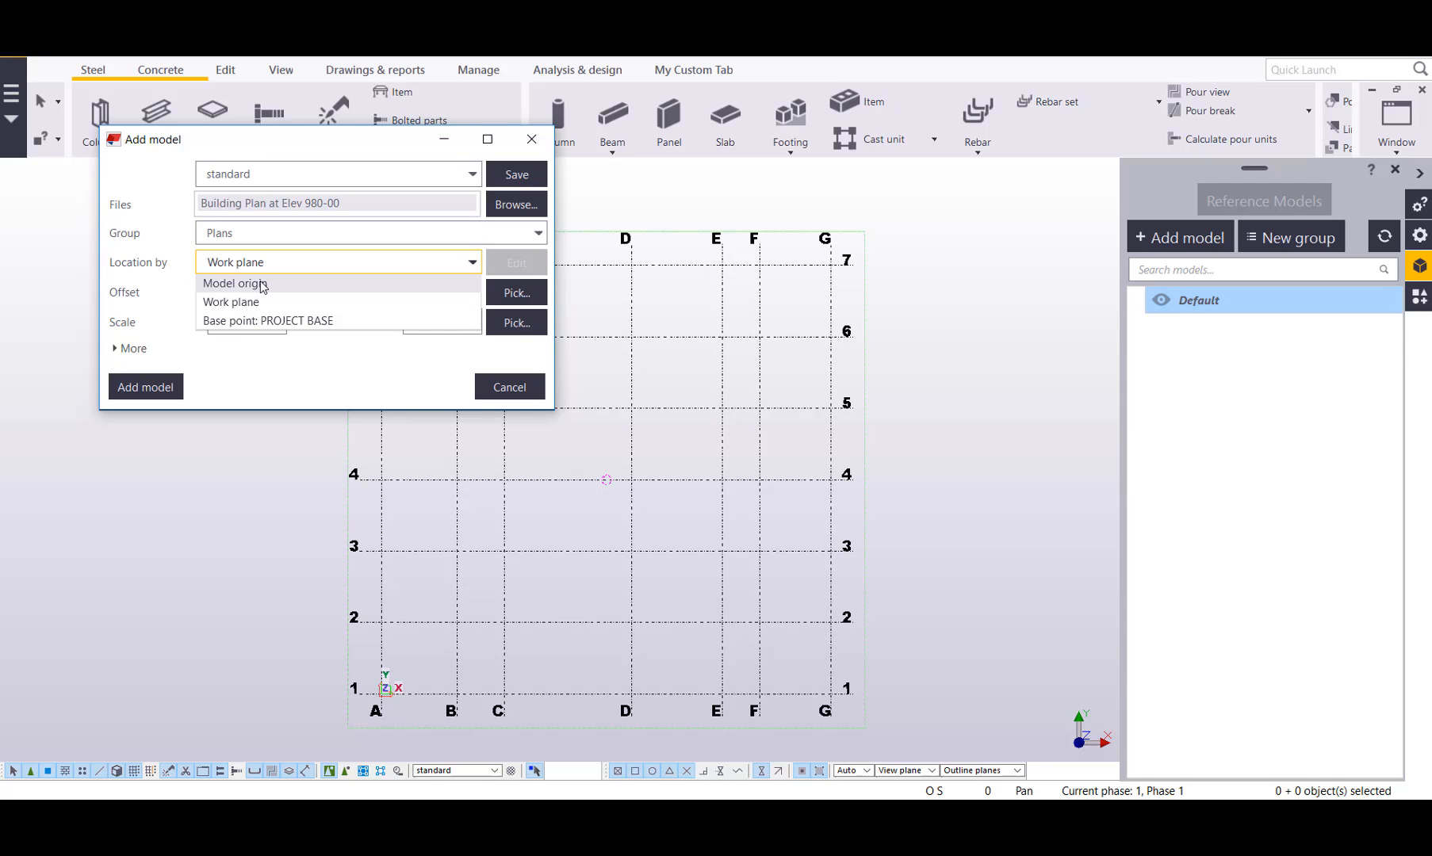
mouse_move(254, 320)
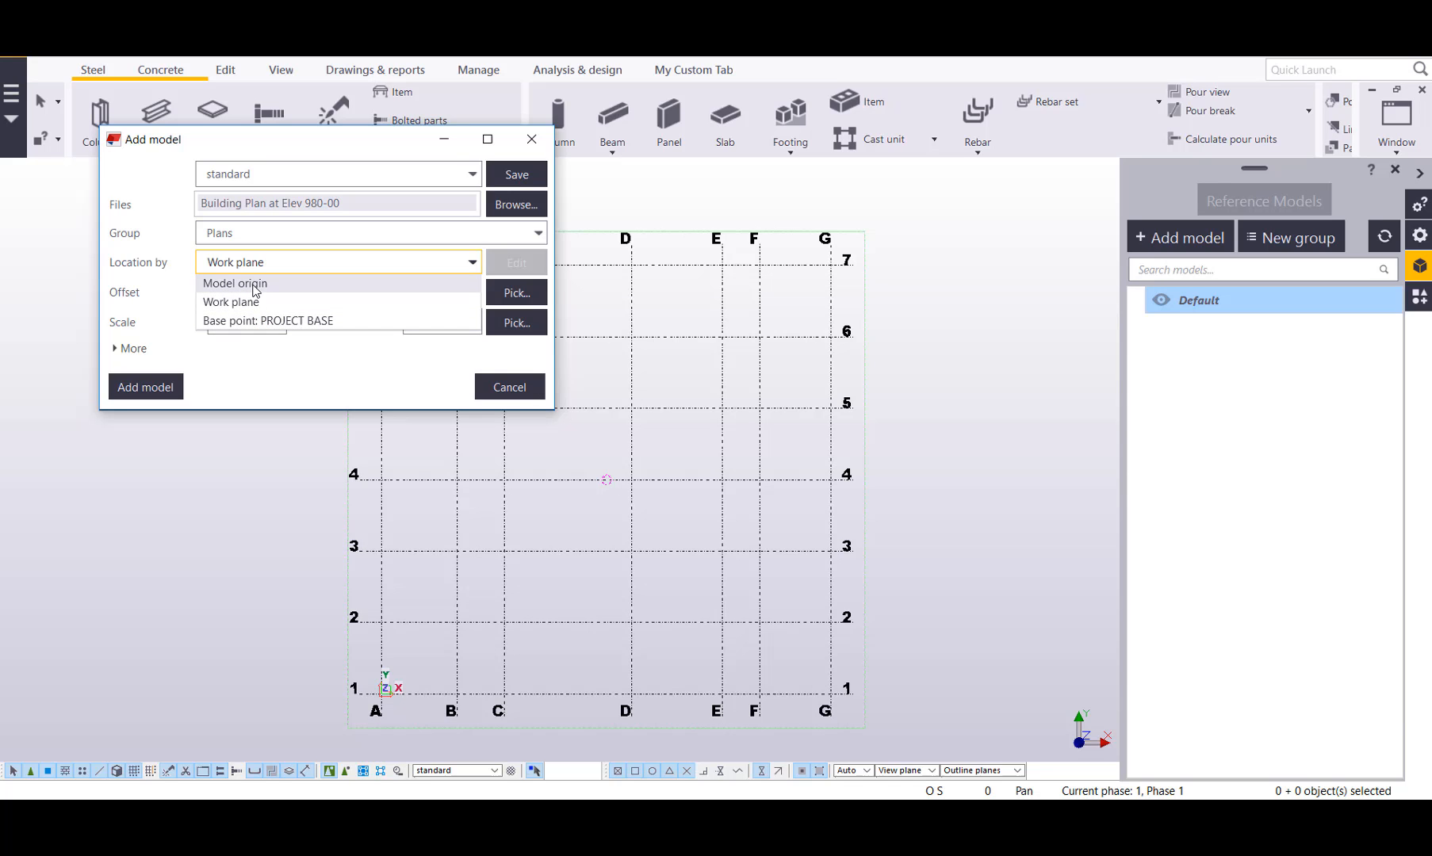
Locate the reference by model origin and review its zero offsets and rotation.
click(234, 282)
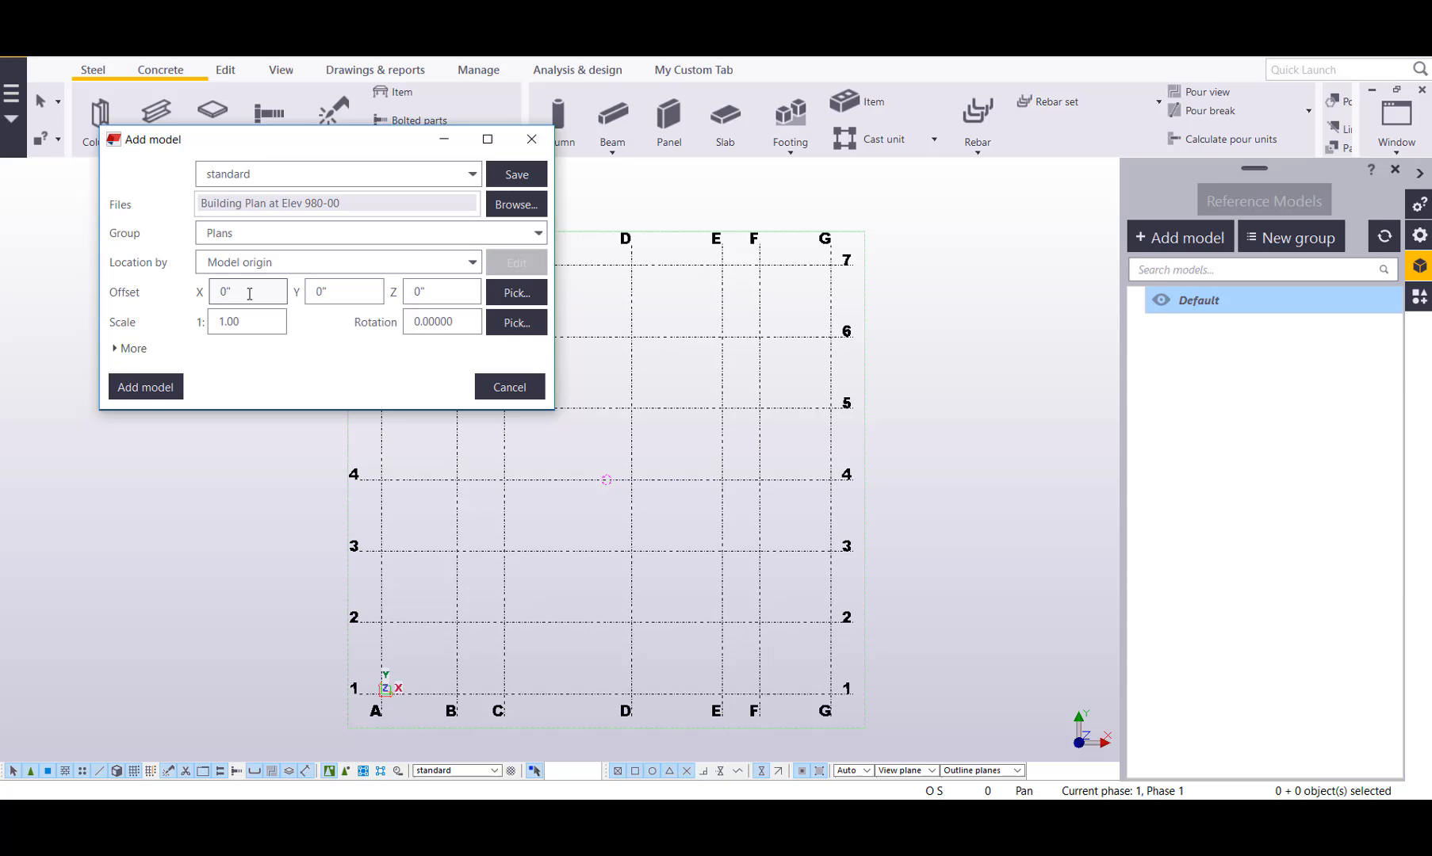
click(247, 292)
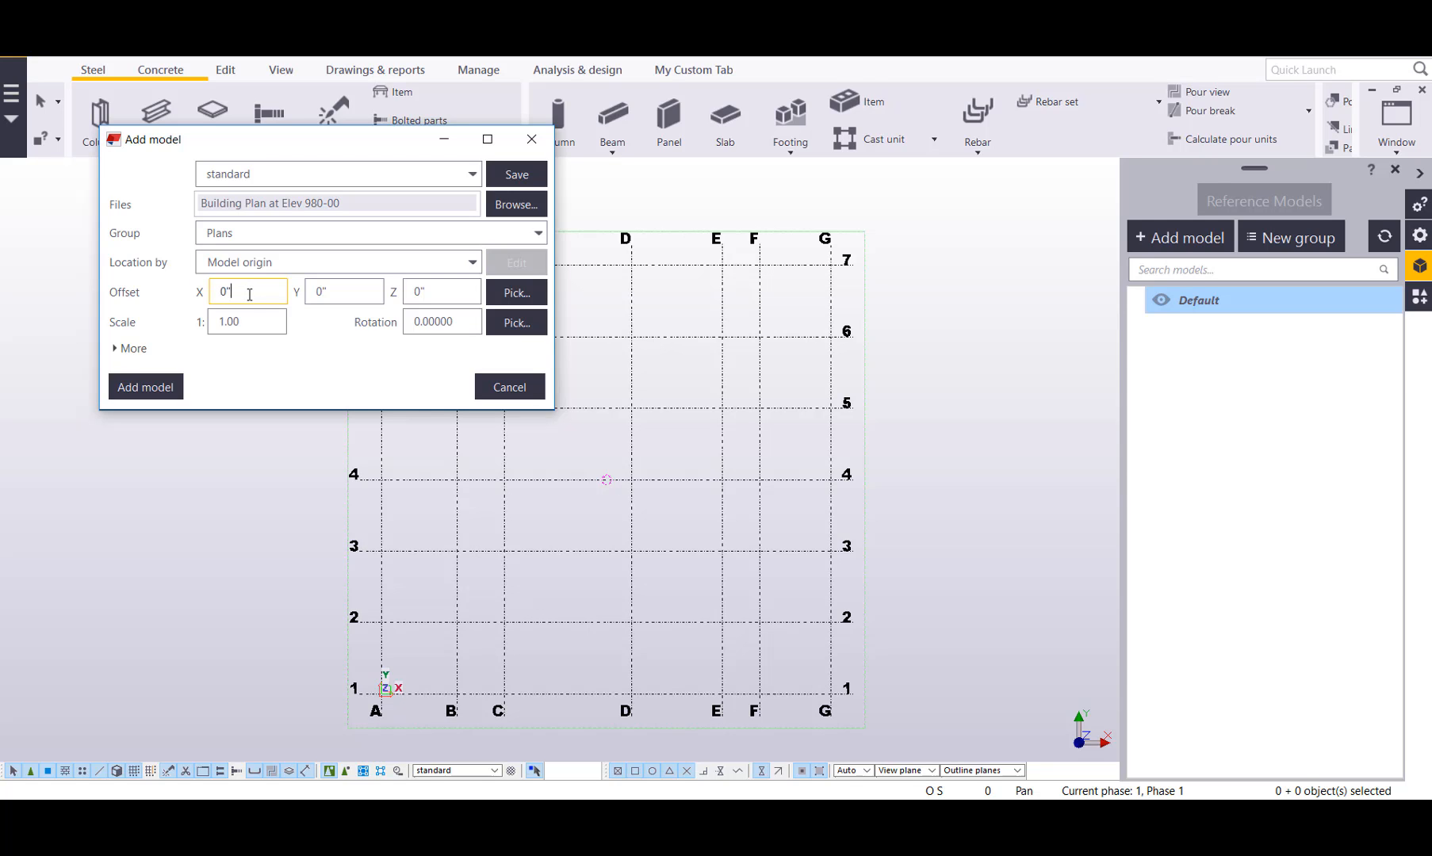
click(443, 322)
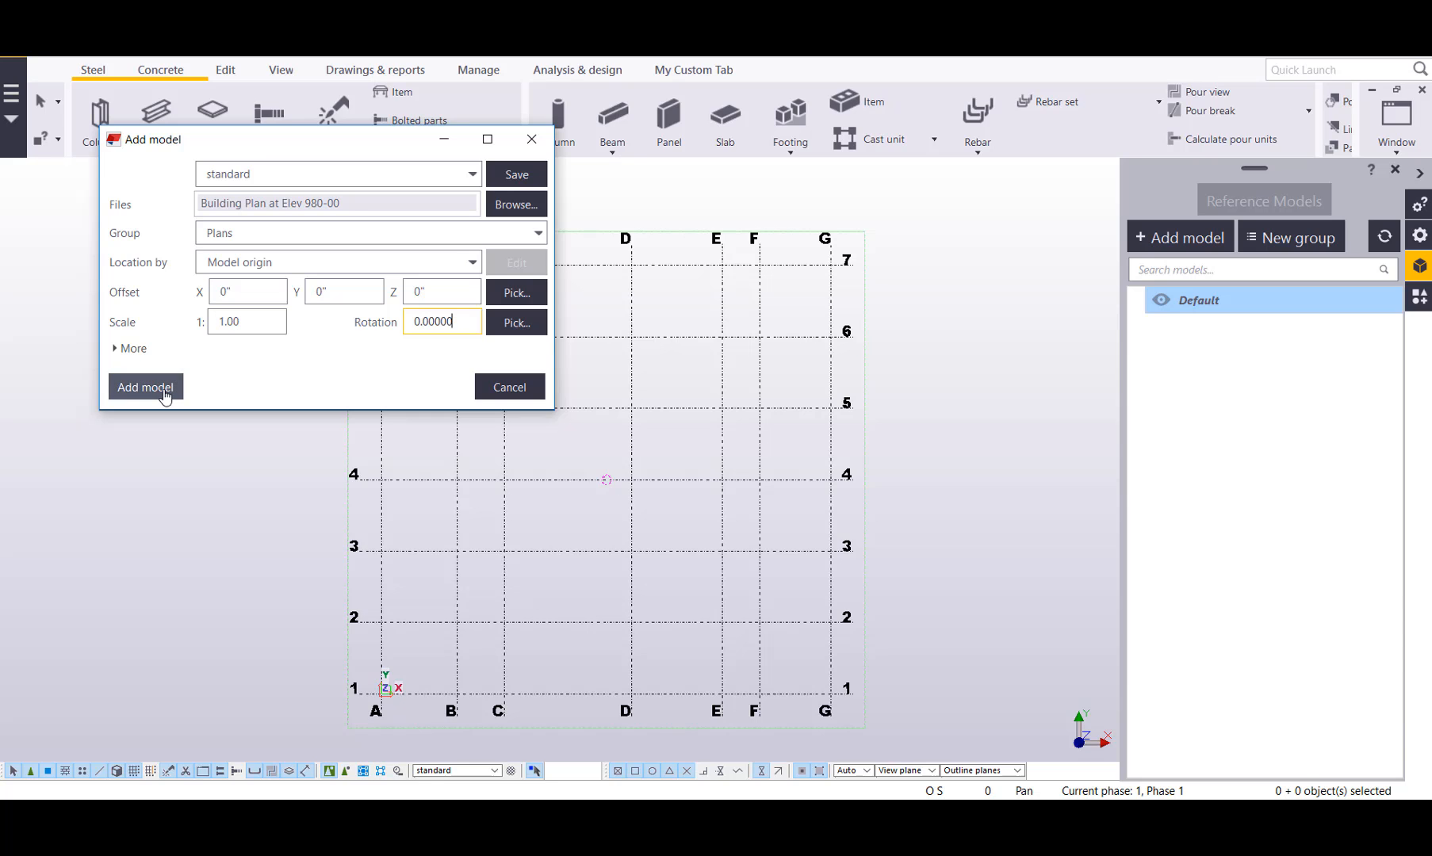
Add the Building Plan at Elev 980-00 drawing as a reference model.
click(146, 387)
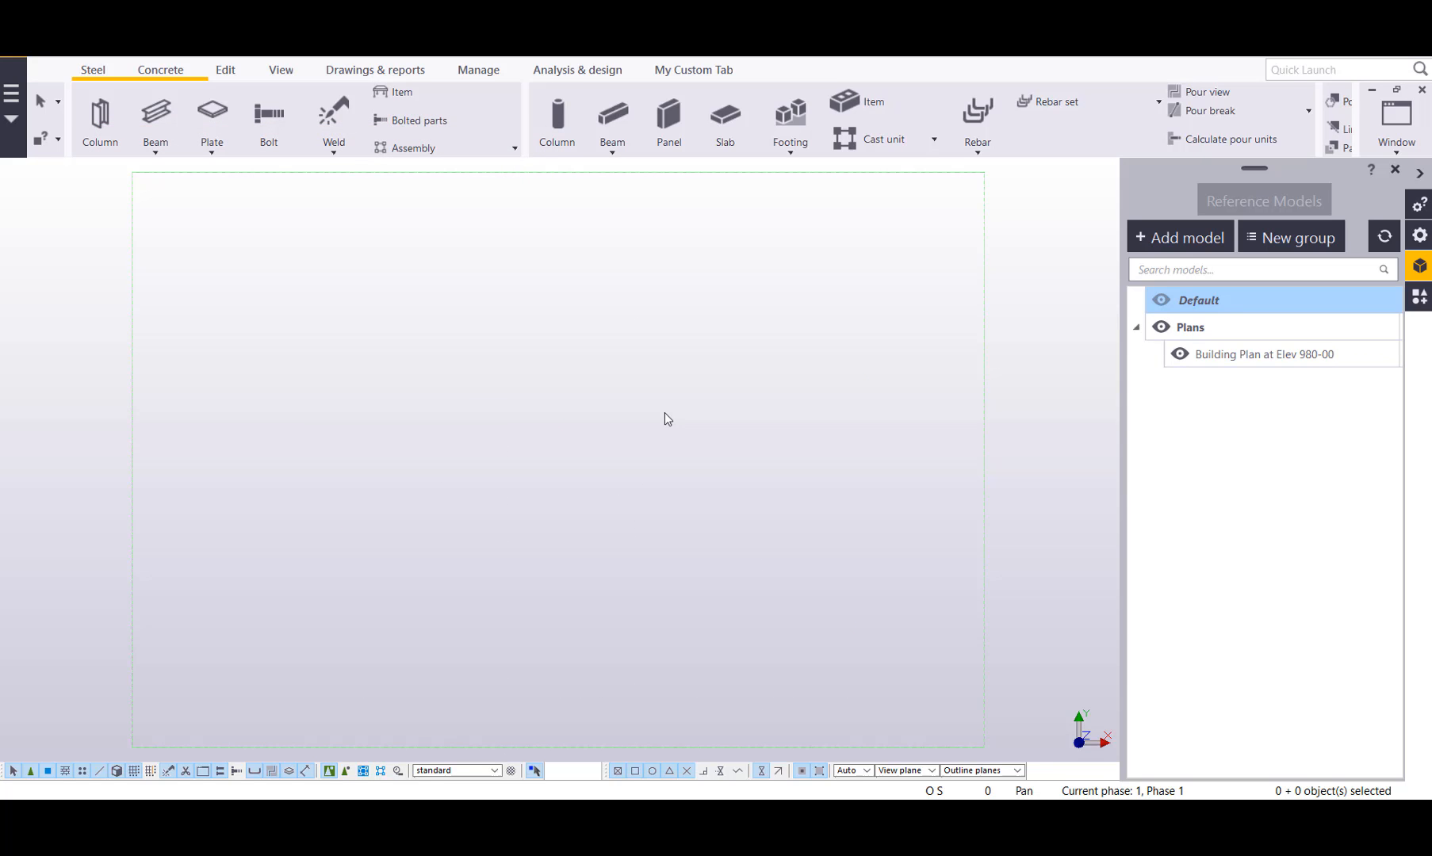
mouse_move(392, 344)
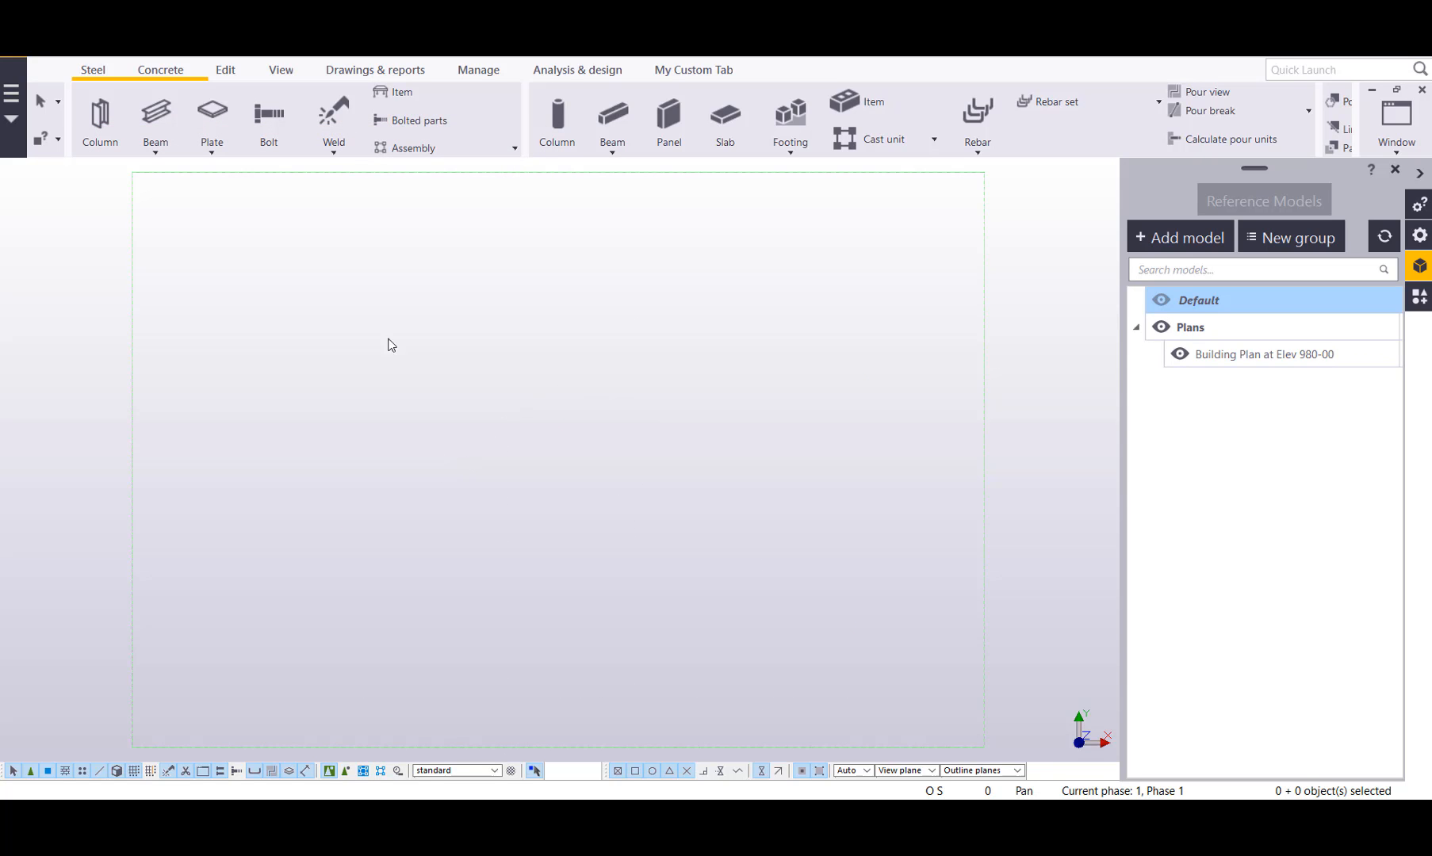
mouse_move(931, 188)
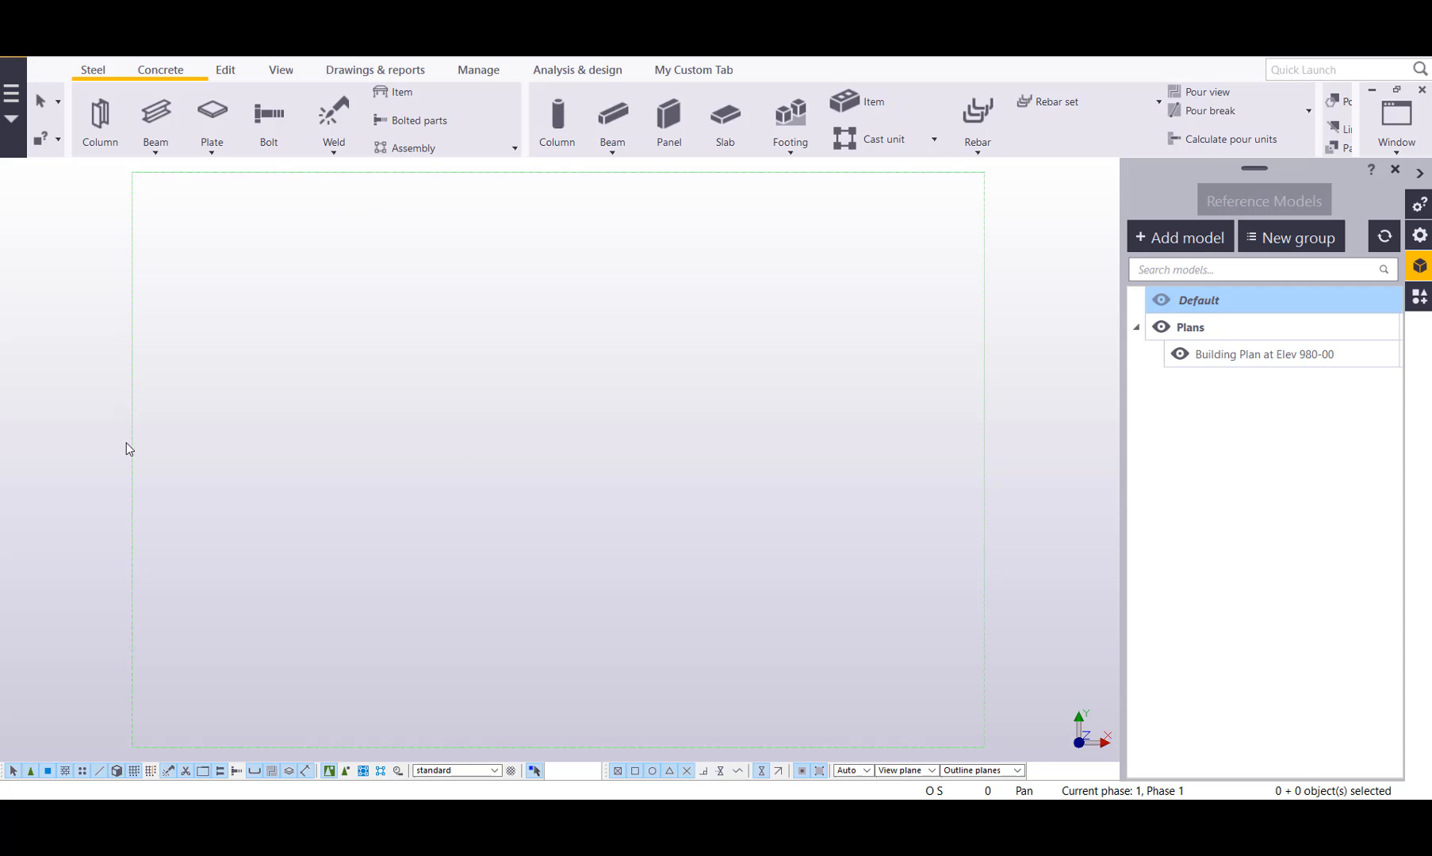
mouse_move(1000, 750)
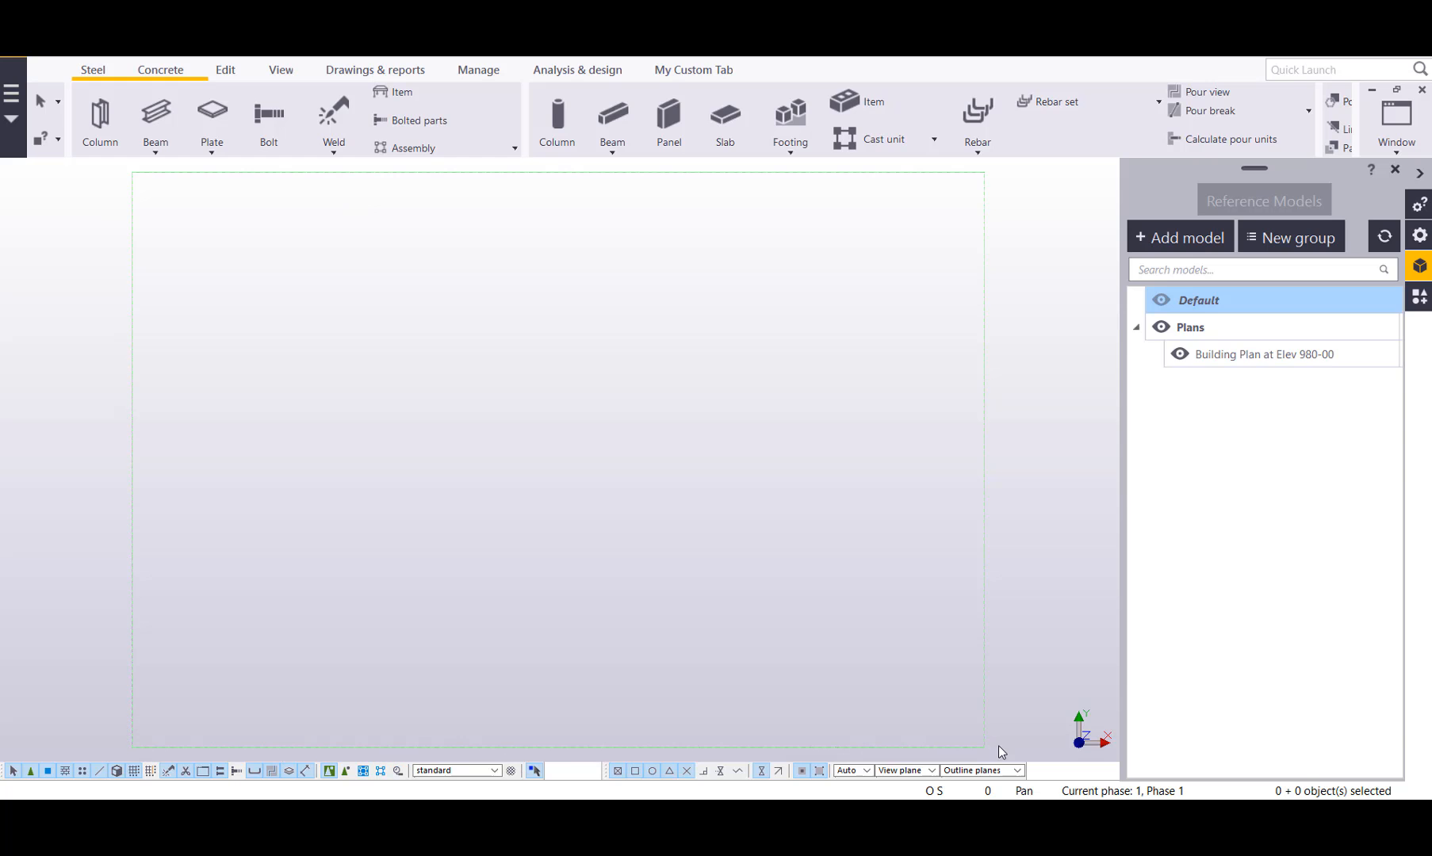
mouse_move(159, 729)
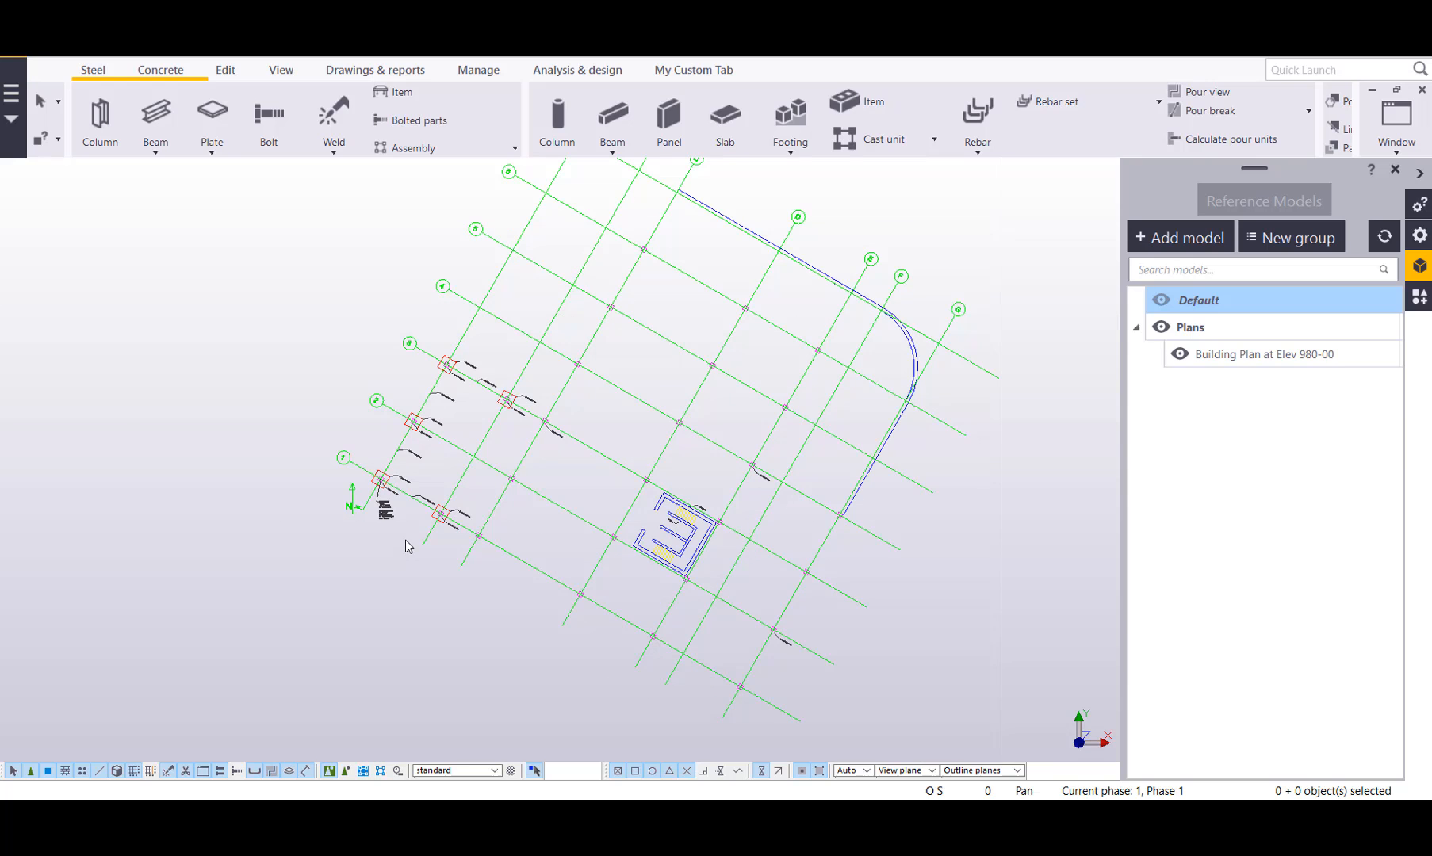
mouse_move(441, 623)
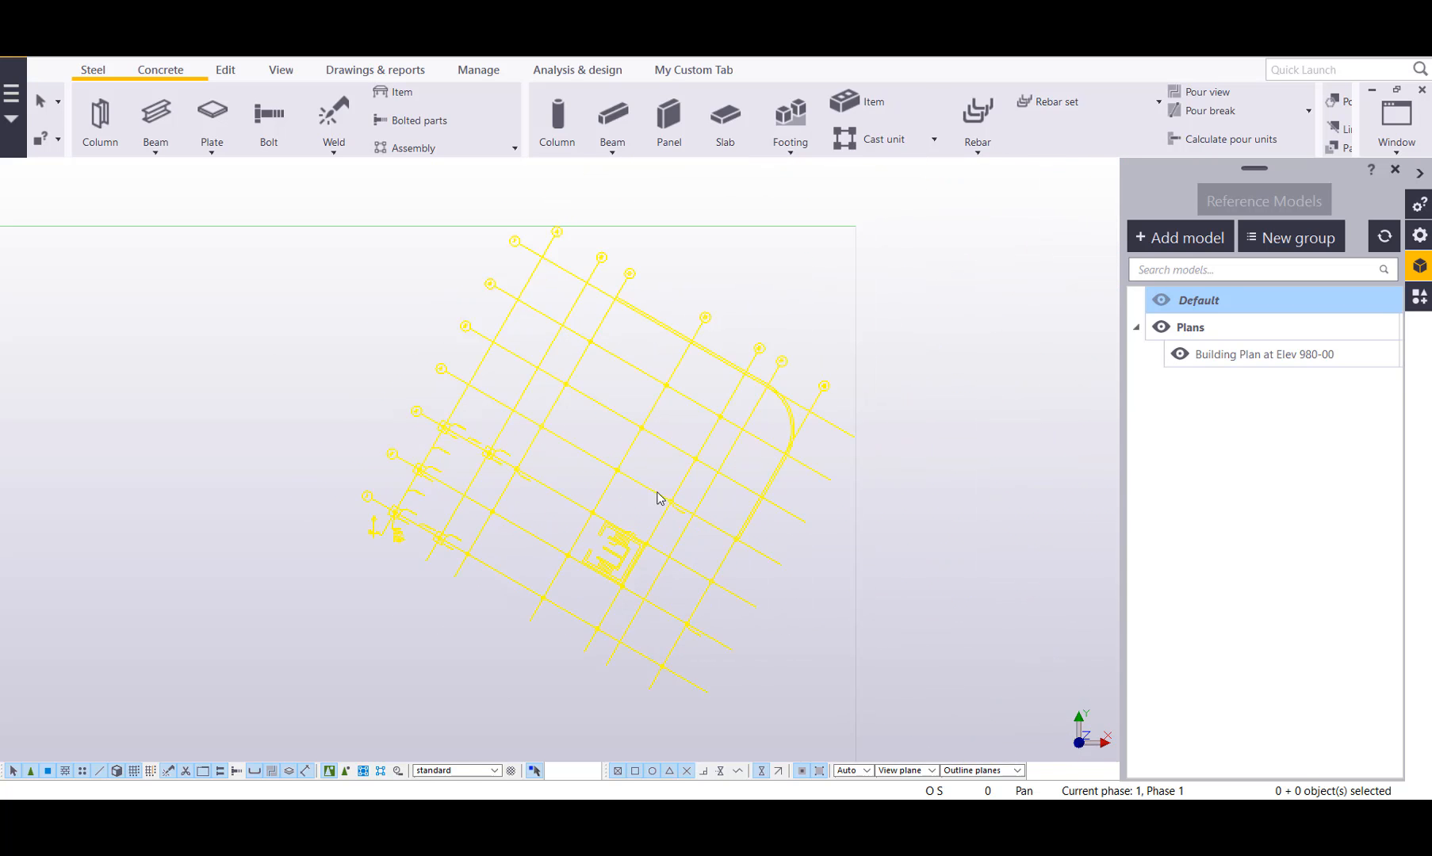
In the building plan reference details, locate it by the PROJECT BASE base point.
click(1264, 353)
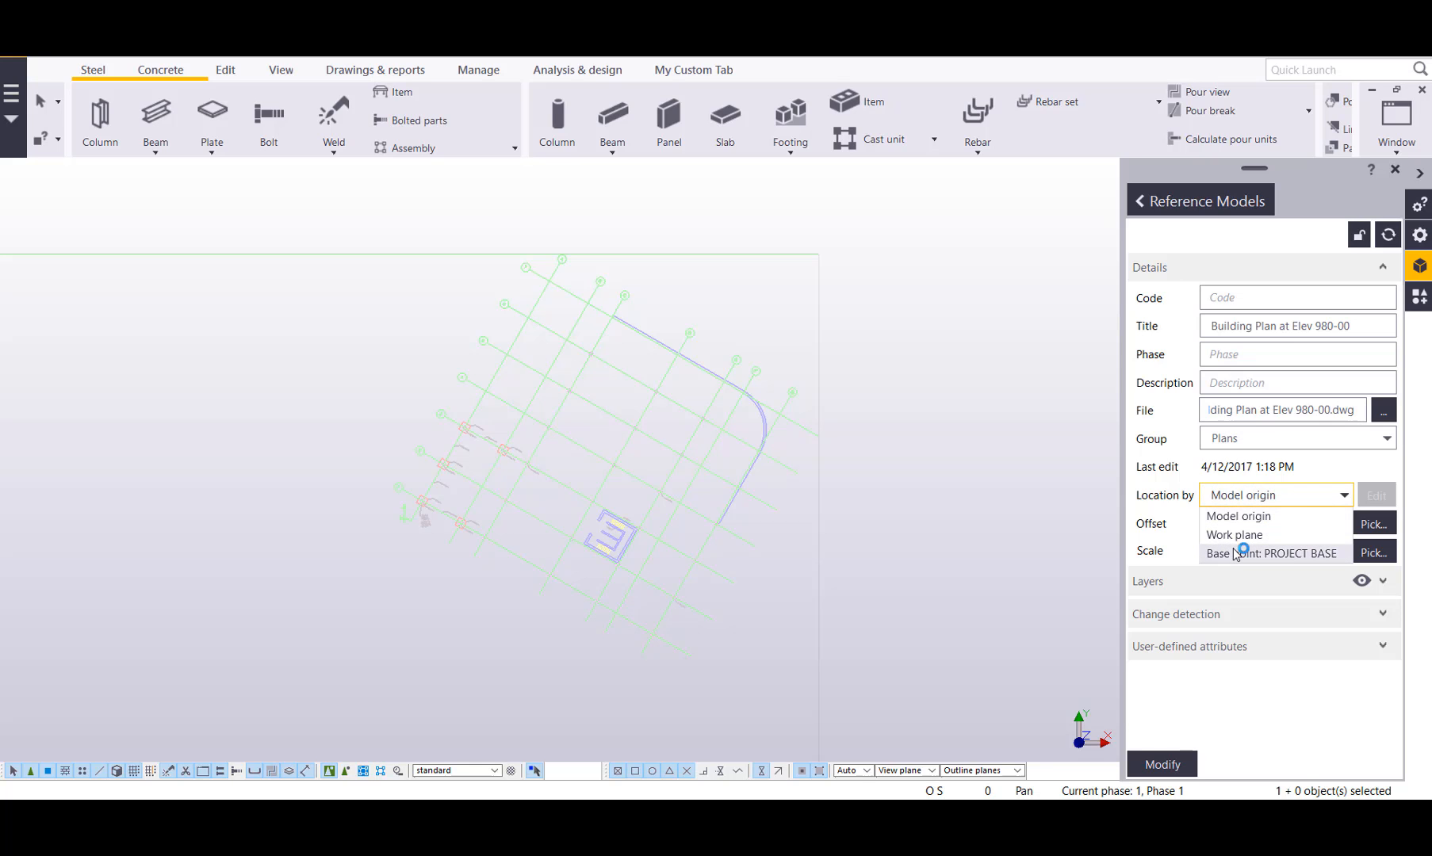
click(1275, 554)
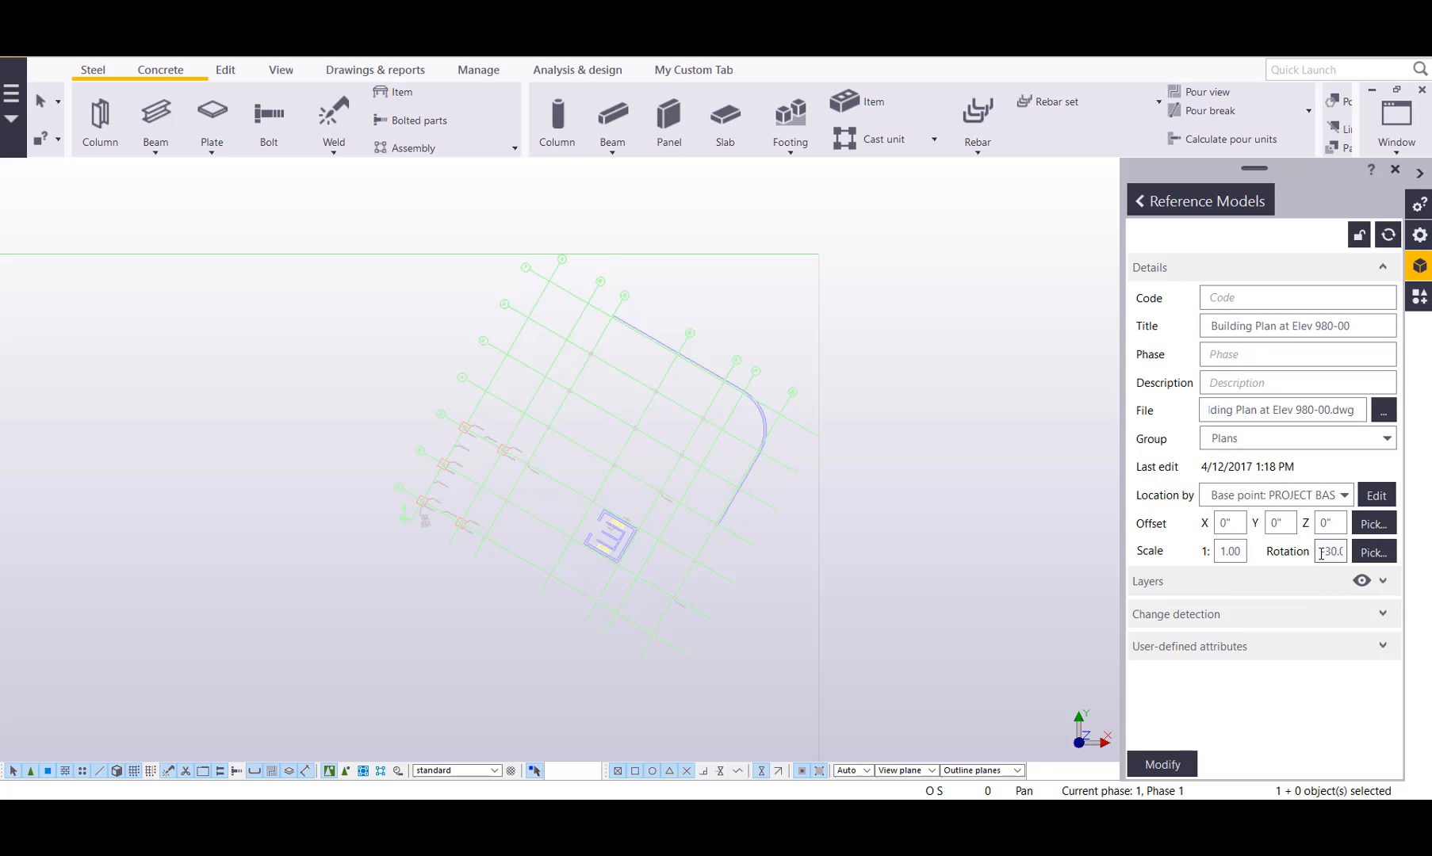
click(1330, 551)
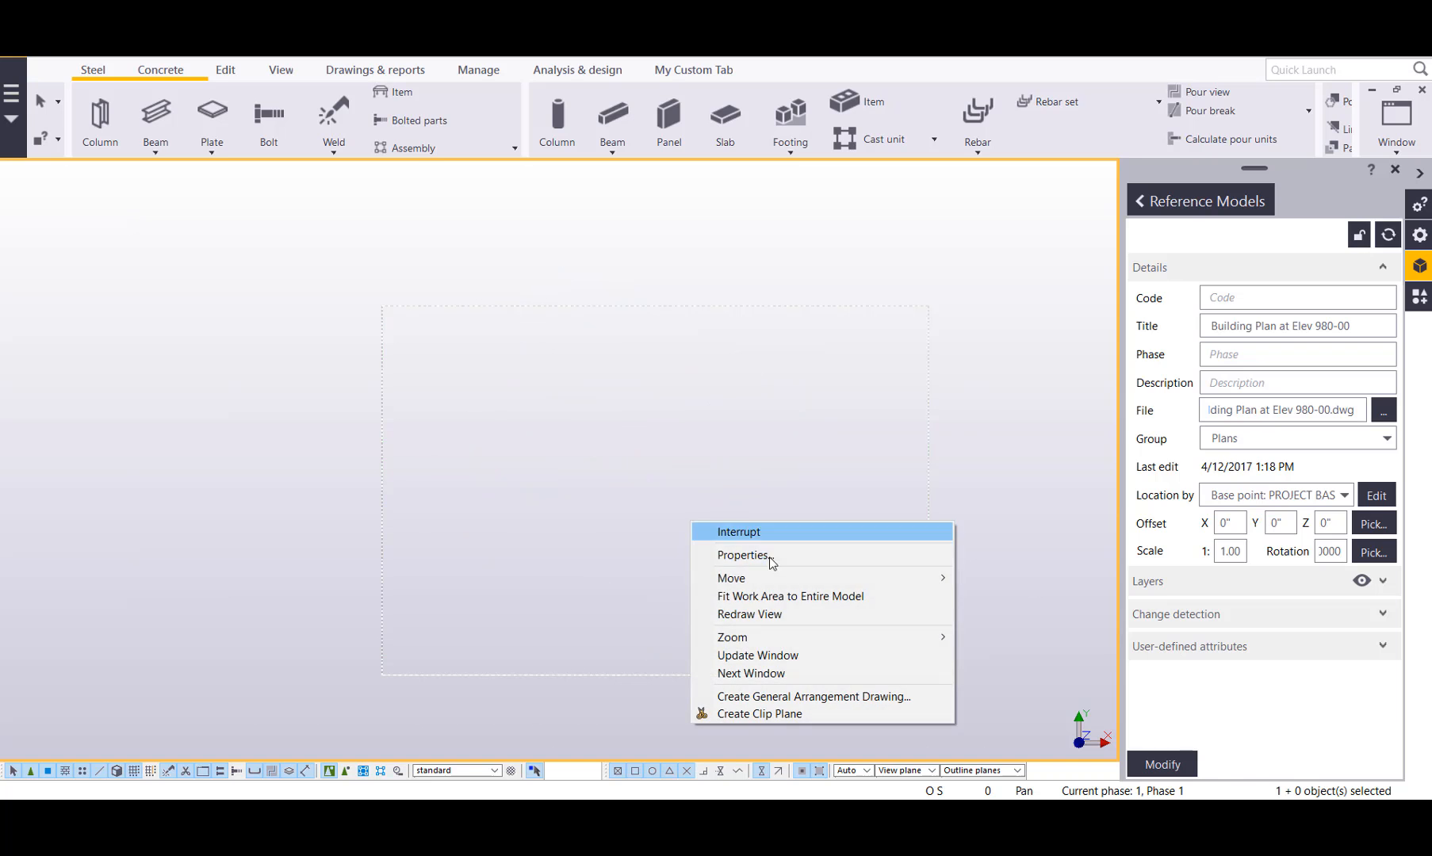
Show the model squarely in plan so the reference aligns with grids A–G and 1–5.
click(792, 596)
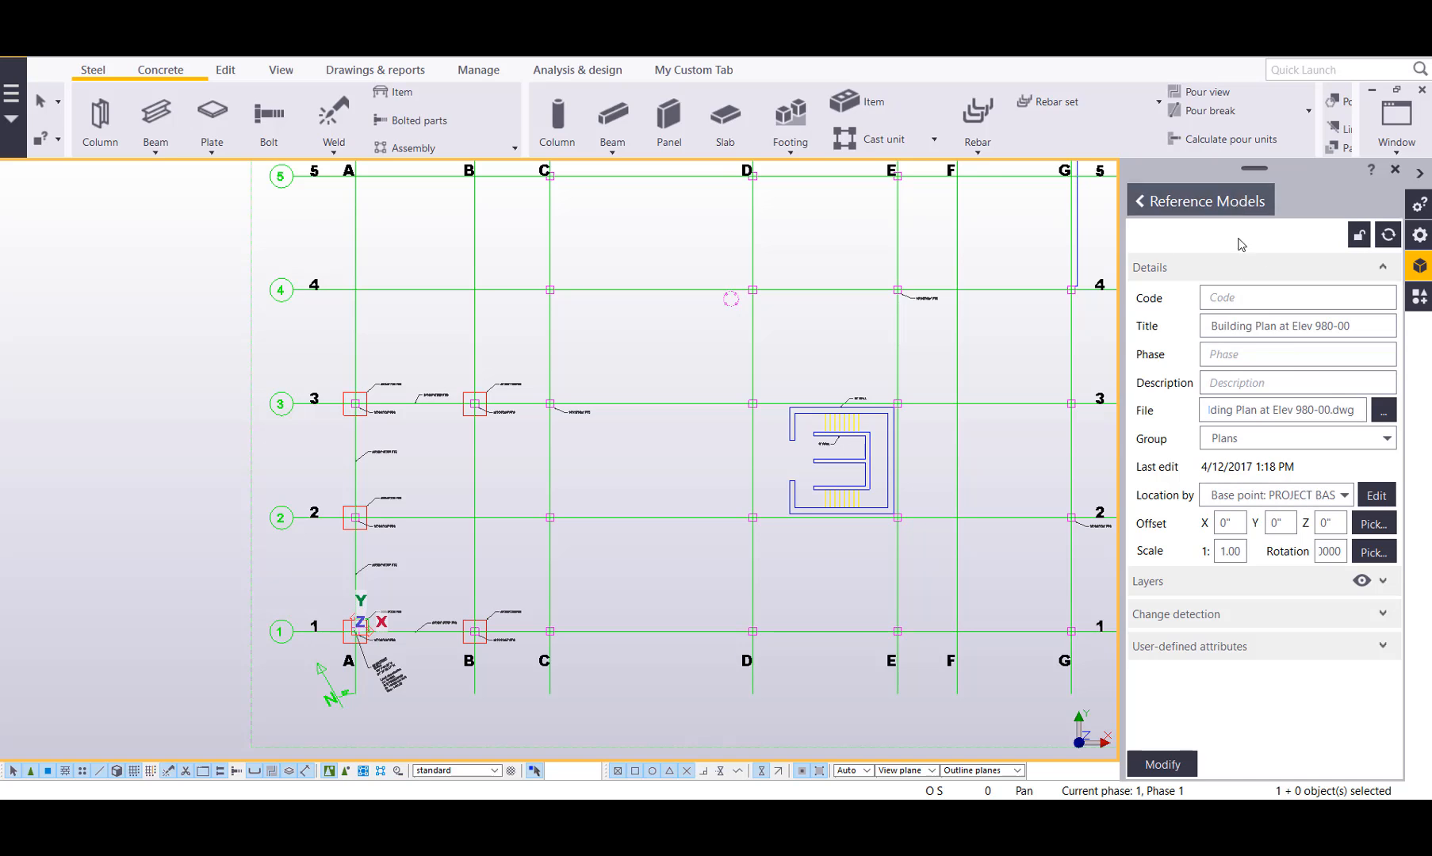
Expand the plan's layers, hide all, show Columns and Gridlines, then show every layer again.
click(1135, 200)
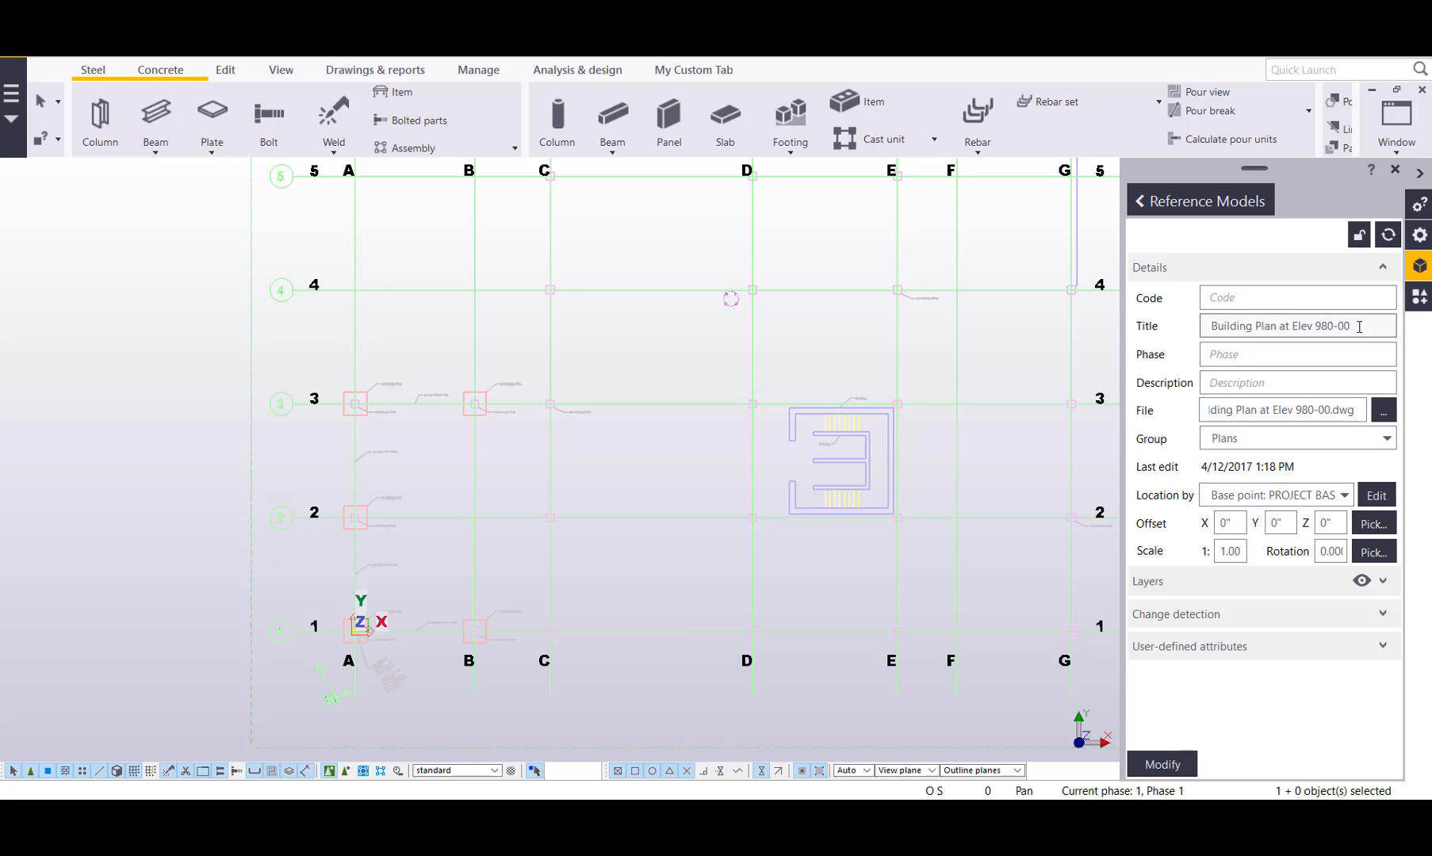
click(1297, 354)
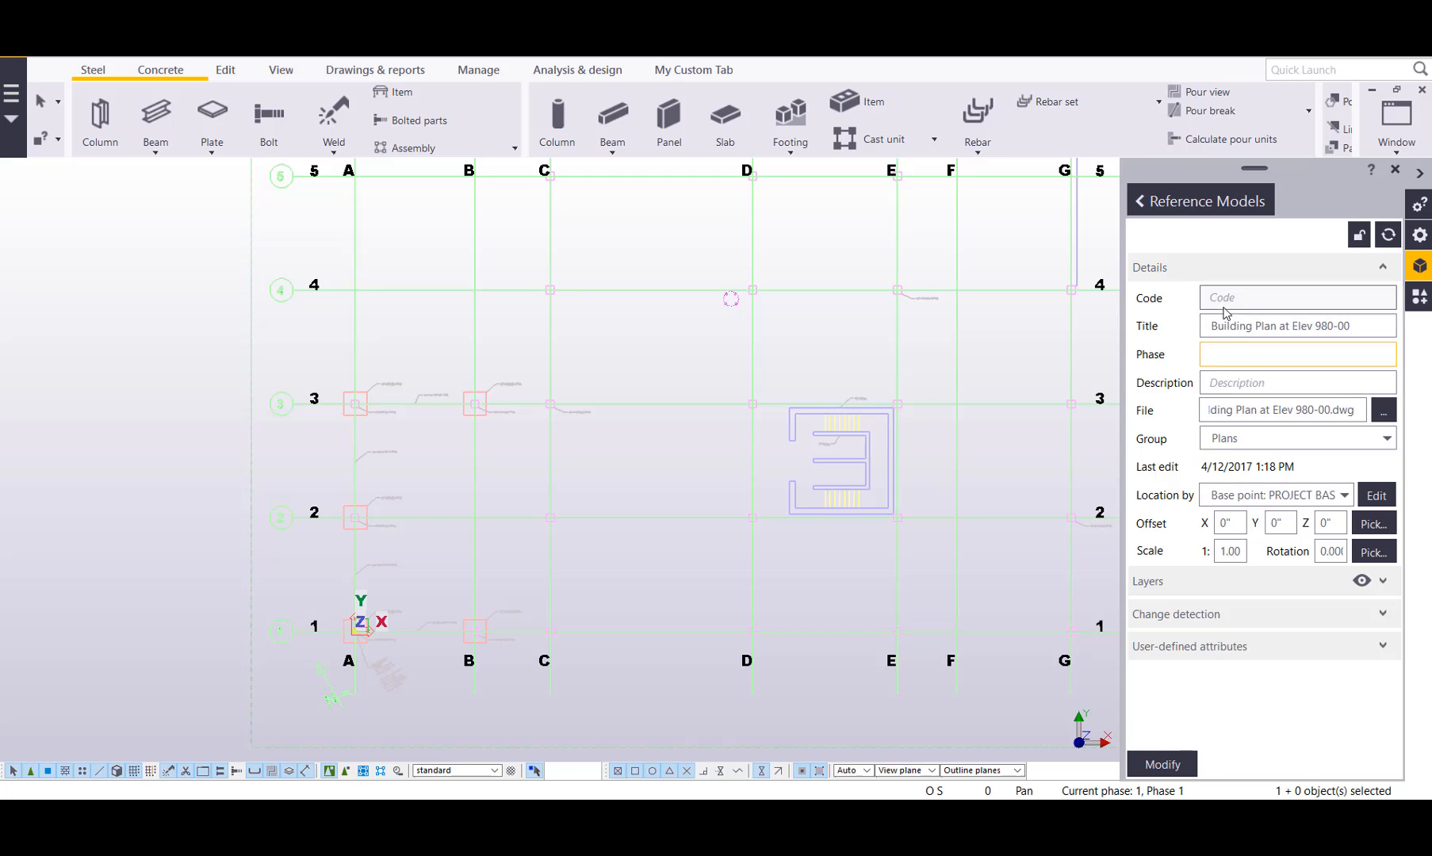
click(1376, 580)
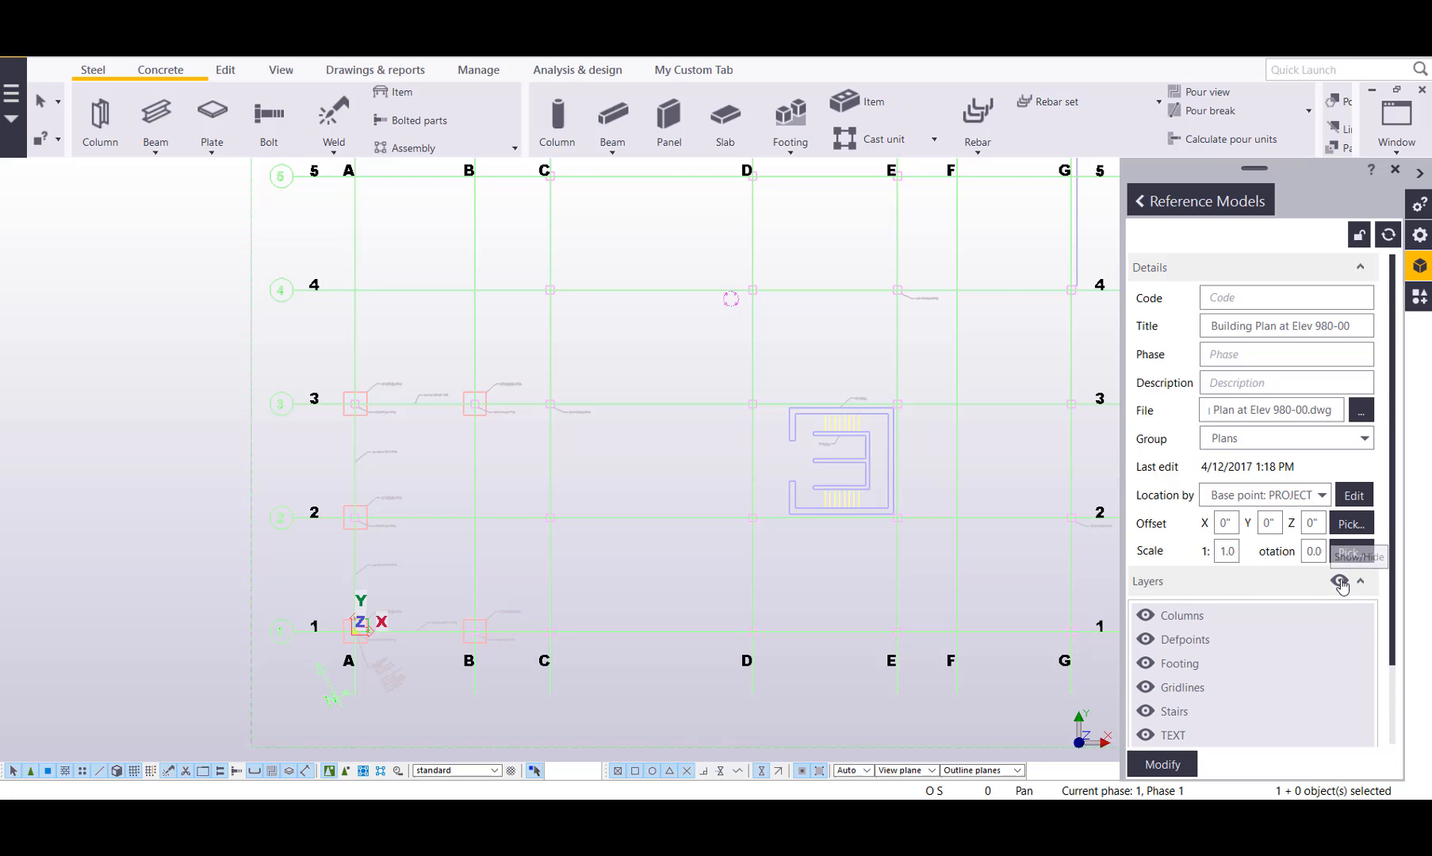
click(1339, 582)
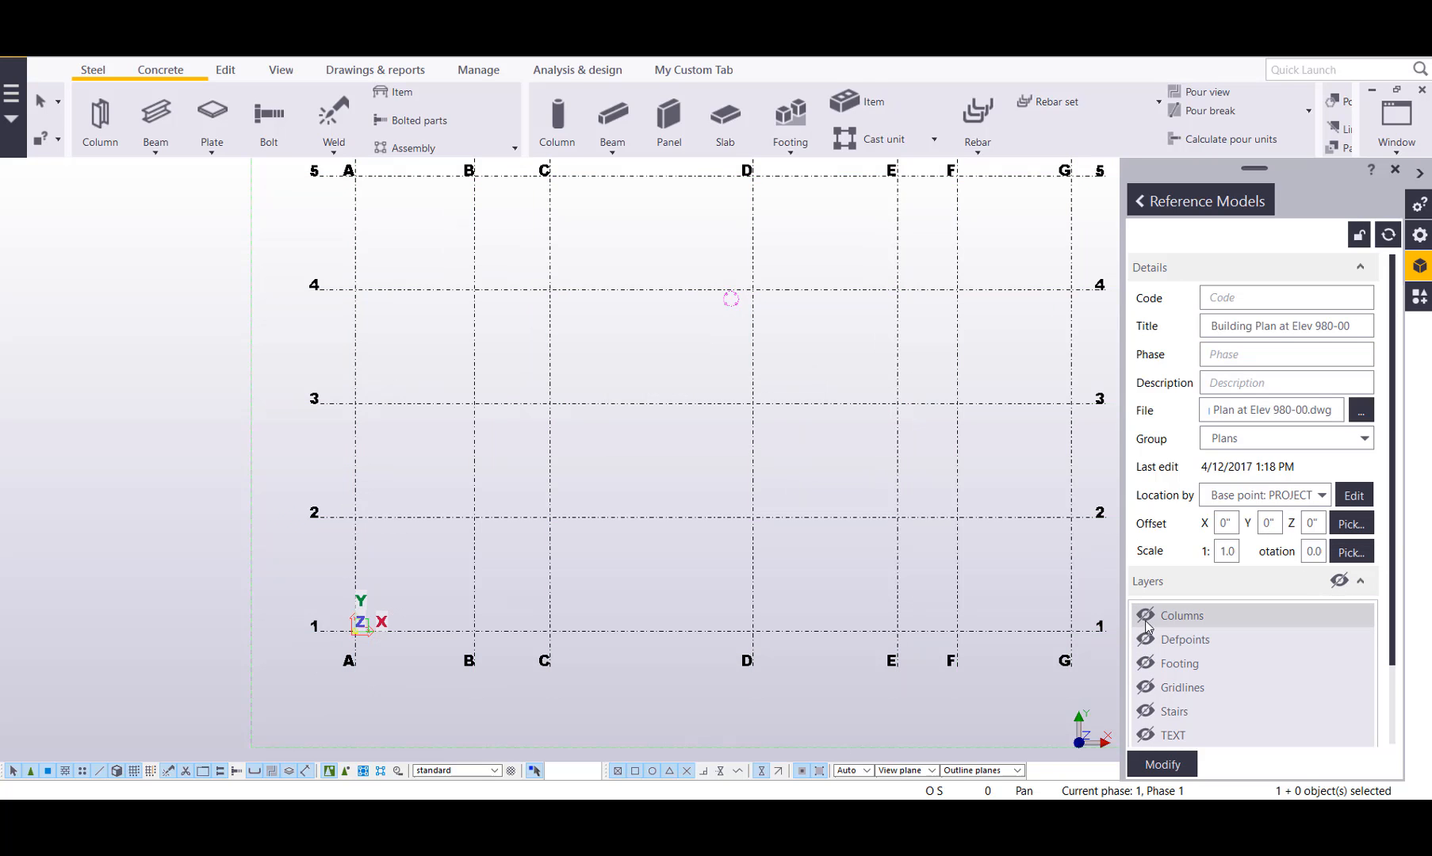
click(1147, 687)
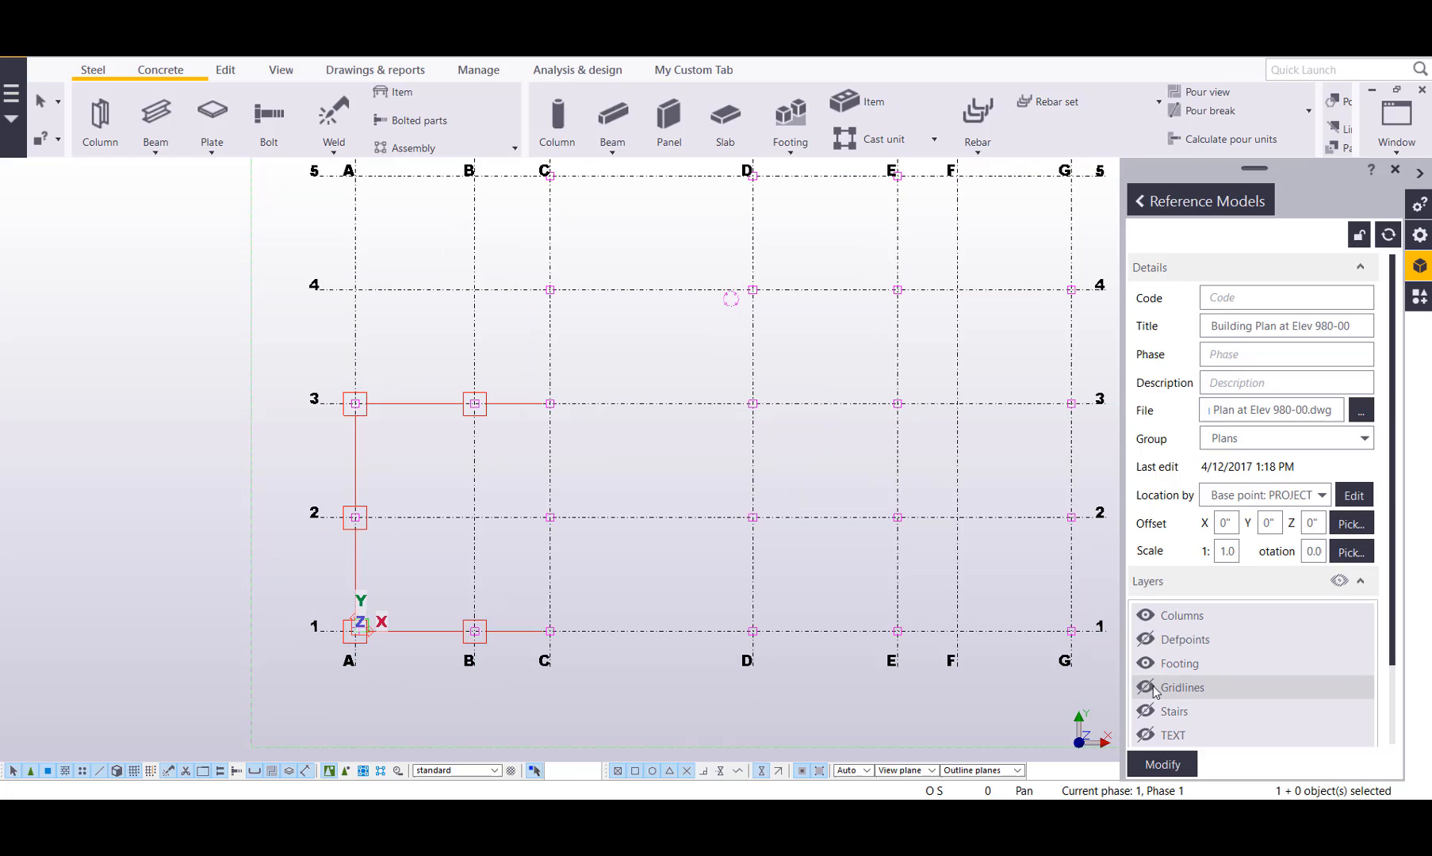
click(1149, 687)
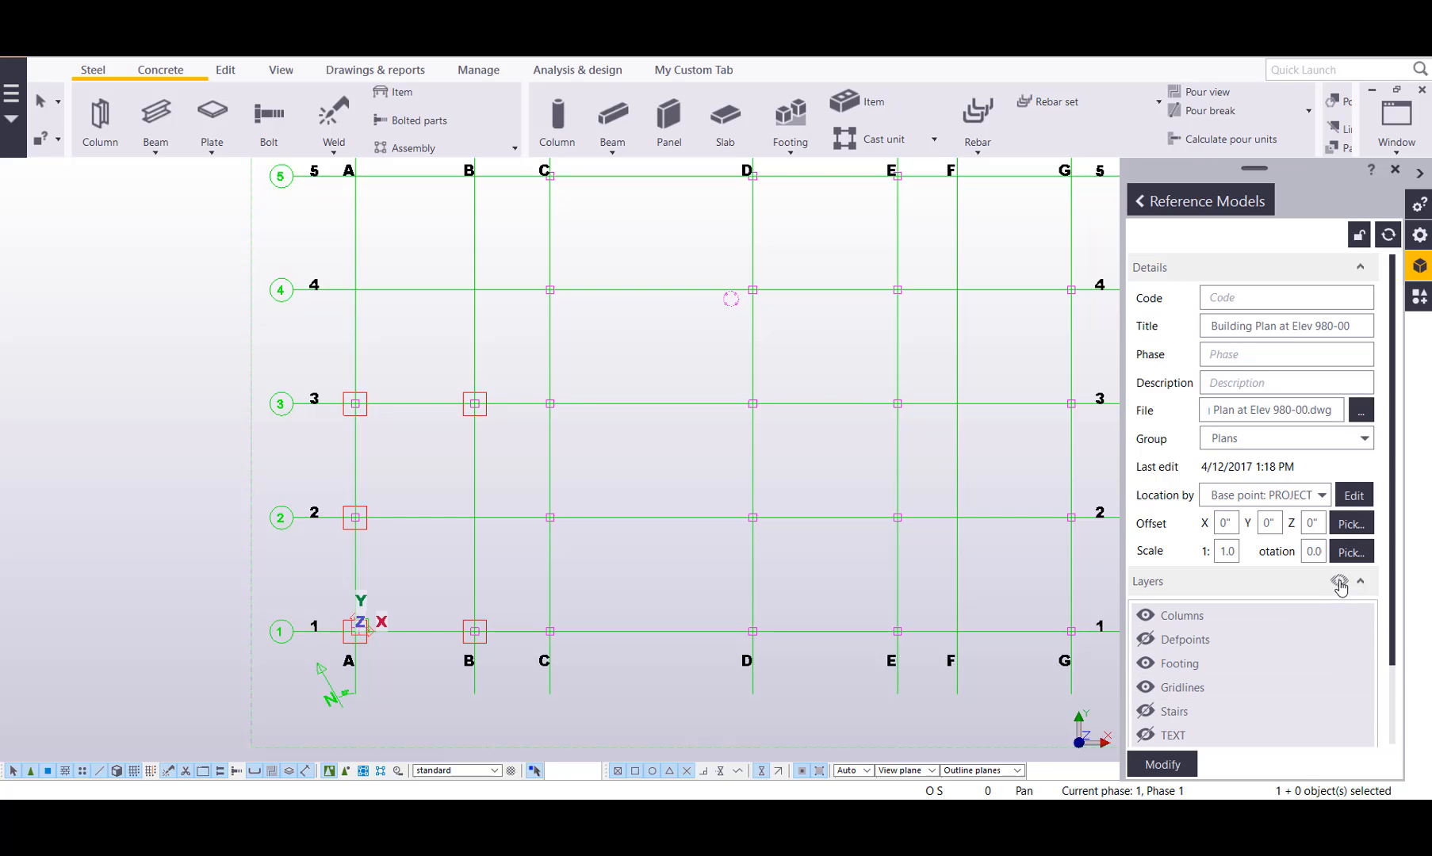
click(1340, 580)
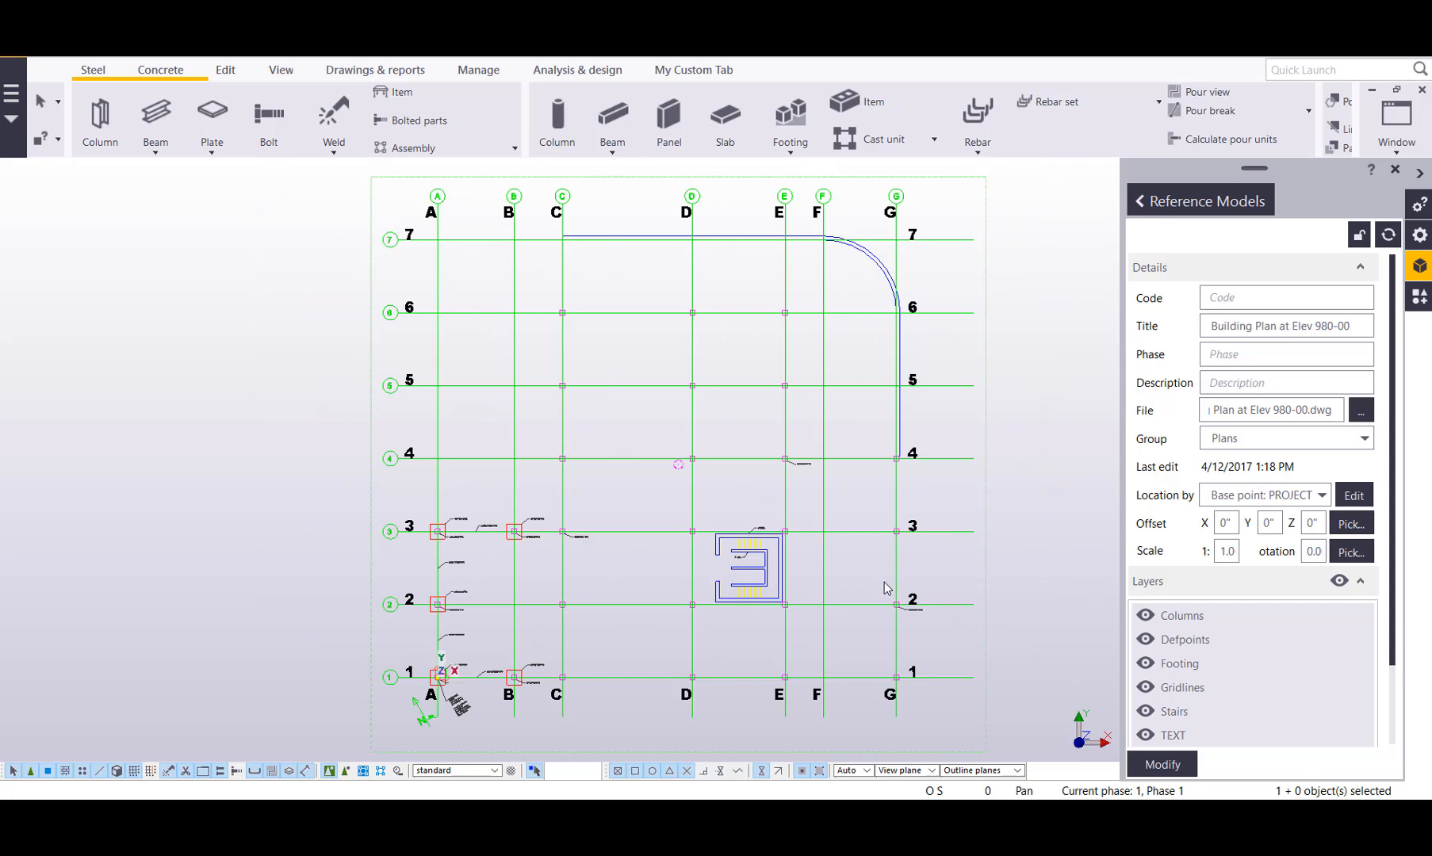
Close the reference model details and go to the project properties.
click(1393, 172)
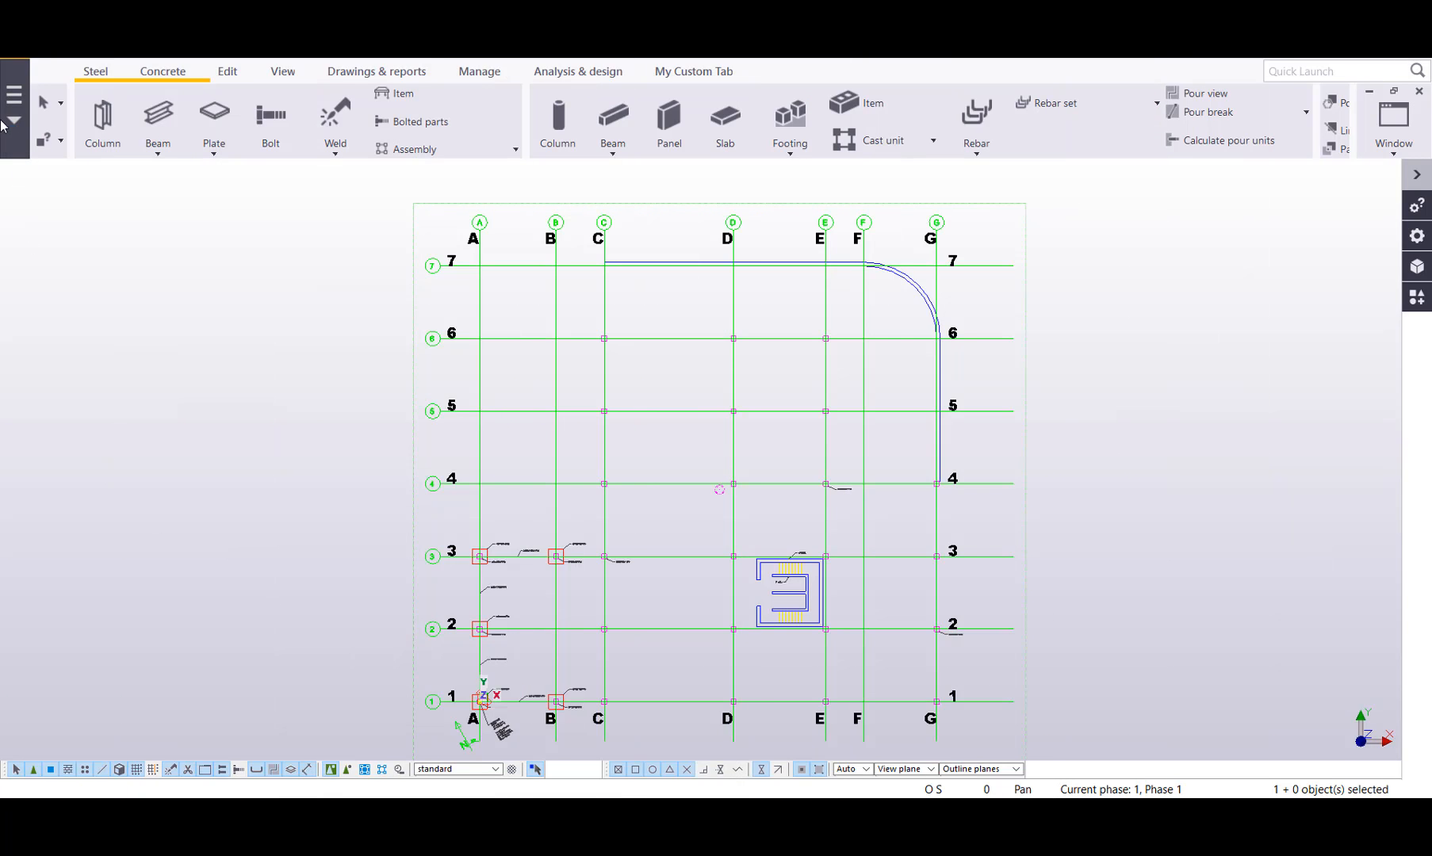
click(13, 113)
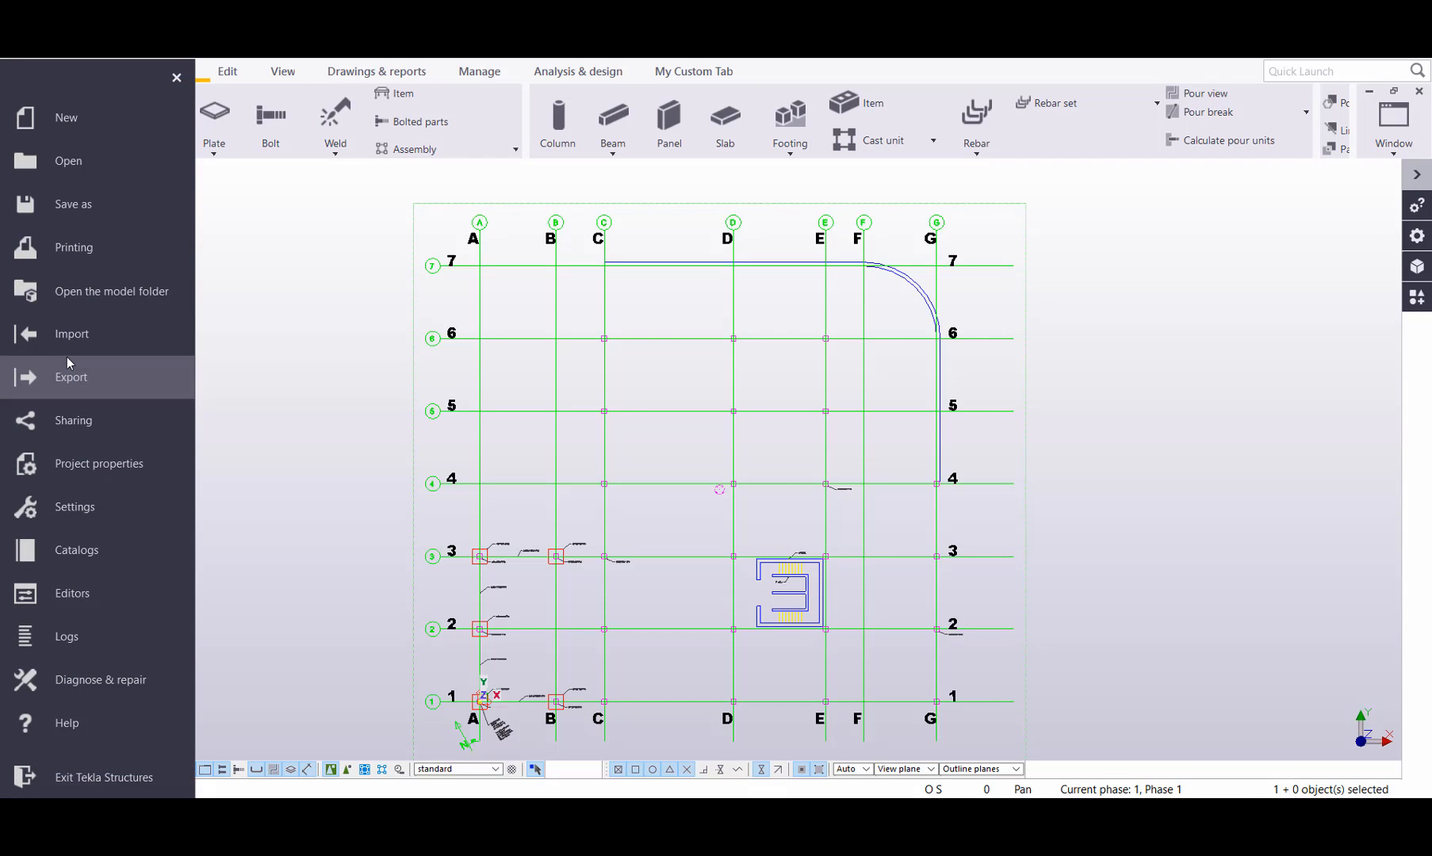
click(98, 463)
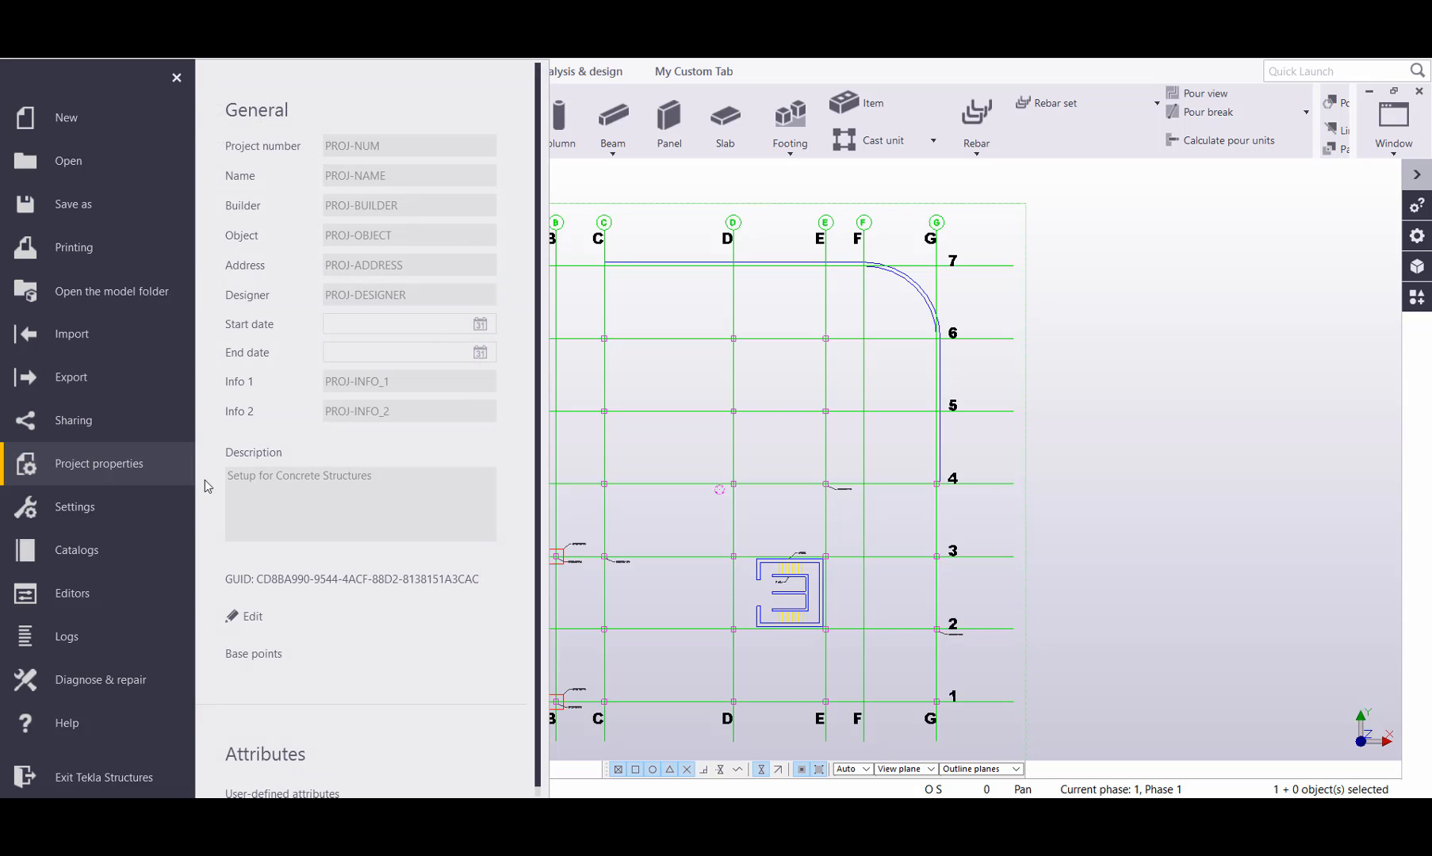
mouse_move(252, 655)
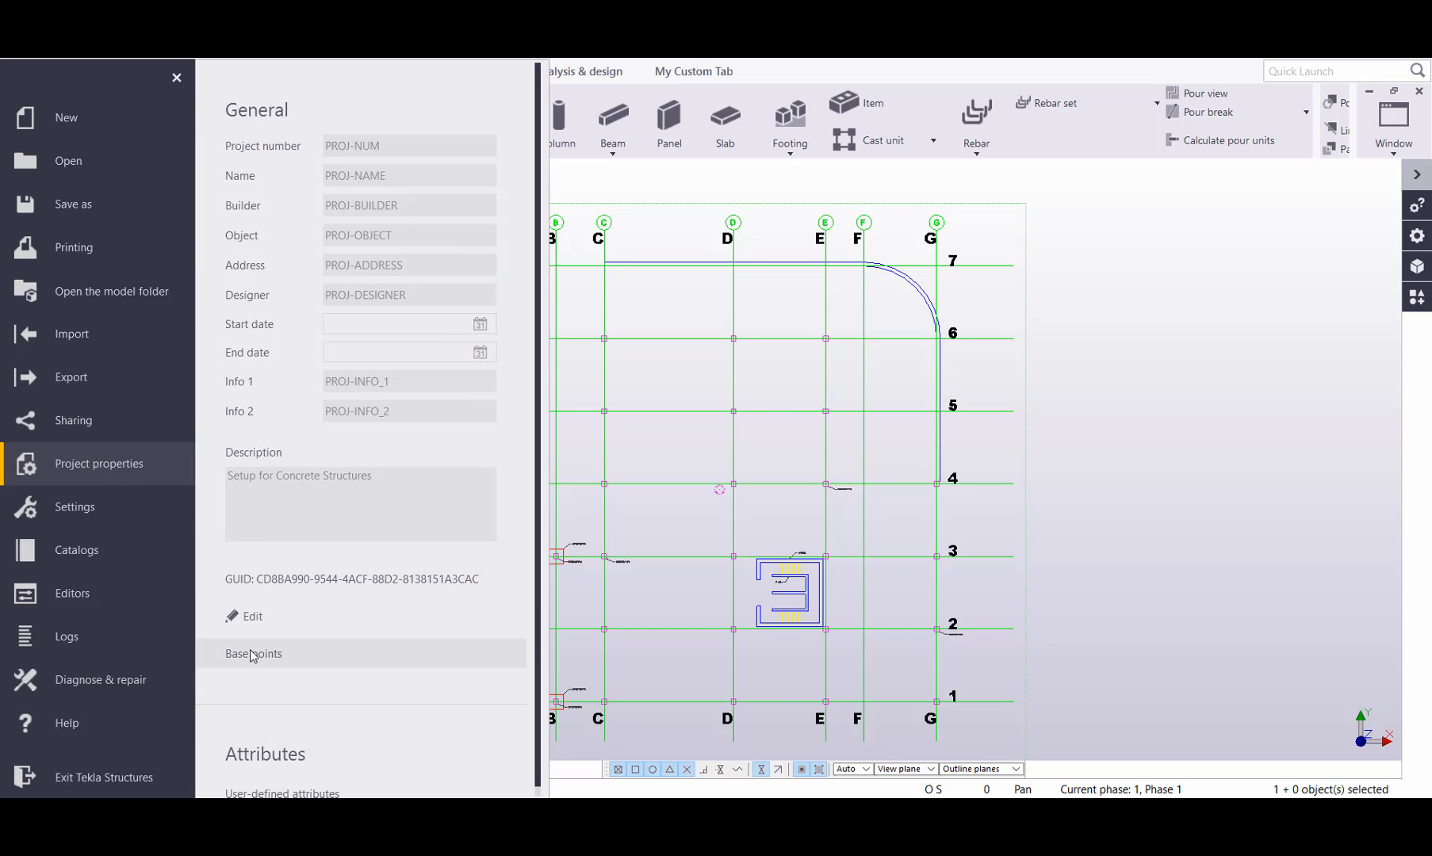
Review the PROJECT BASE base point, re-entering East 2170456'-6"3/8 and checking X, Z and north angle.
click(254, 653)
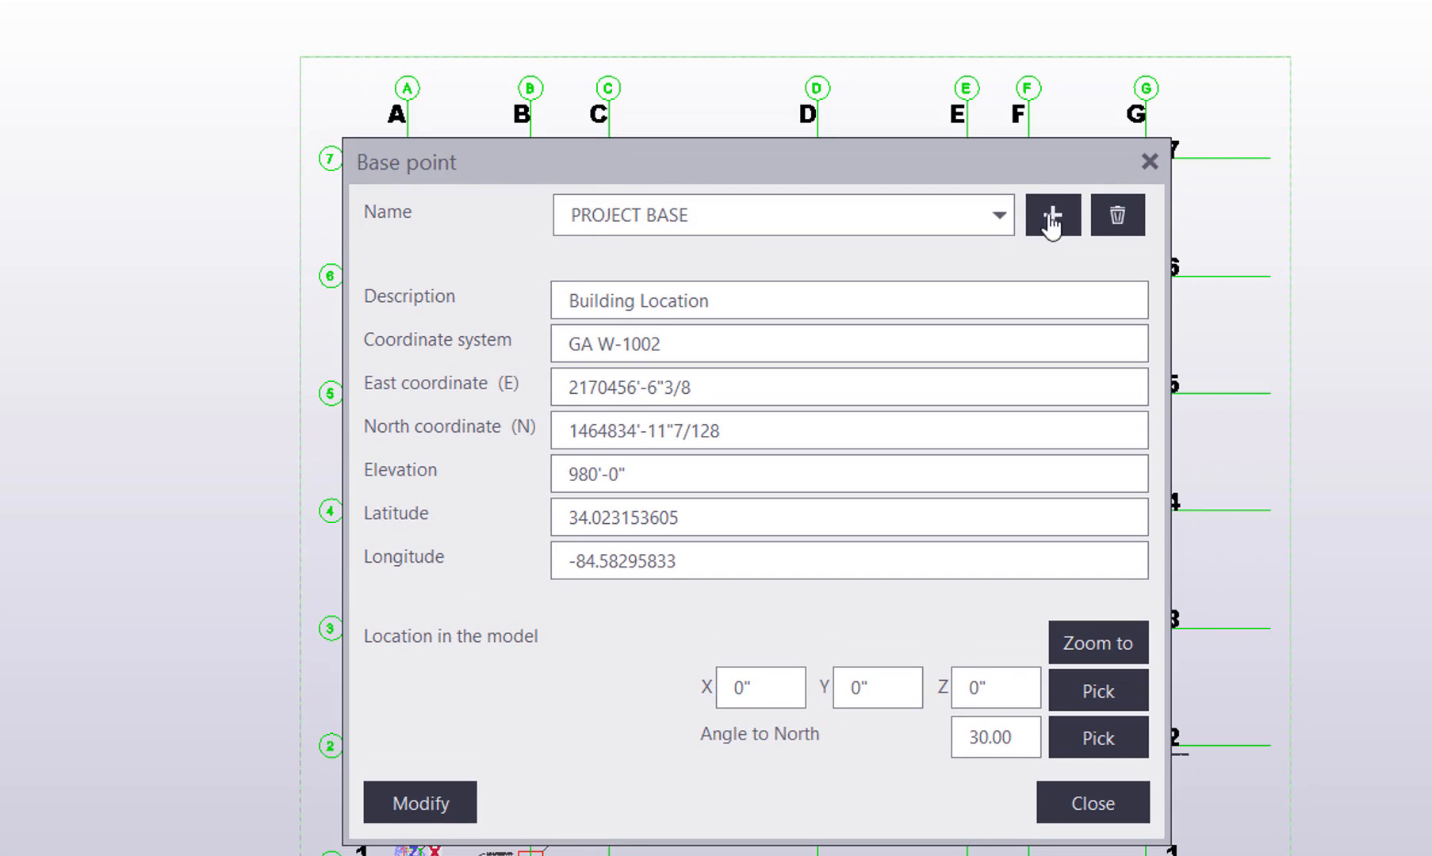
mouse_move(1120, 216)
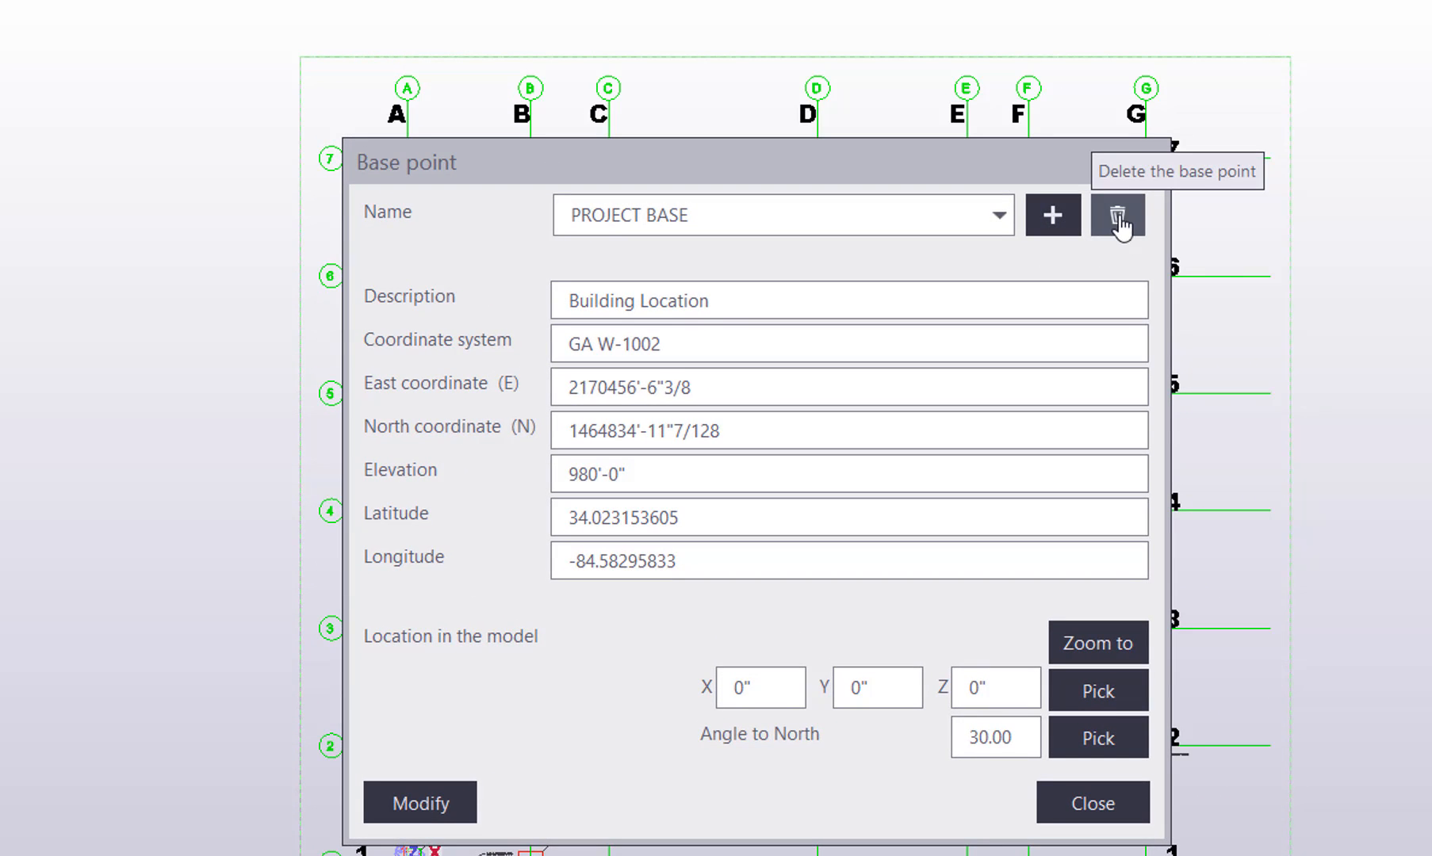
mouse_move(1128, 238)
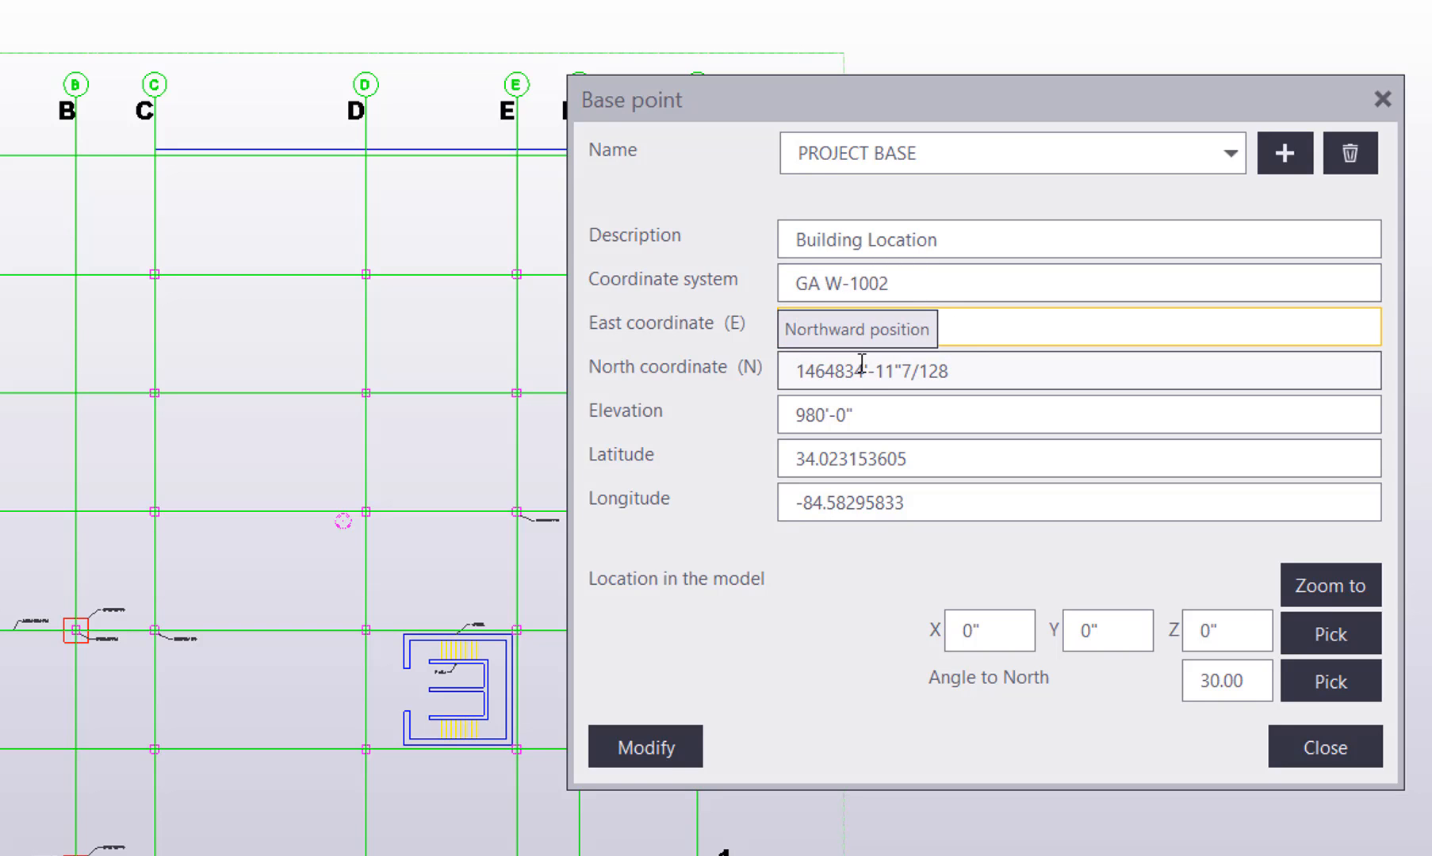
text(2170456'-6"3/8)
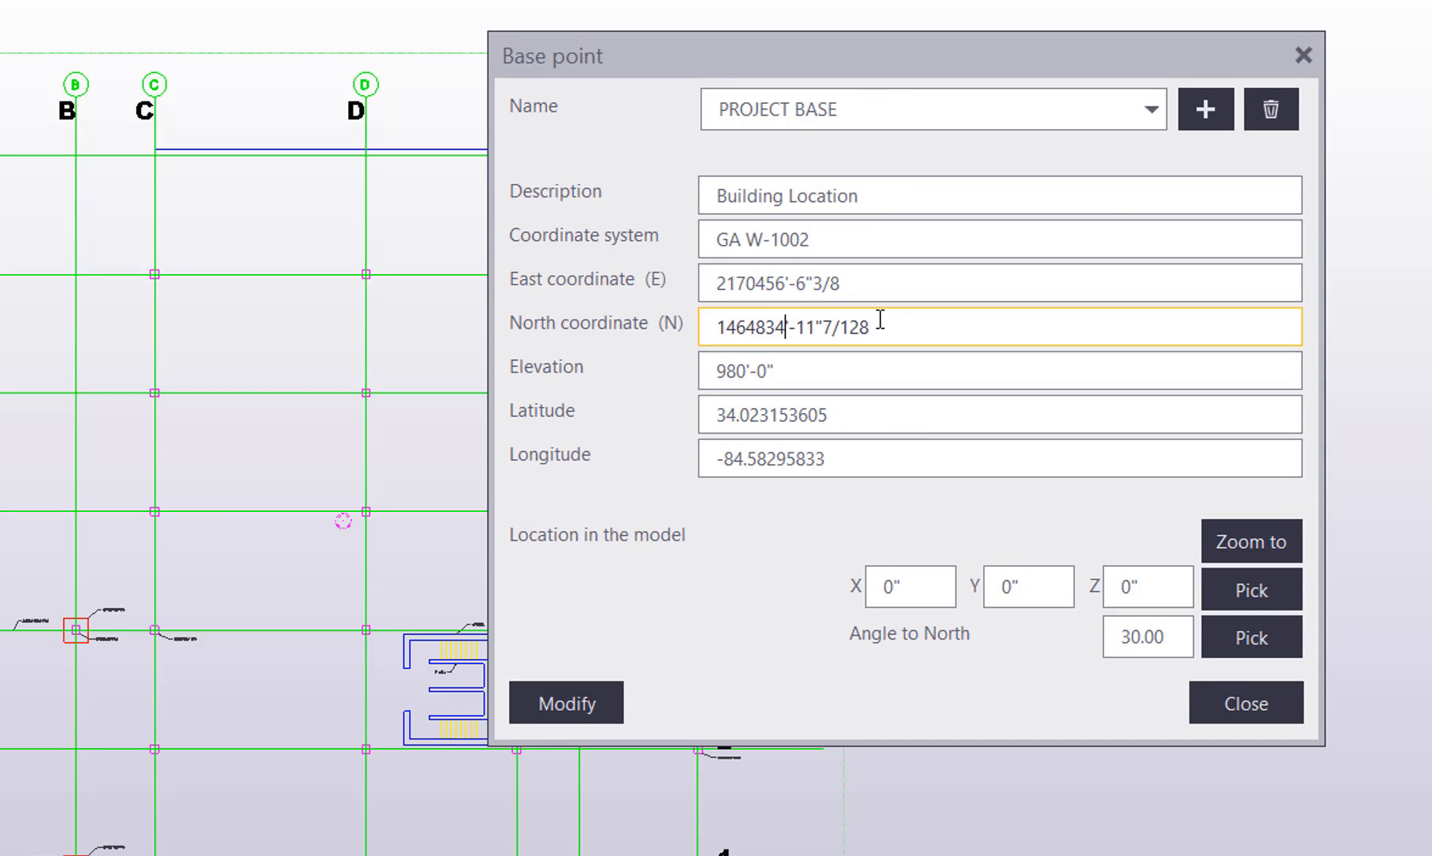
click(911, 587)
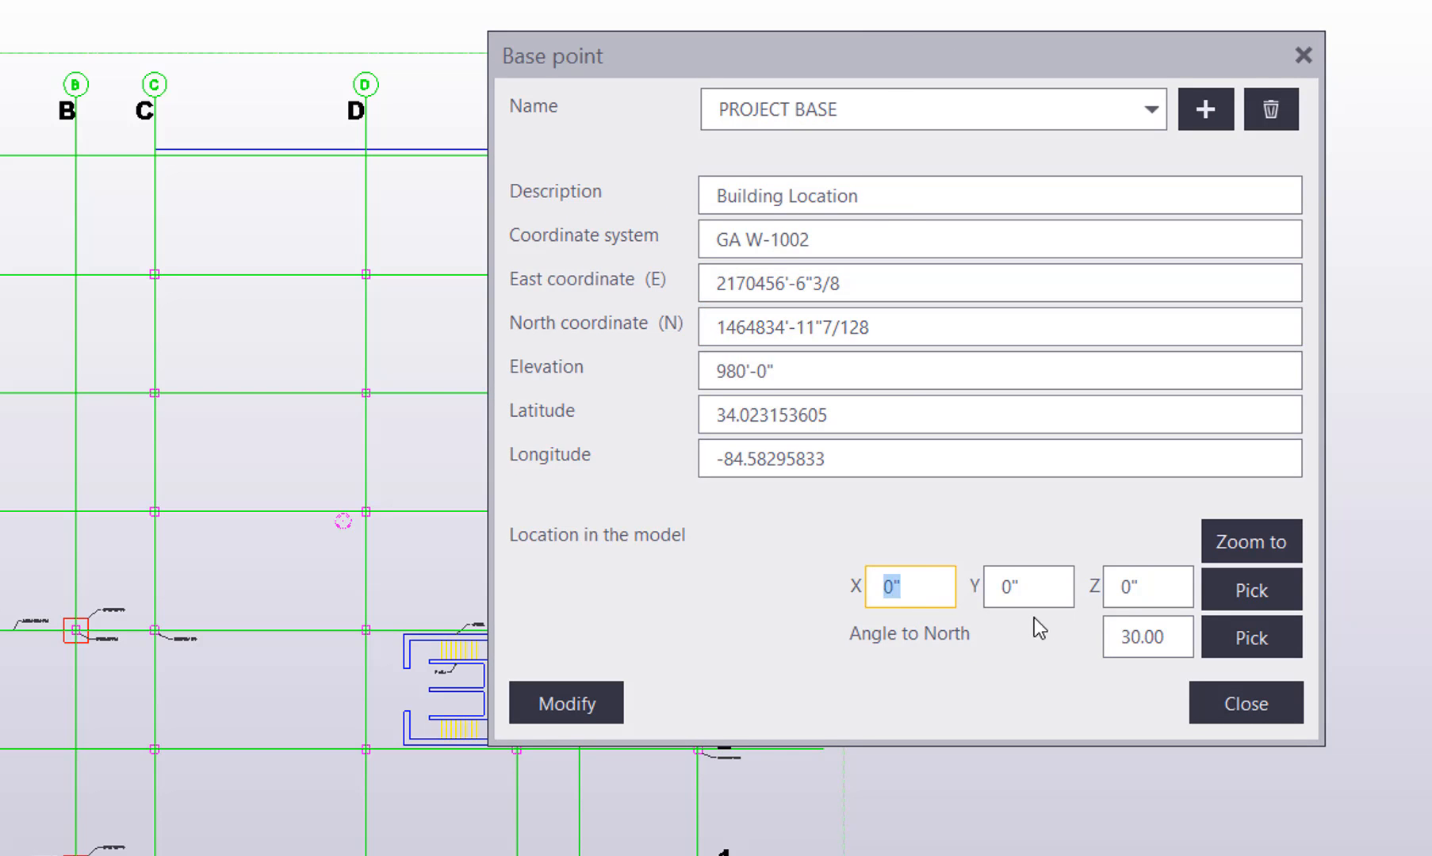
click(1146, 587)
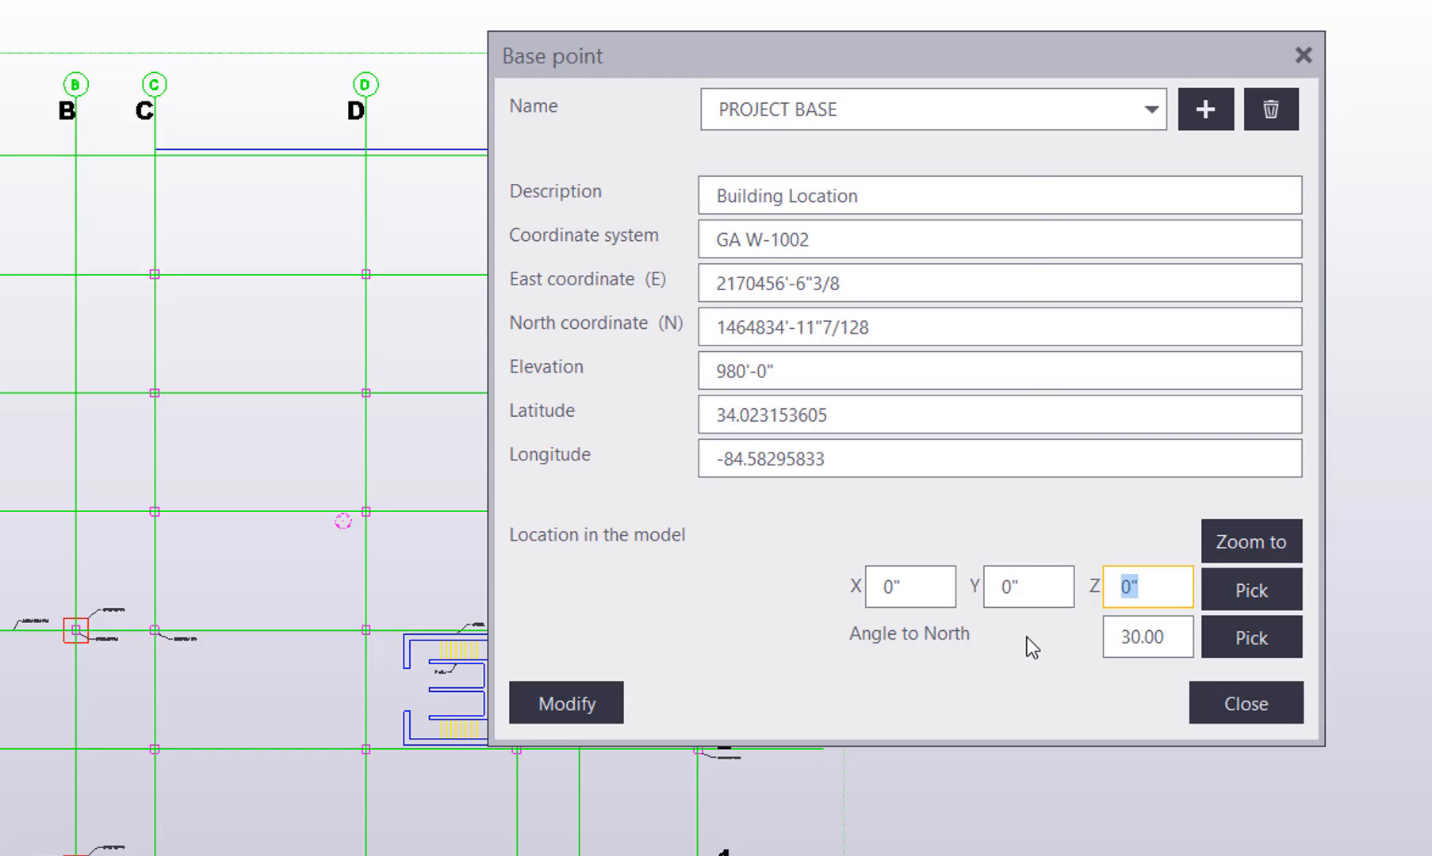
click(1146, 636)
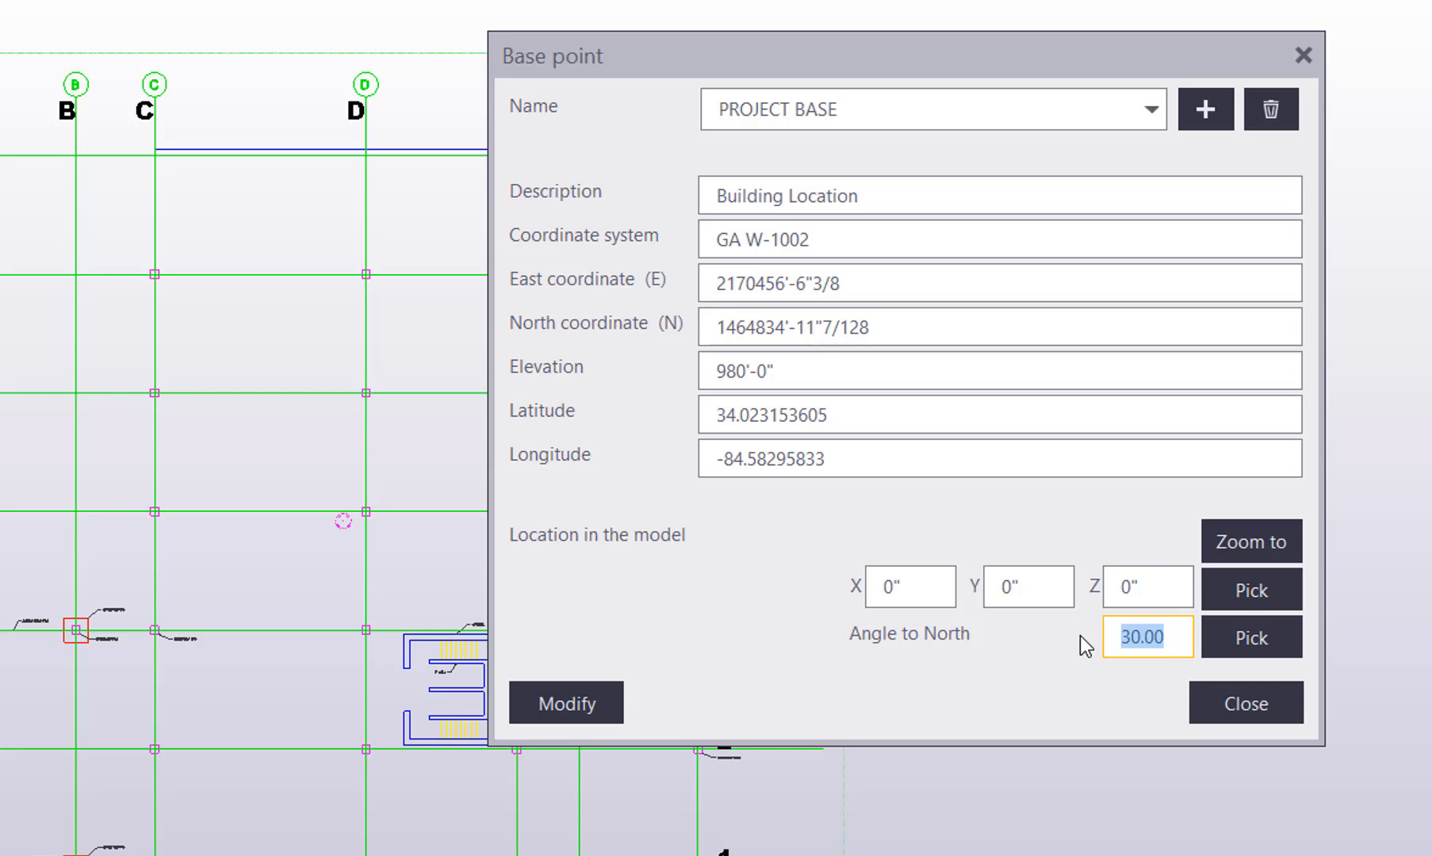
mouse_move(1100, 533)
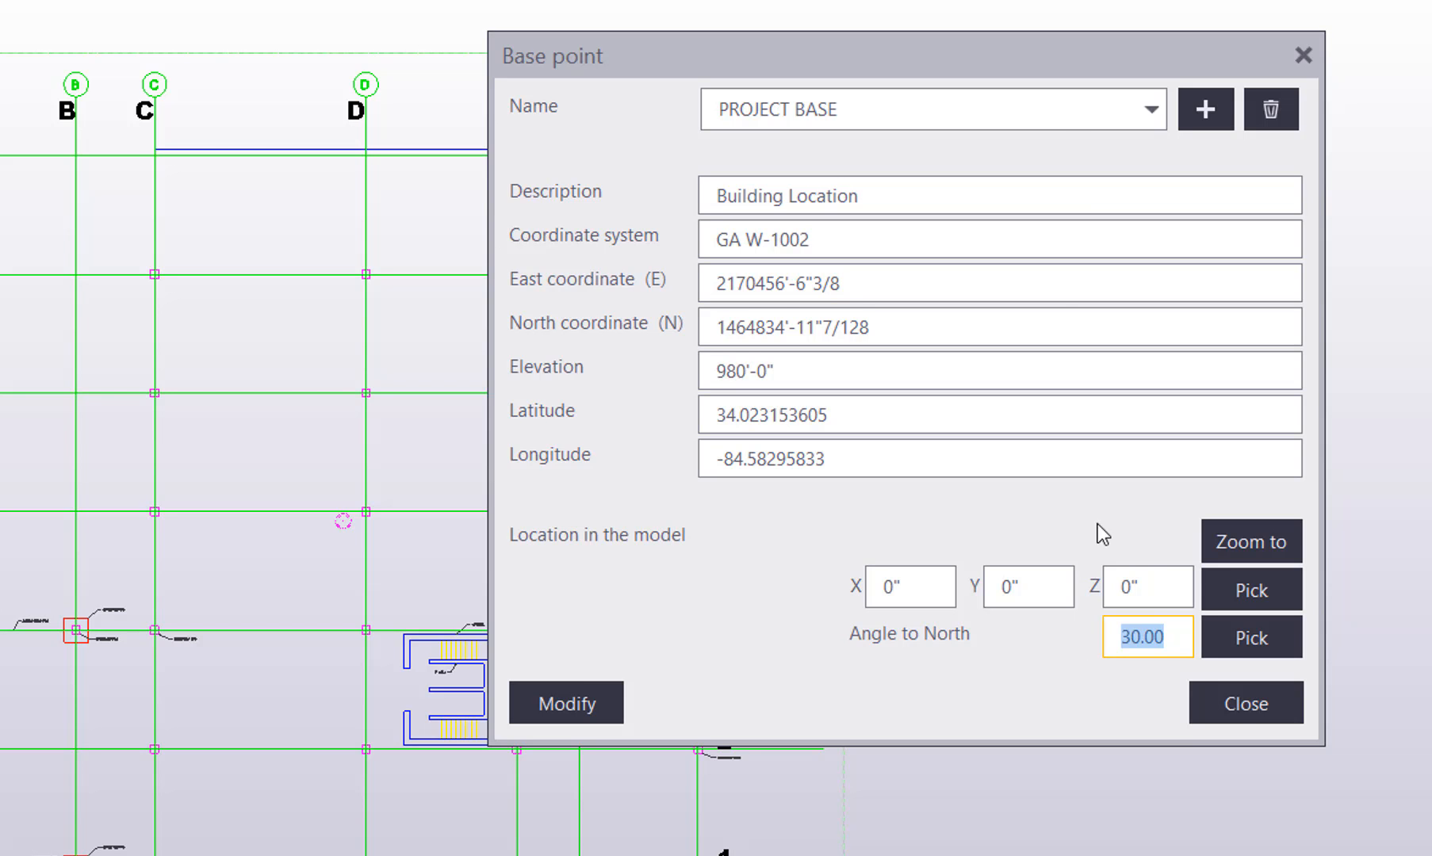
click(1247, 702)
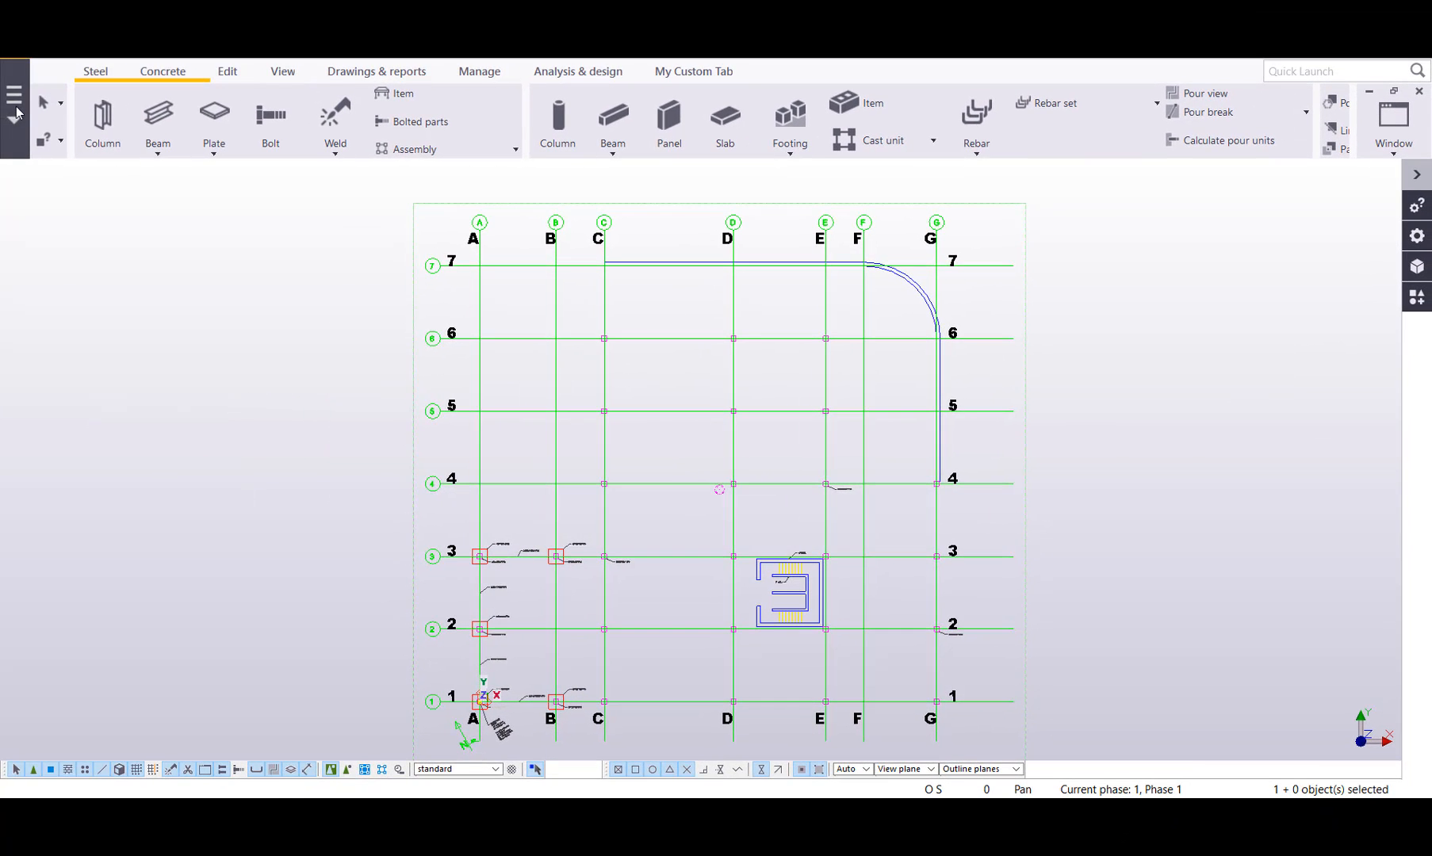
Start an IFC export located by the PROJECT BASE base point.
click(13, 93)
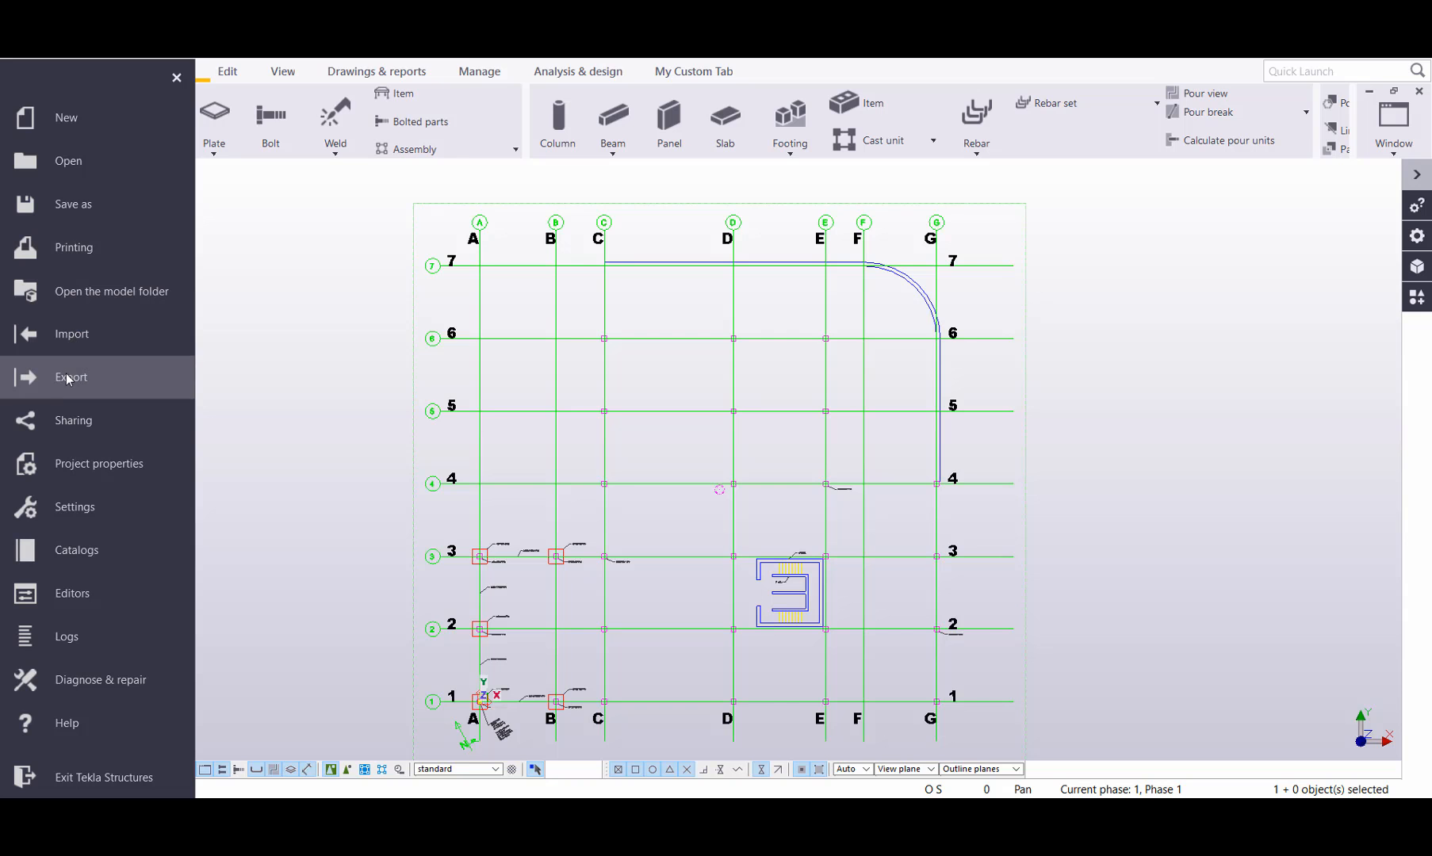
click(72, 378)
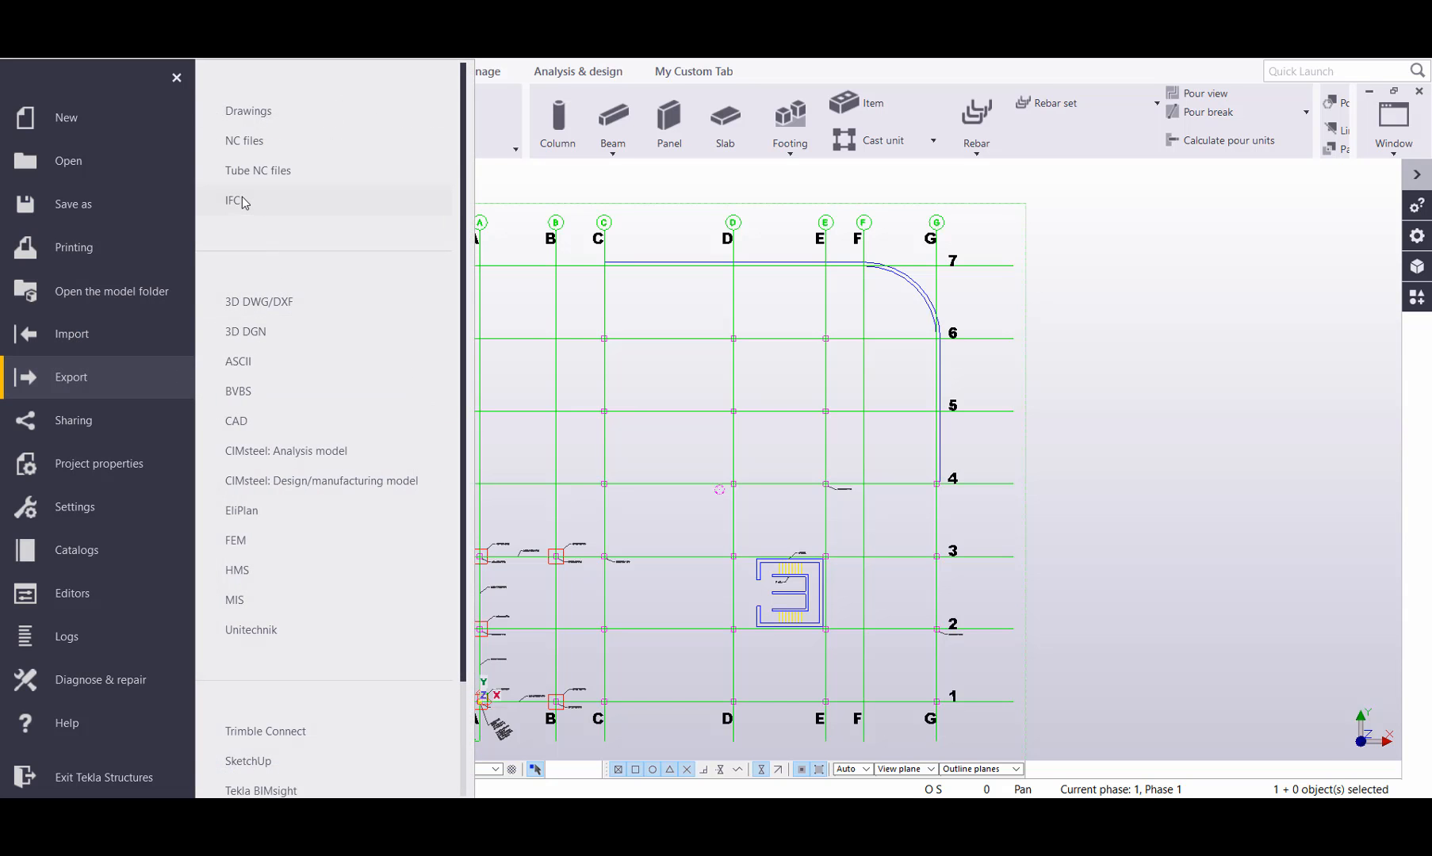
click(232, 199)
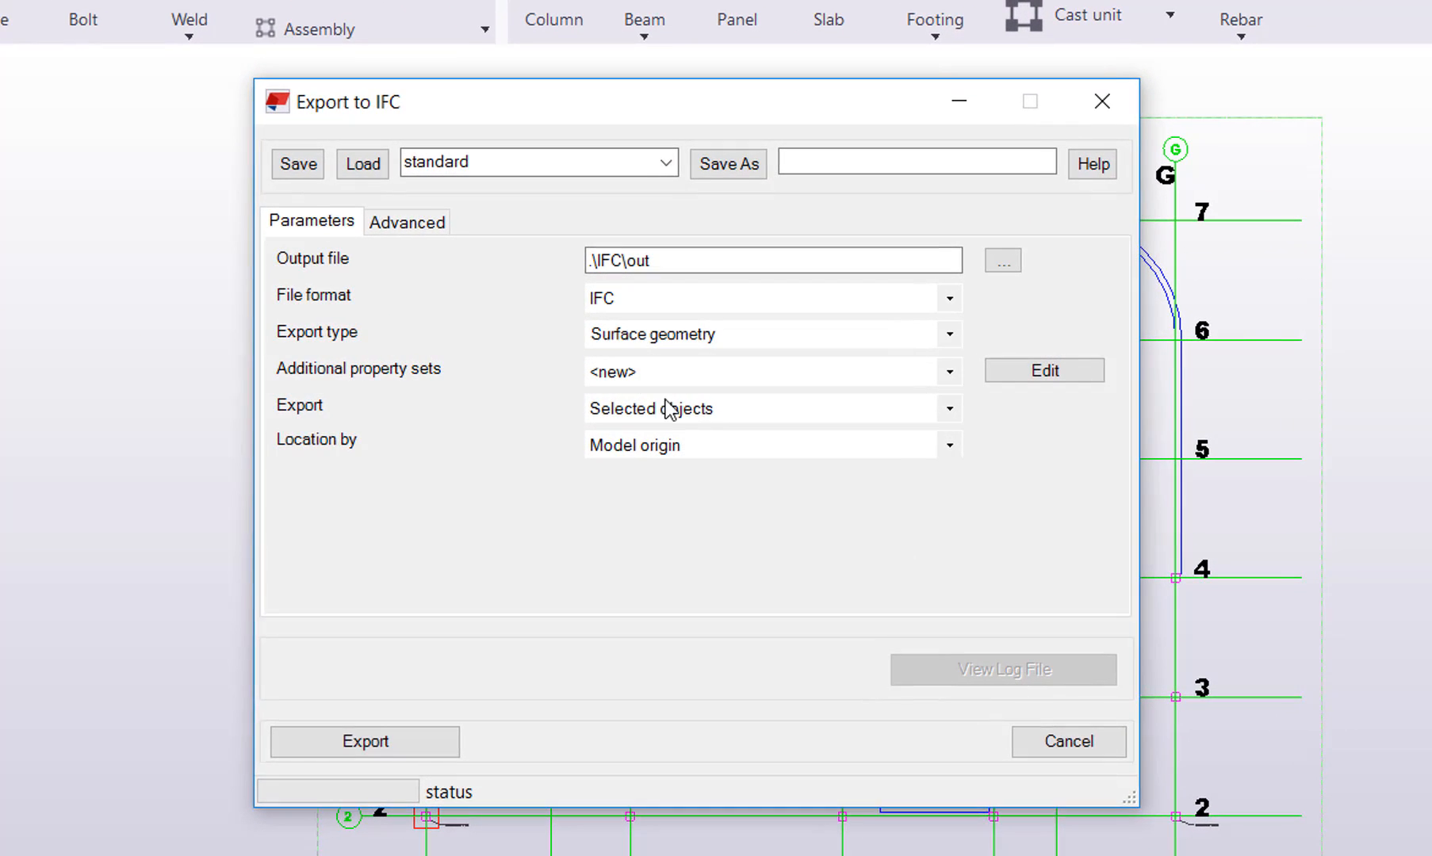
mouse_move(646, 461)
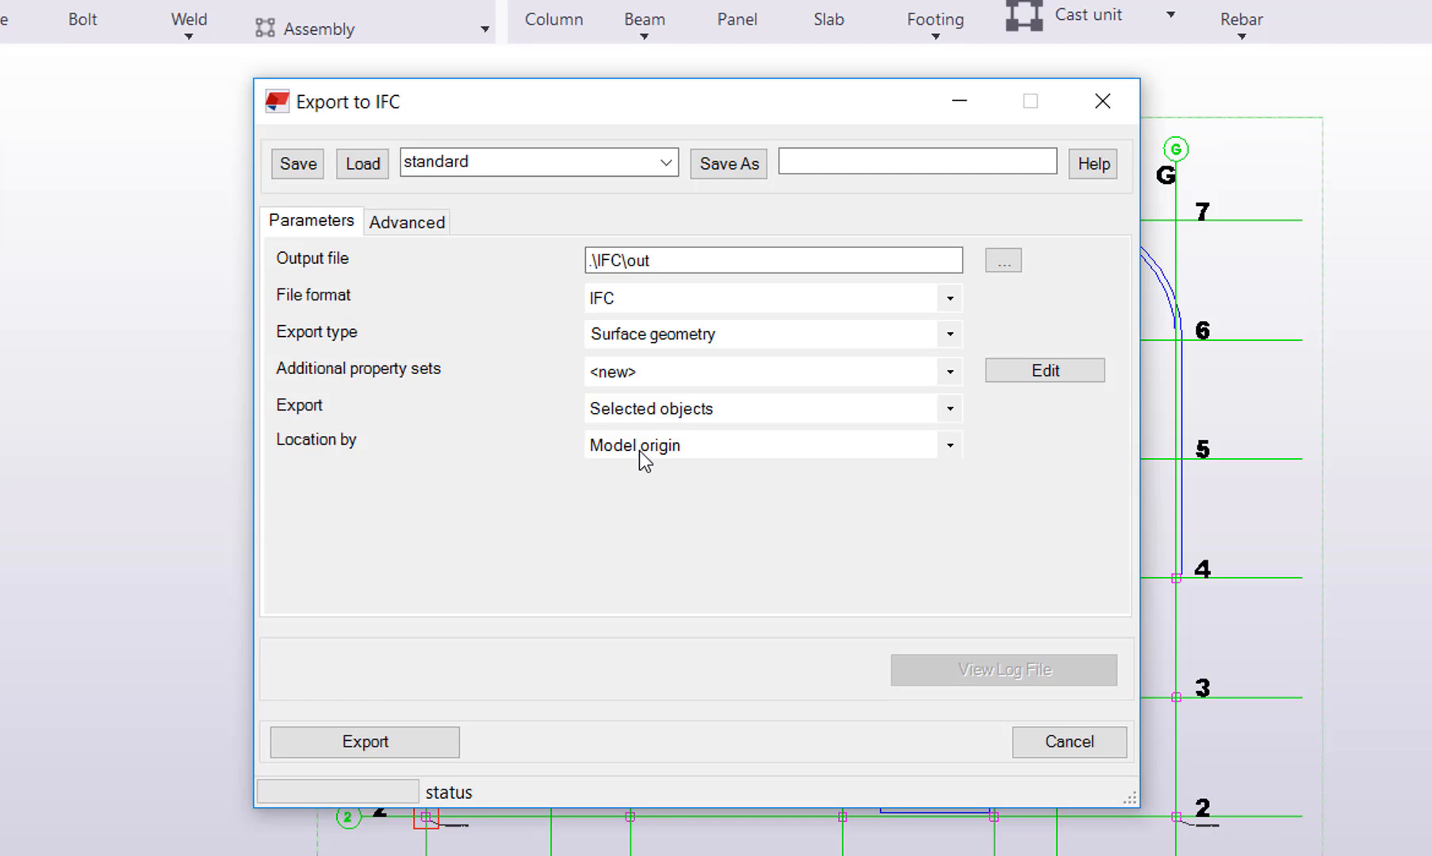
click(950, 444)
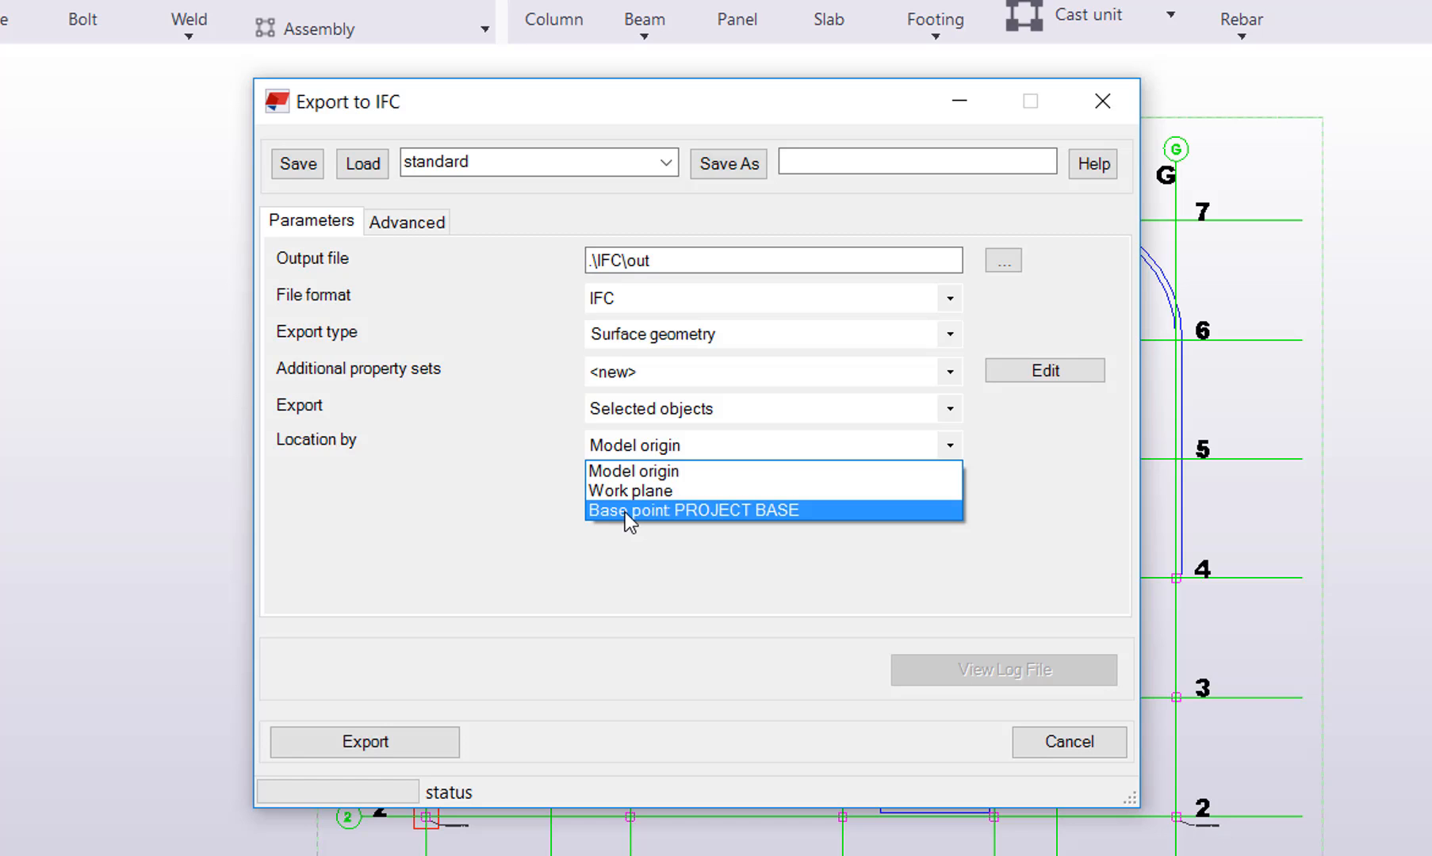
click(693, 509)
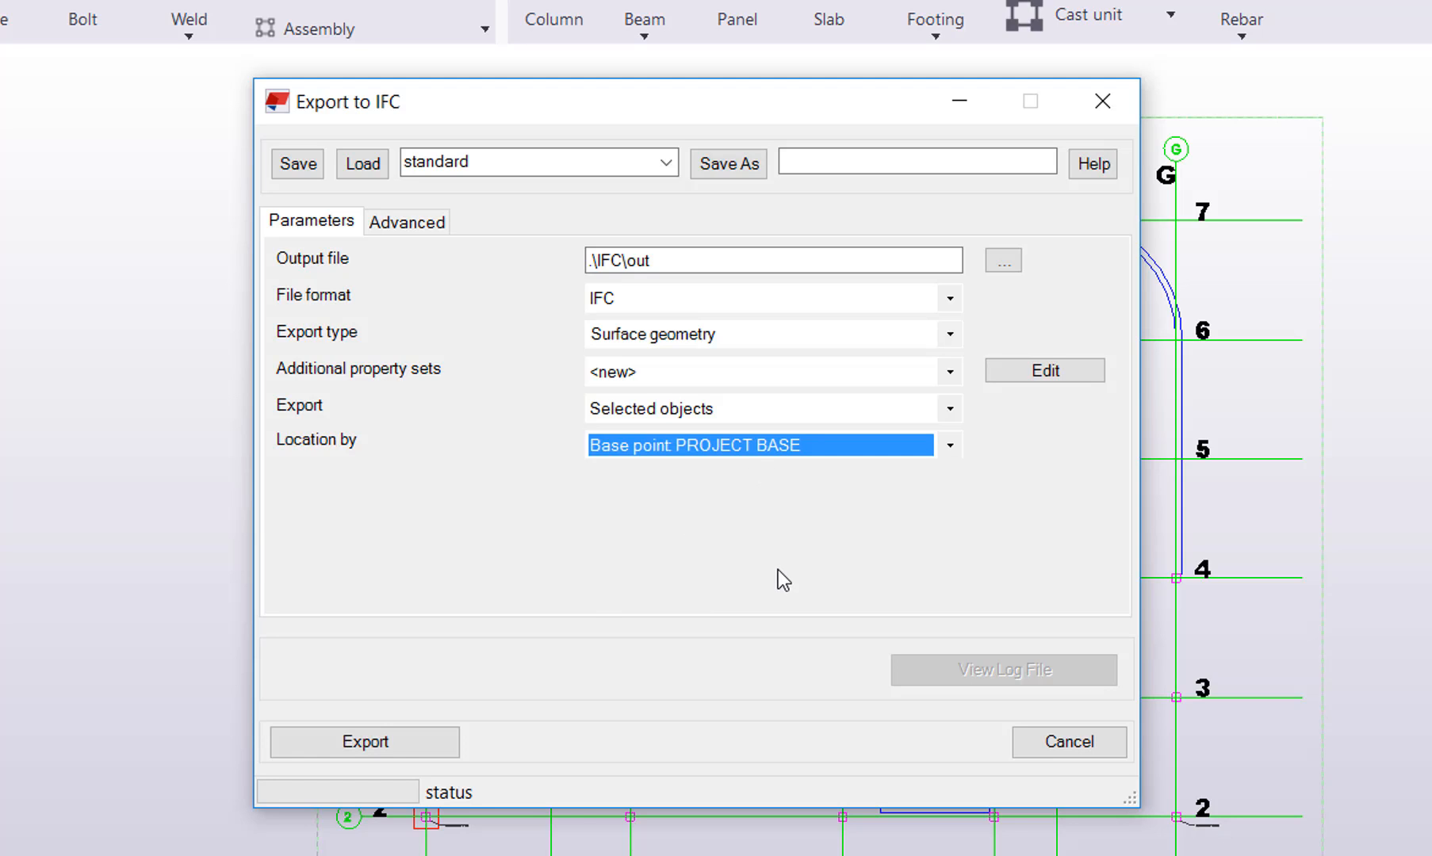
mouse_move(576, 623)
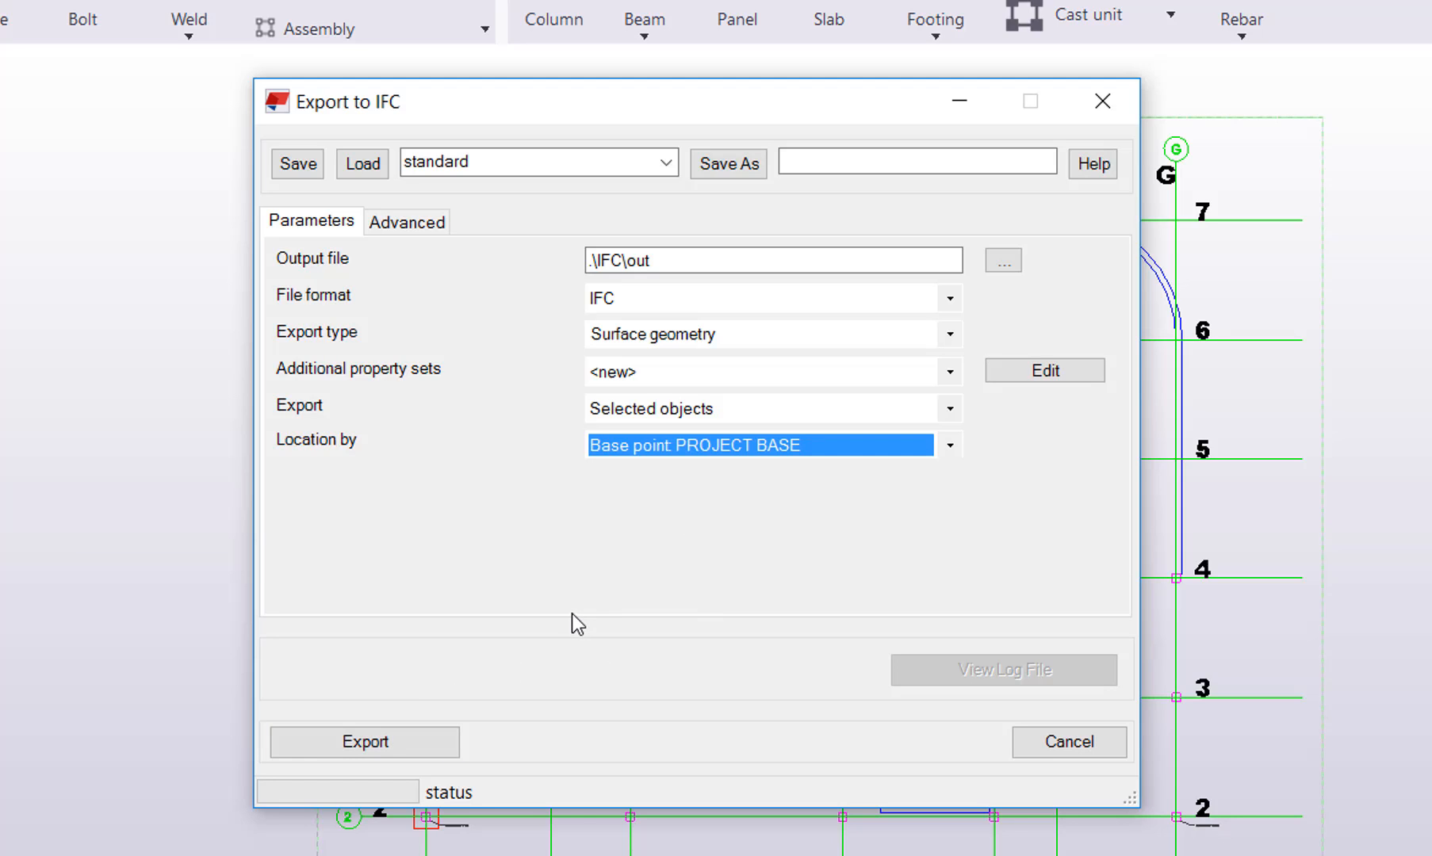
mouse_move(438, 799)
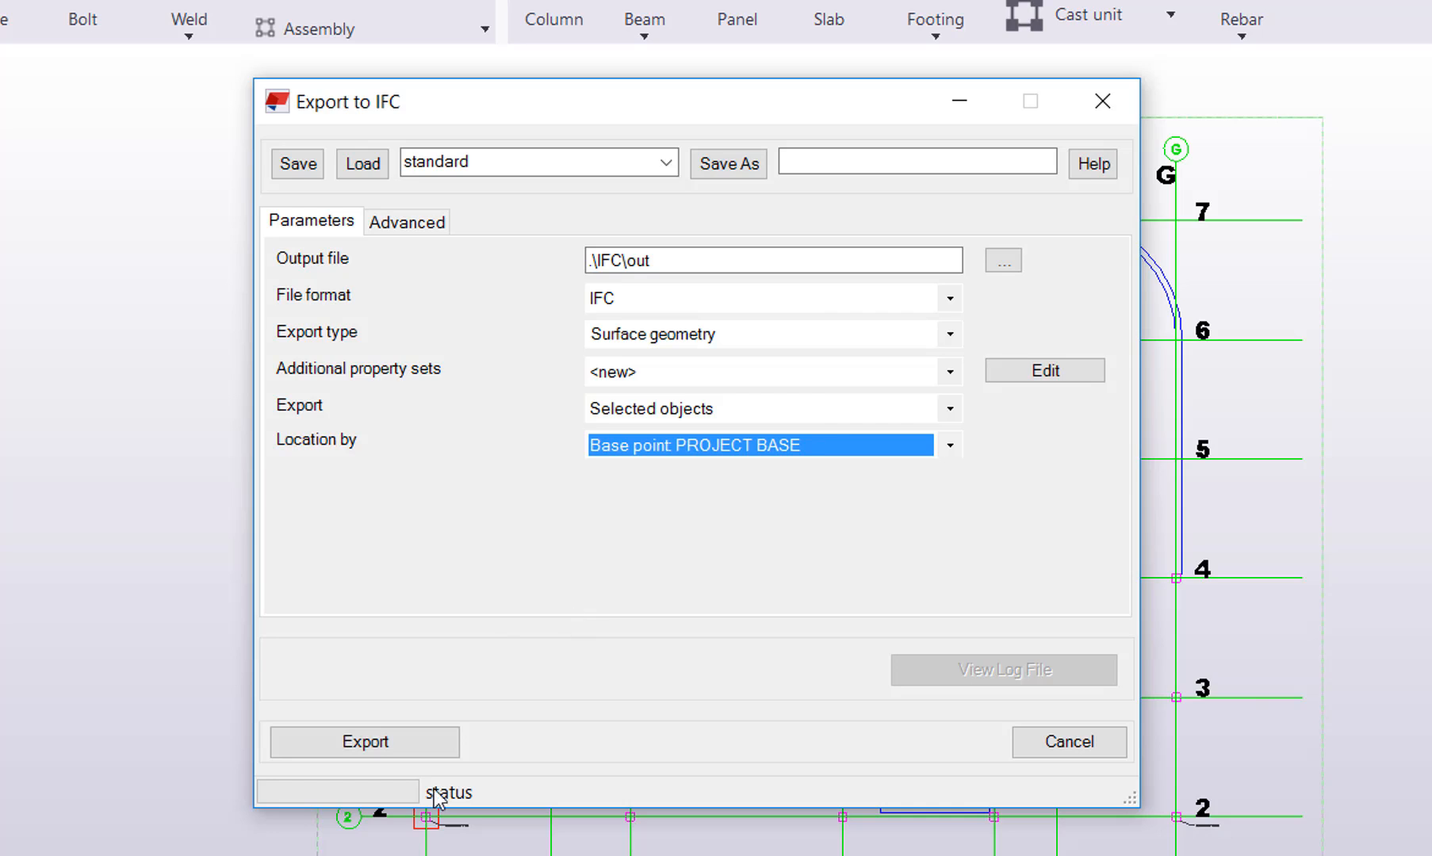